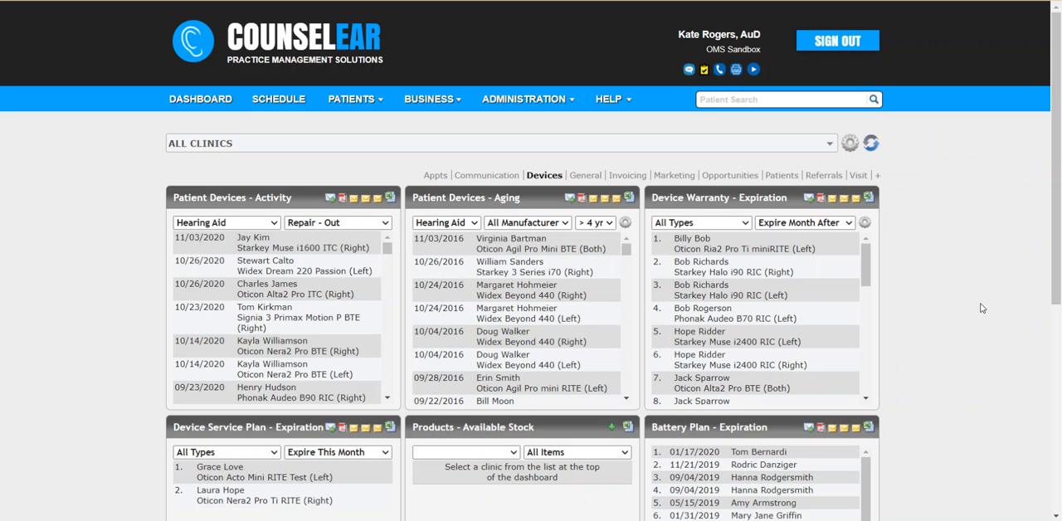
mouse_move(589, 126)
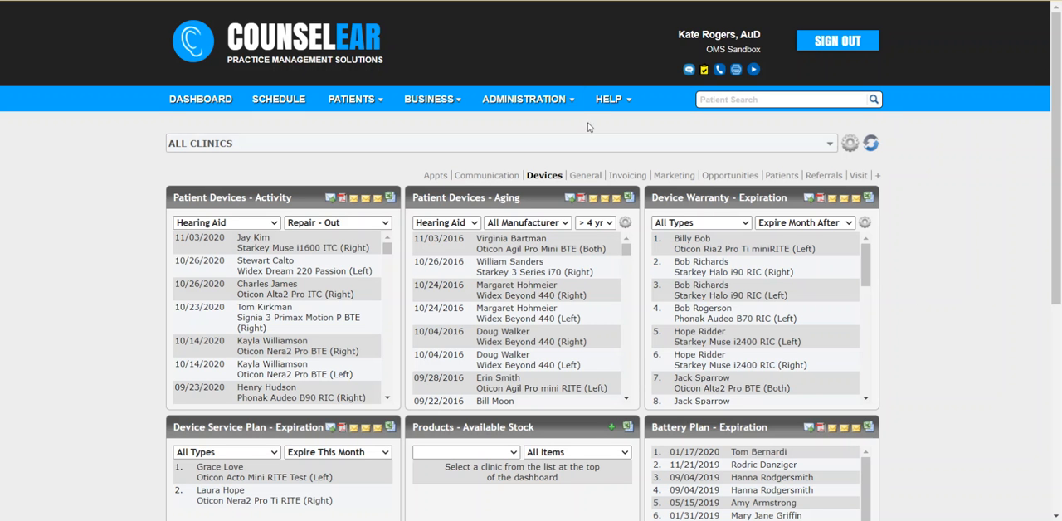
Step: From Administration > Clinic List, reach the clinic's Advanced Settings and its Schedule settings
left_click(524, 100)
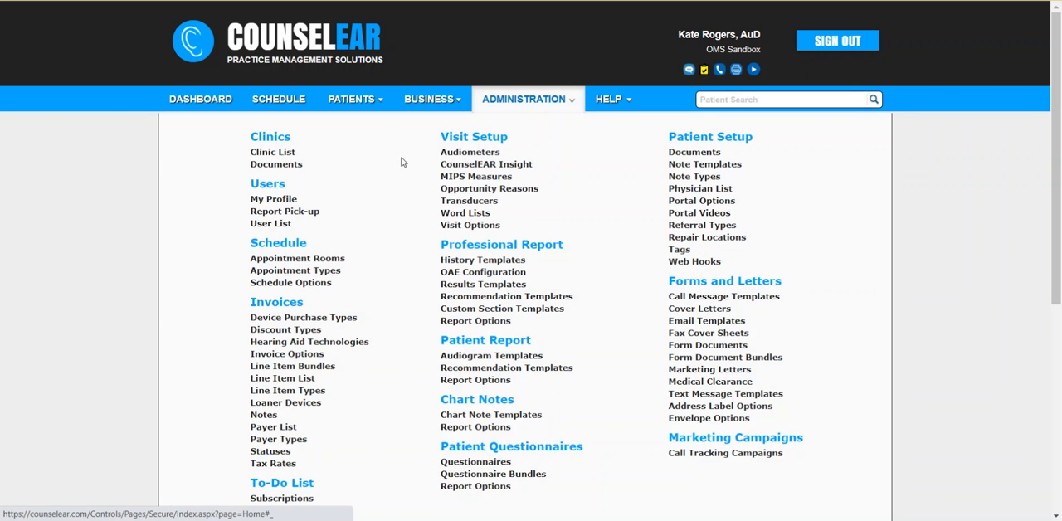
left_click(272, 152)
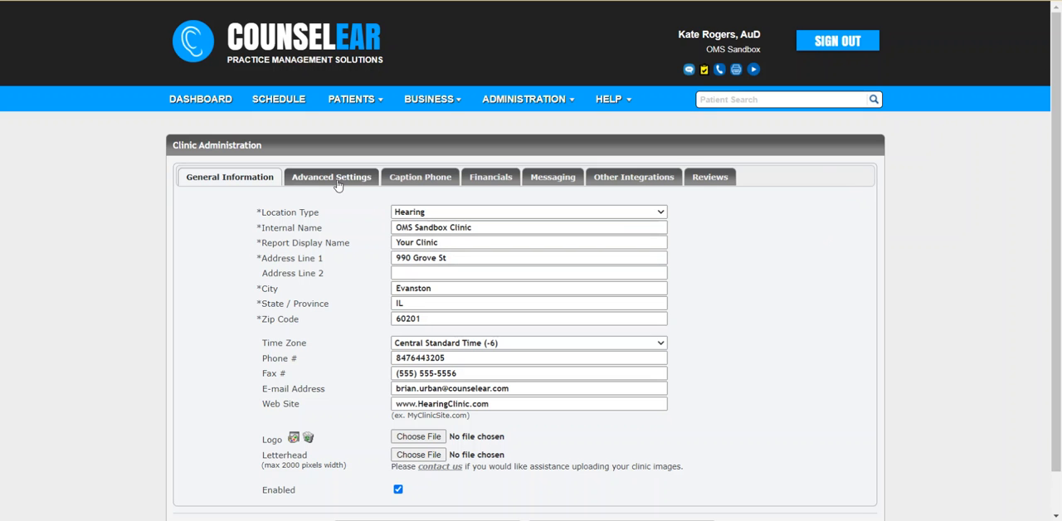
left_click(330, 176)
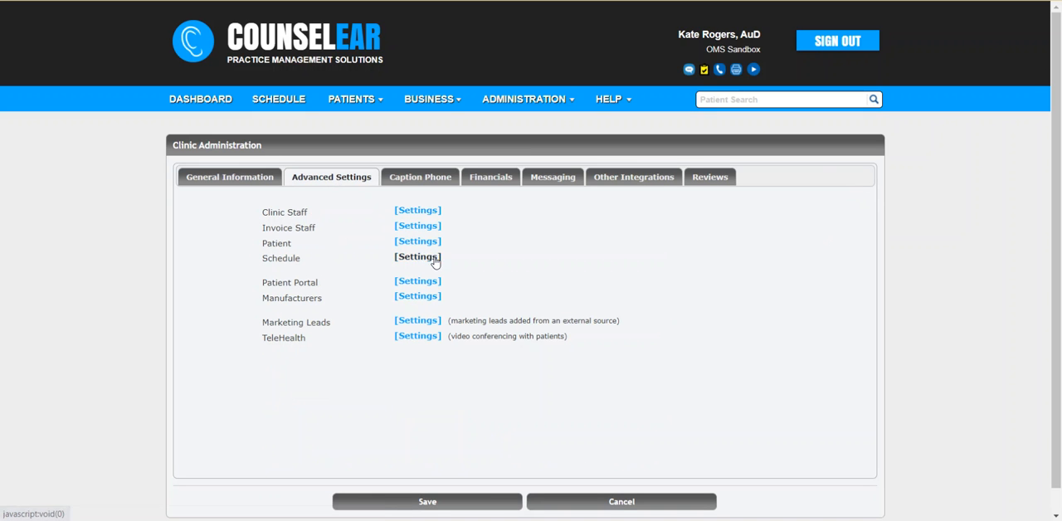
left_click(419, 256)
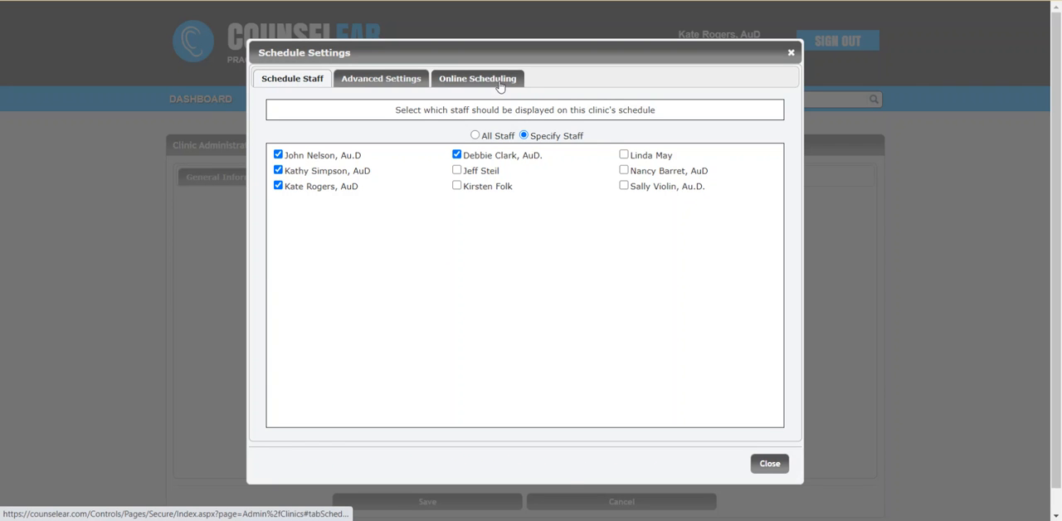
Step: Show the Online Scheduling settings: enabled, 4 advance hours, 30-minute slots, Newsletter referral
left_click(478, 78)
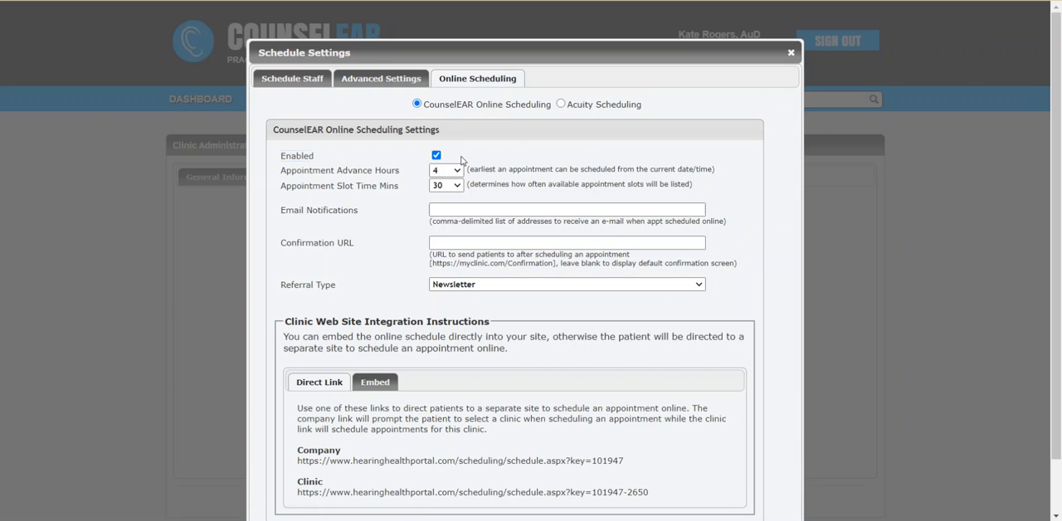
mouse_move(405, 219)
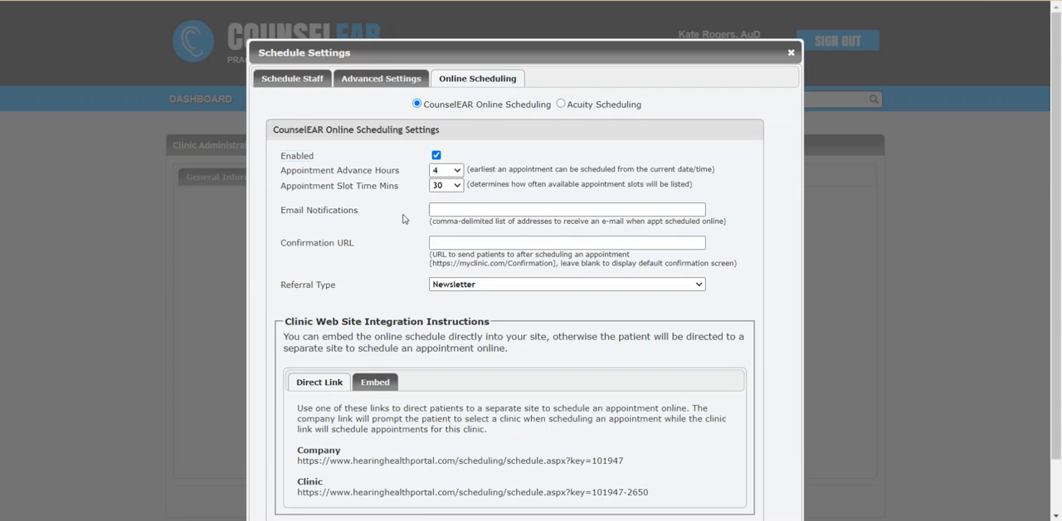
mouse_move(382, 229)
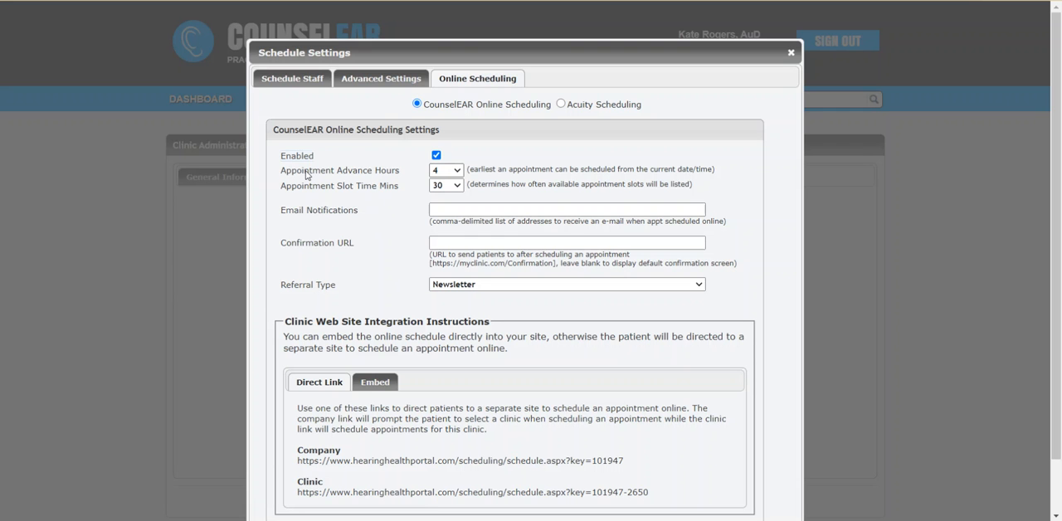
mouse_move(322, 176)
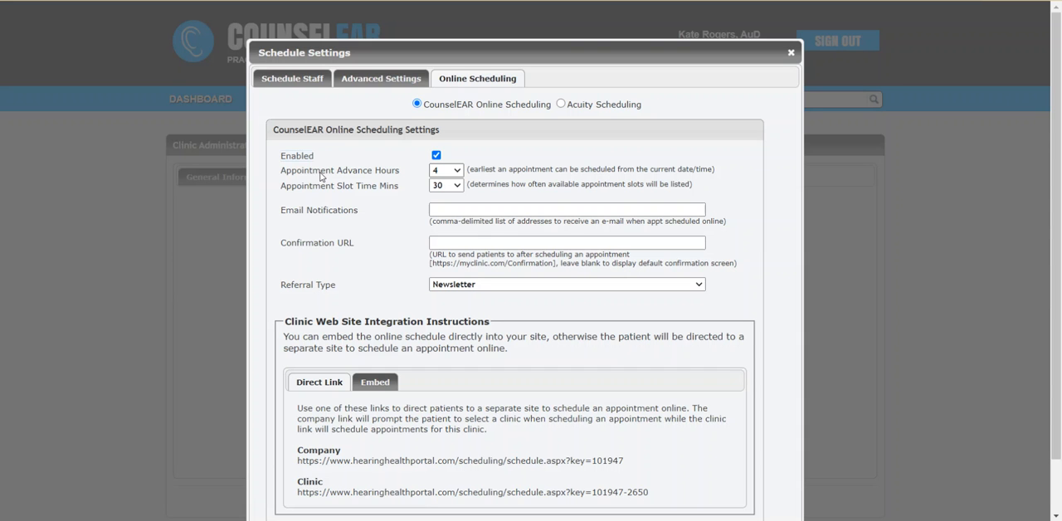
mouse_move(444, 182)
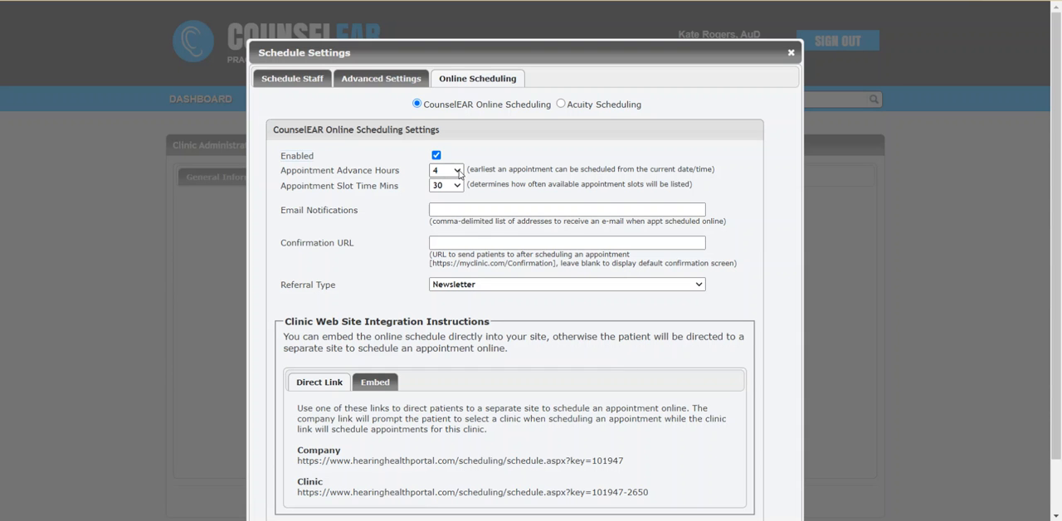
left_click(445, 169)
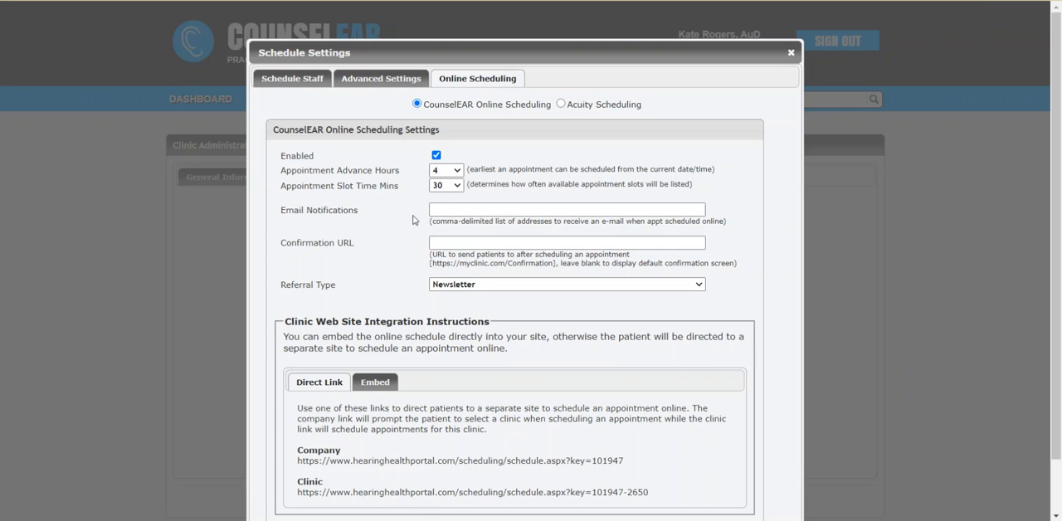
mouse_move(413, 214)
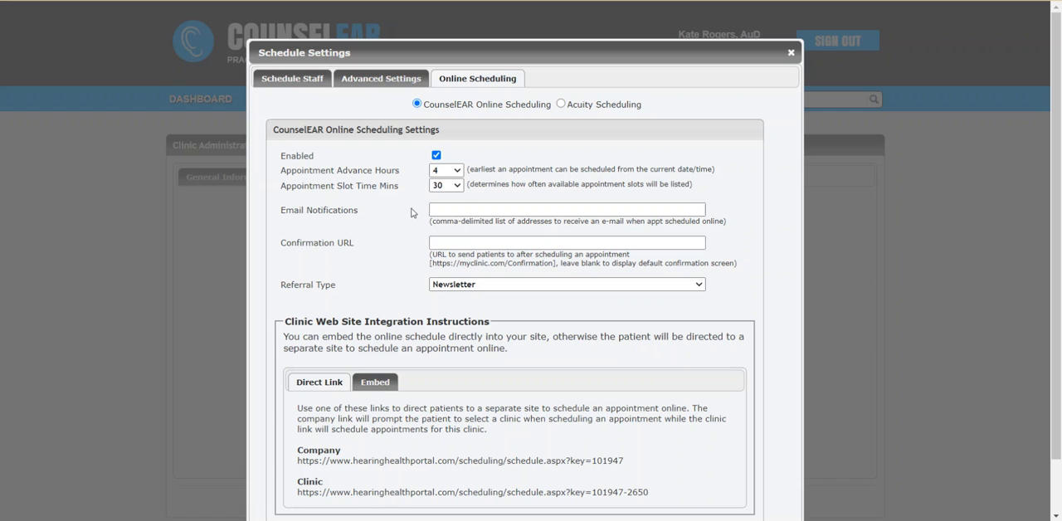
mouse_move(384, 198)
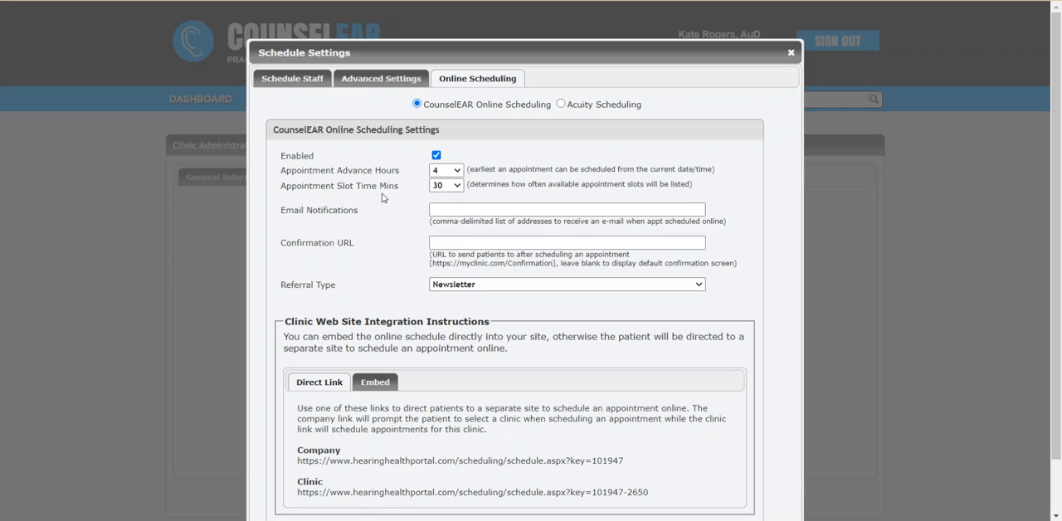
mouse_move(464, 189)
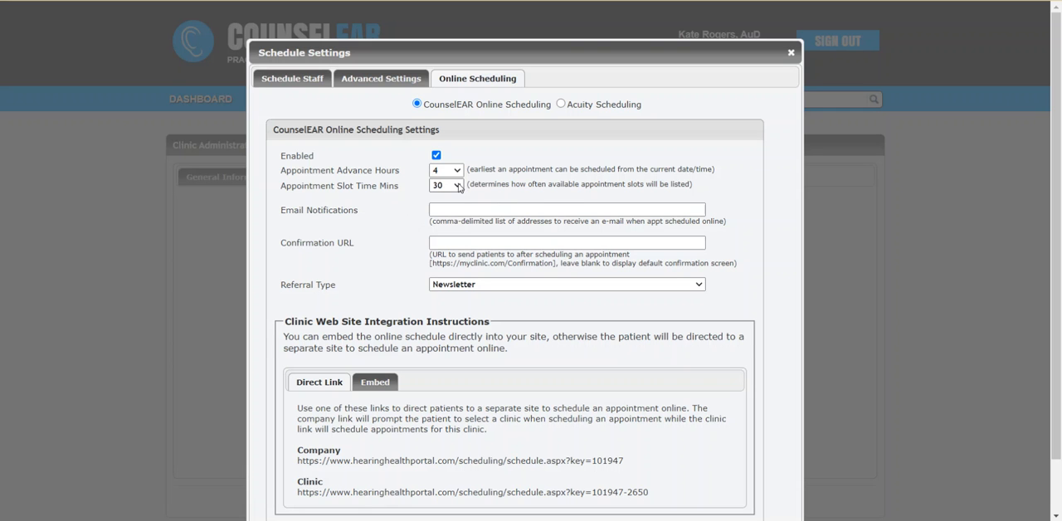
mouse_move(362, 226)
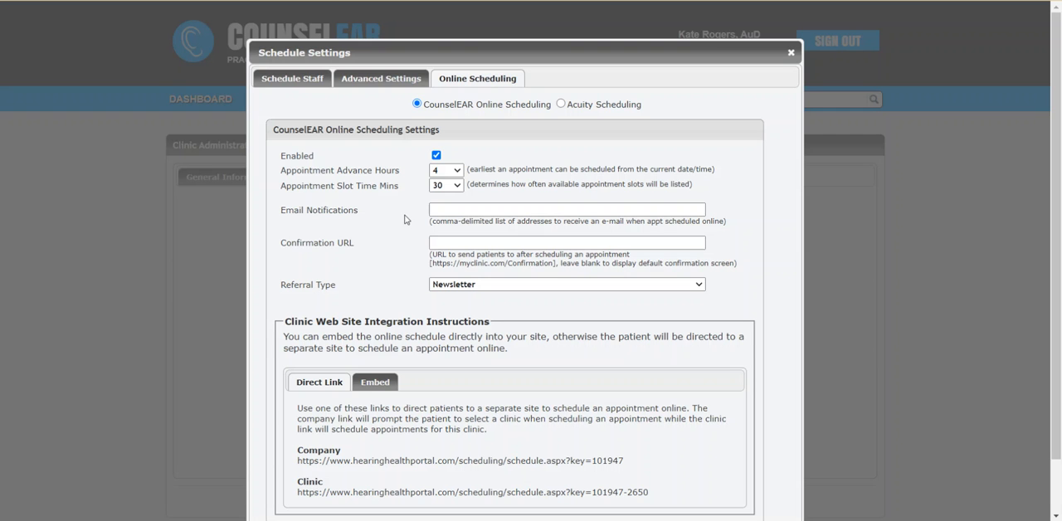
mouse_move(292, 219)
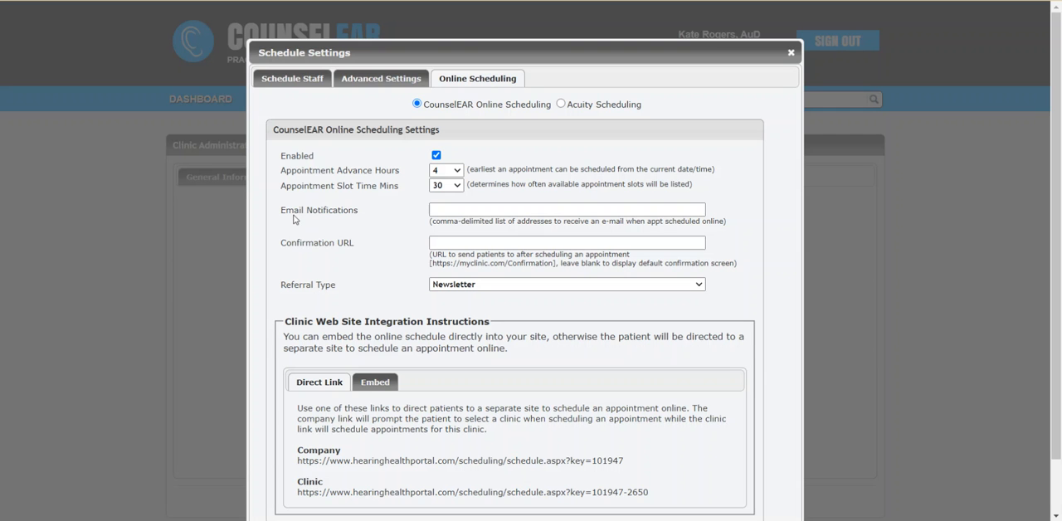
mouse_move(336, 224)
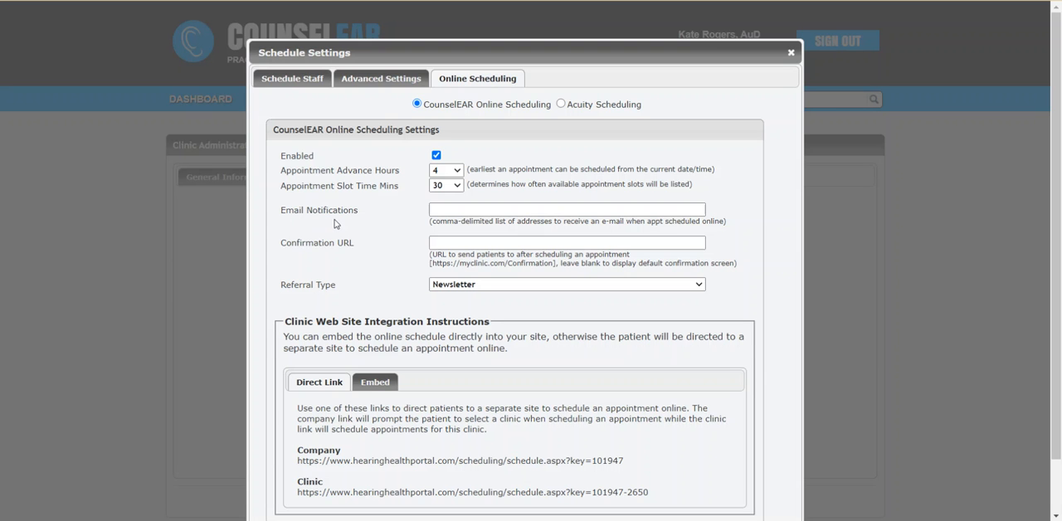
mouse_move(342, 224)
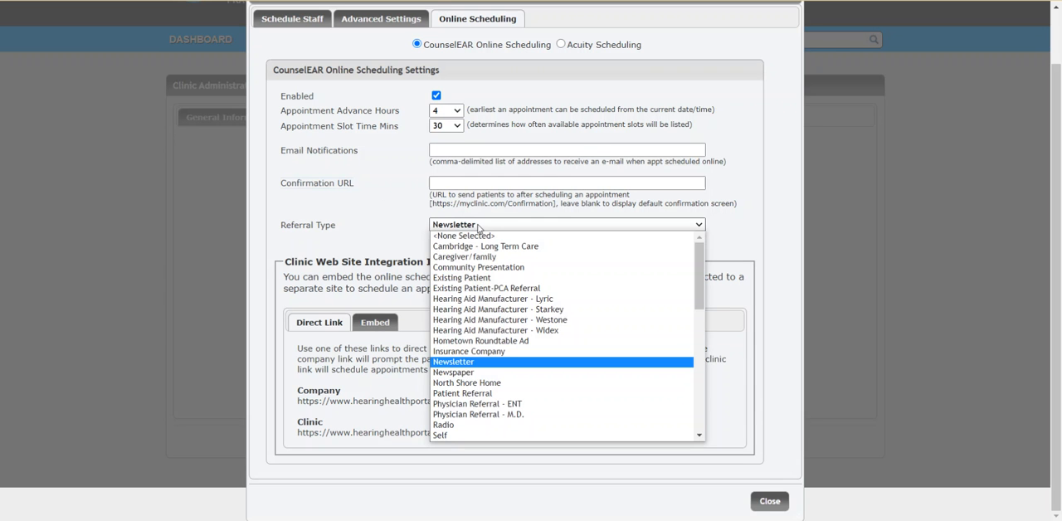
left_click(453, 362)
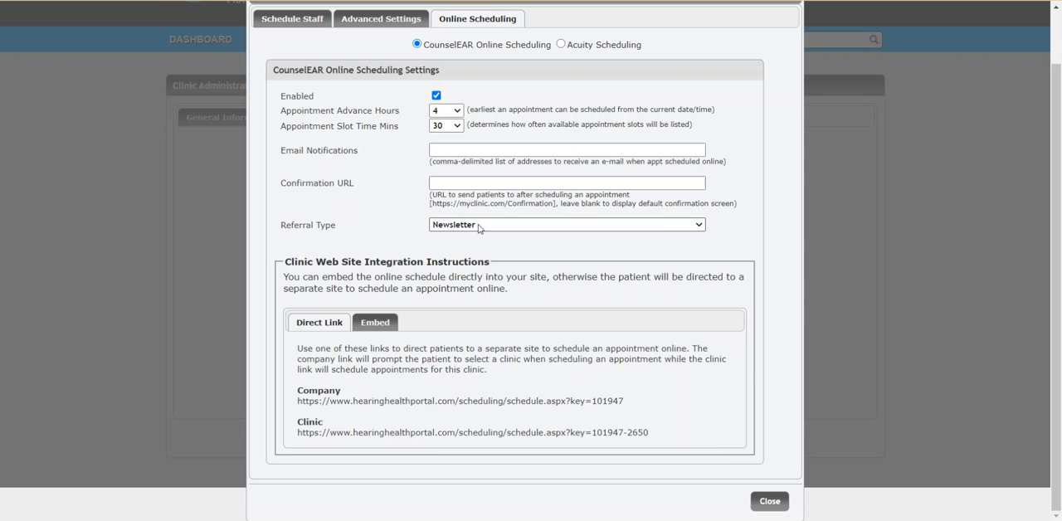
left_click(567, 225)
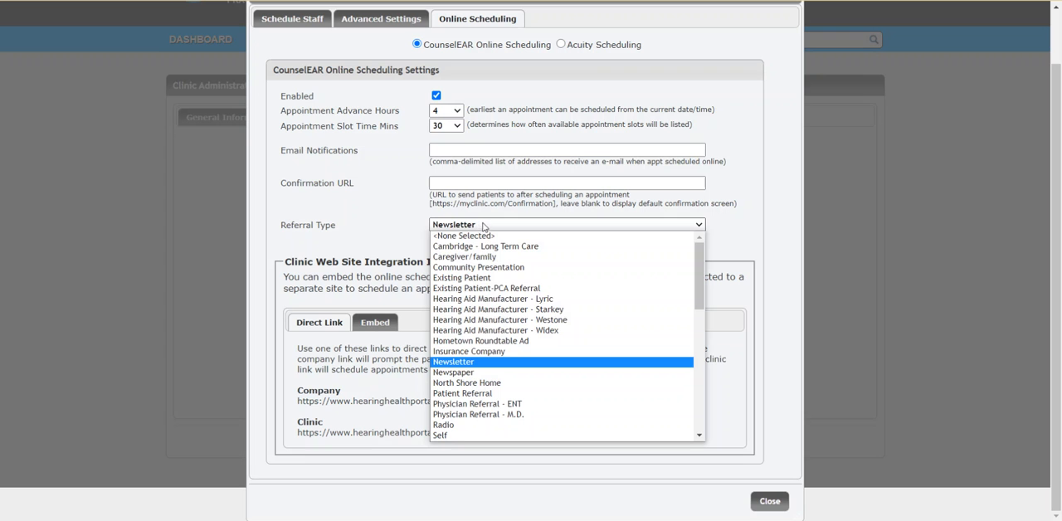
mouse_move(465, 255)
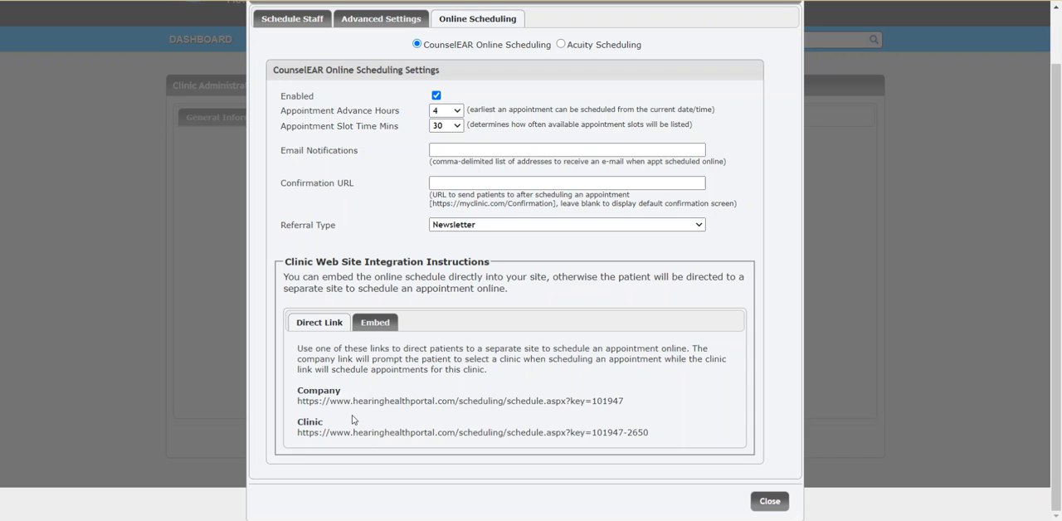
mouse_move(355, 415)
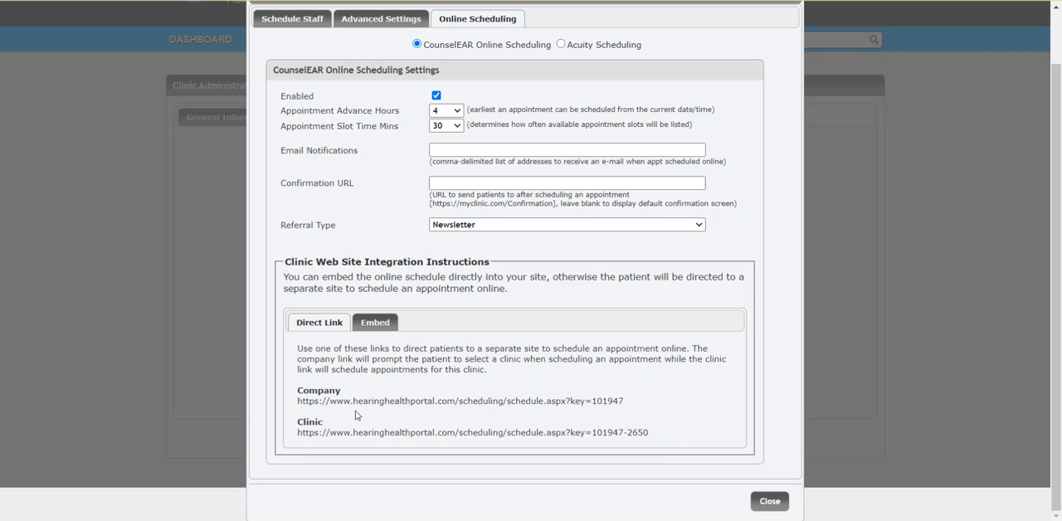
mouse_move(373, 401)
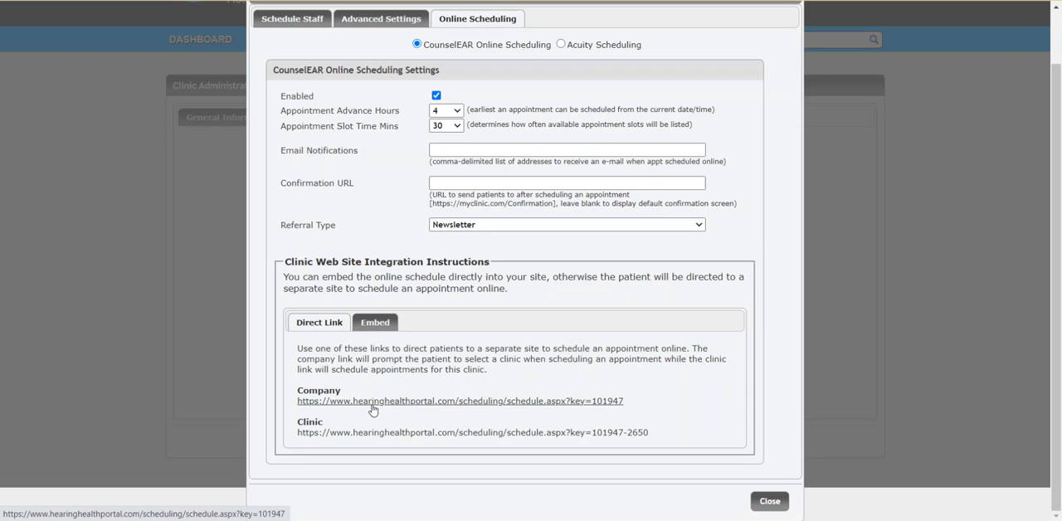
mouse_move(391, 438)
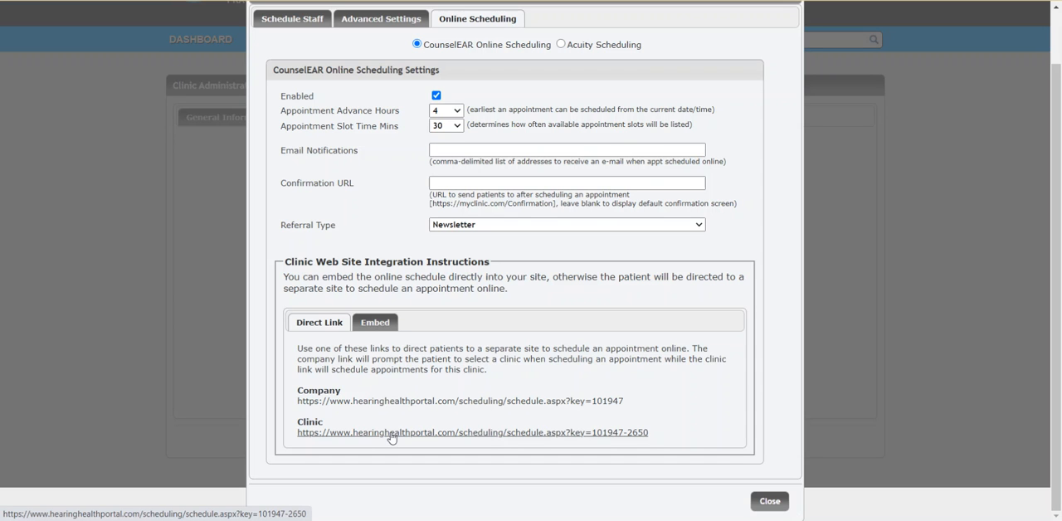
mouse_move(391, 438)
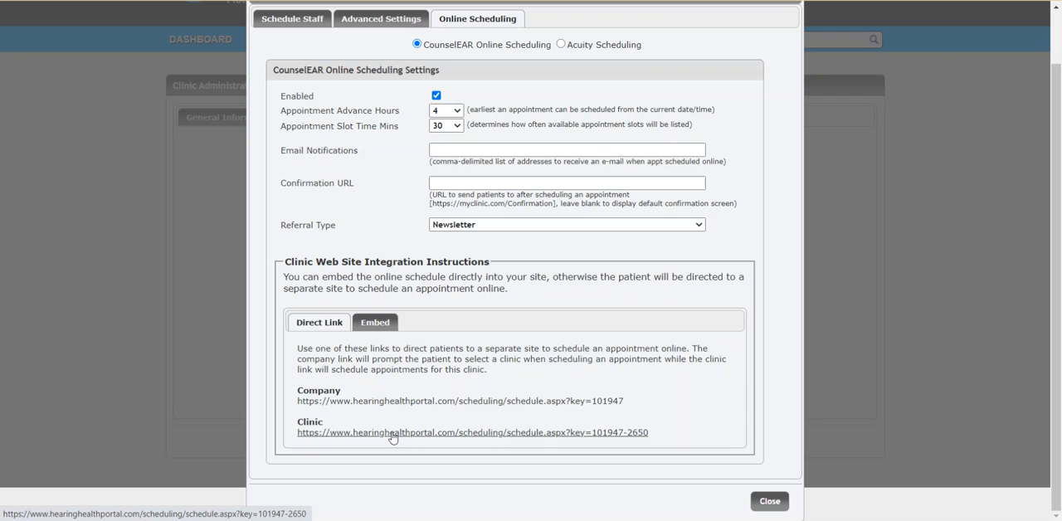
left_click(375, 322)
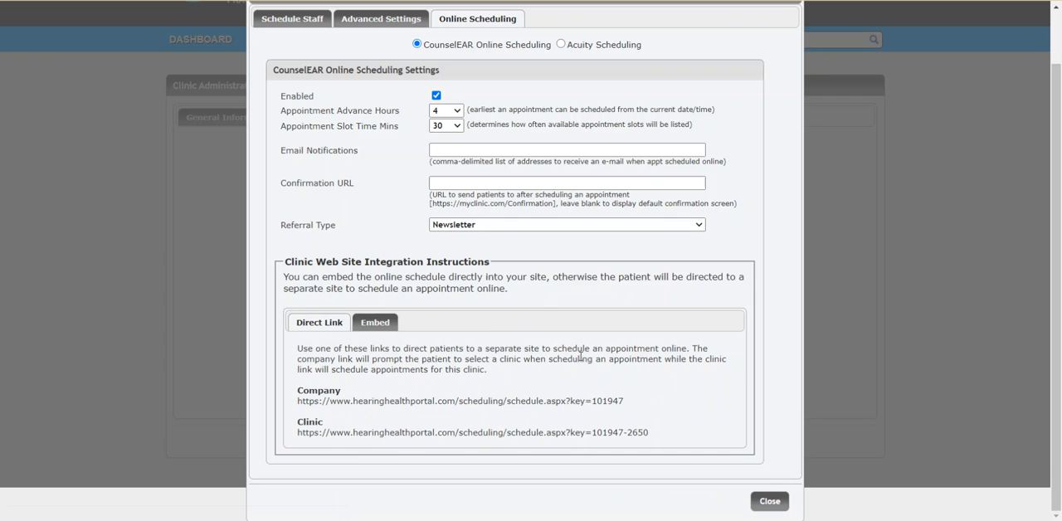
mouse_move(608, 273)
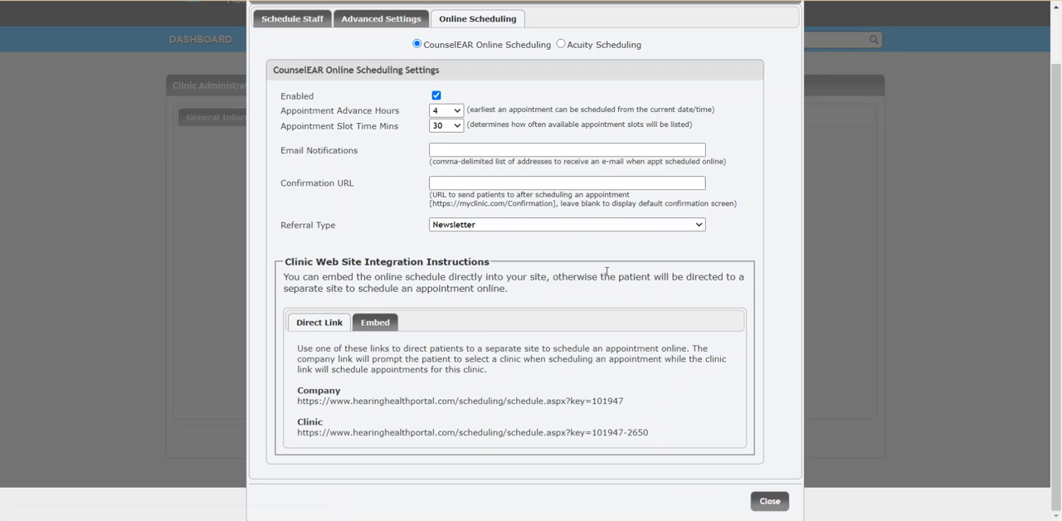
Step: Enable online scheduling, close the schedule settings and save the clinic administration settings
left_click(435, 94)
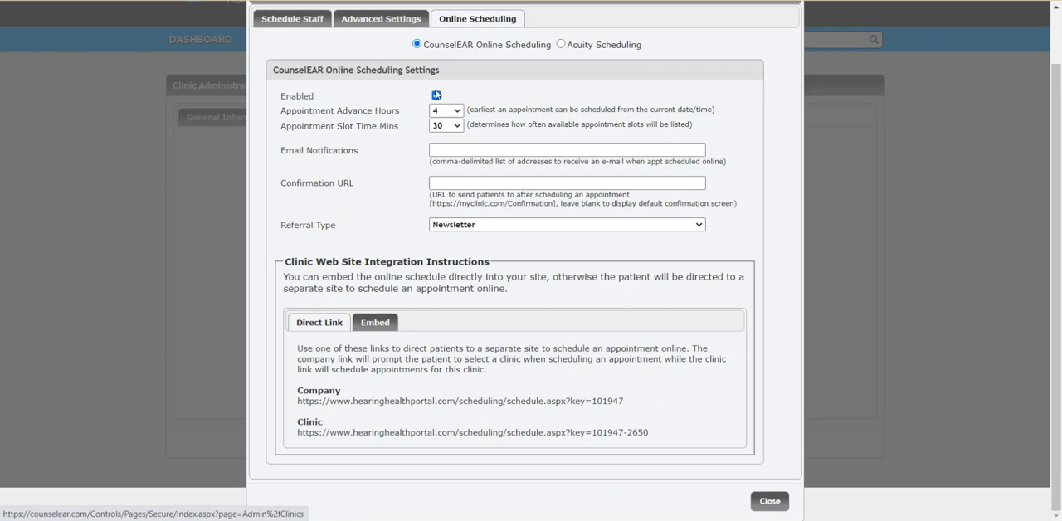
left_click(434, 95)
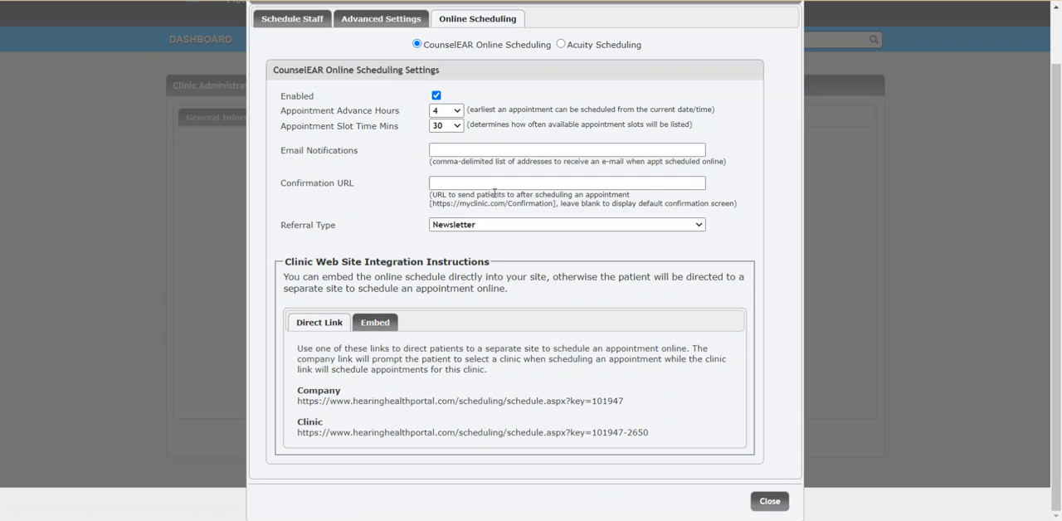
left_click(768, 501)
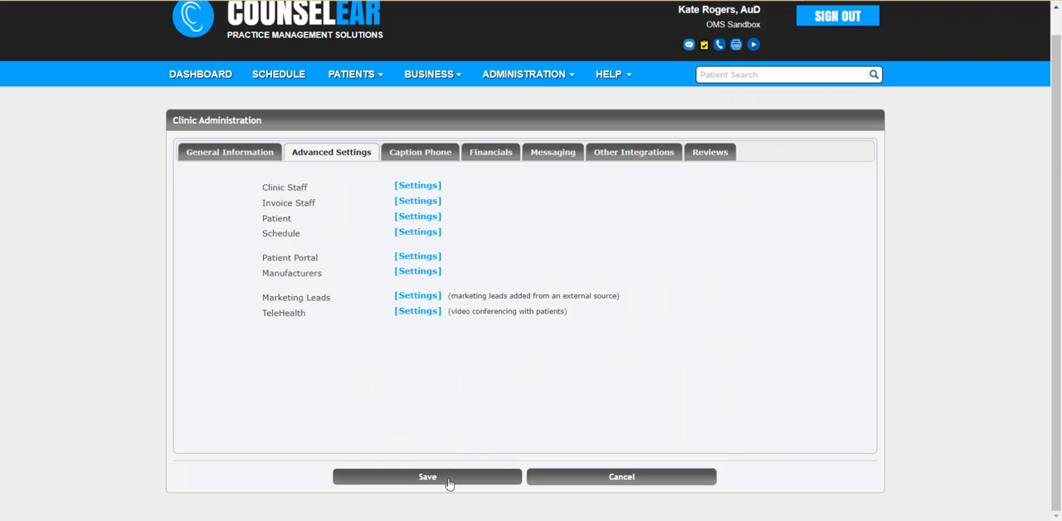
left_click(428, 476)
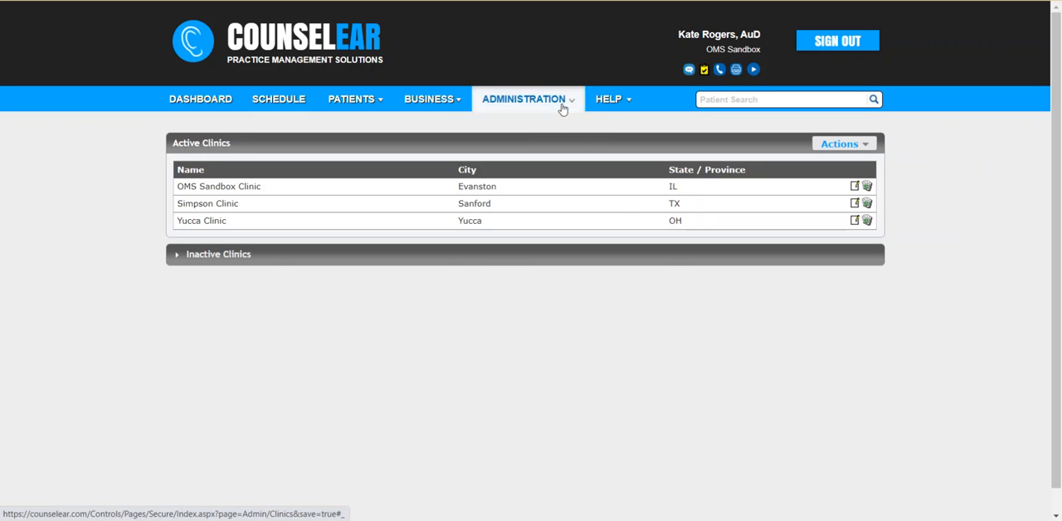
Step: Go to Administration > Schedule Options
left_click(522, 100)
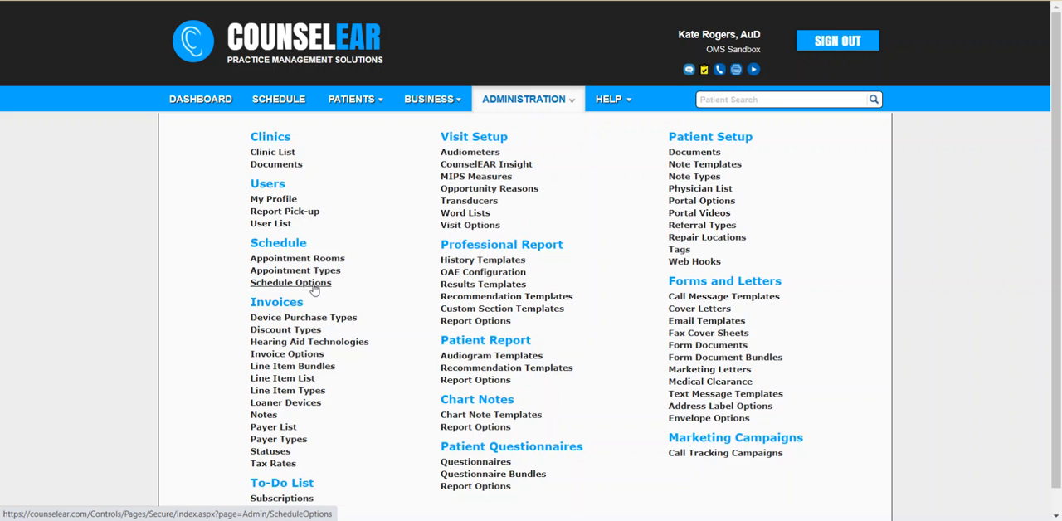
left_click(290, 282)
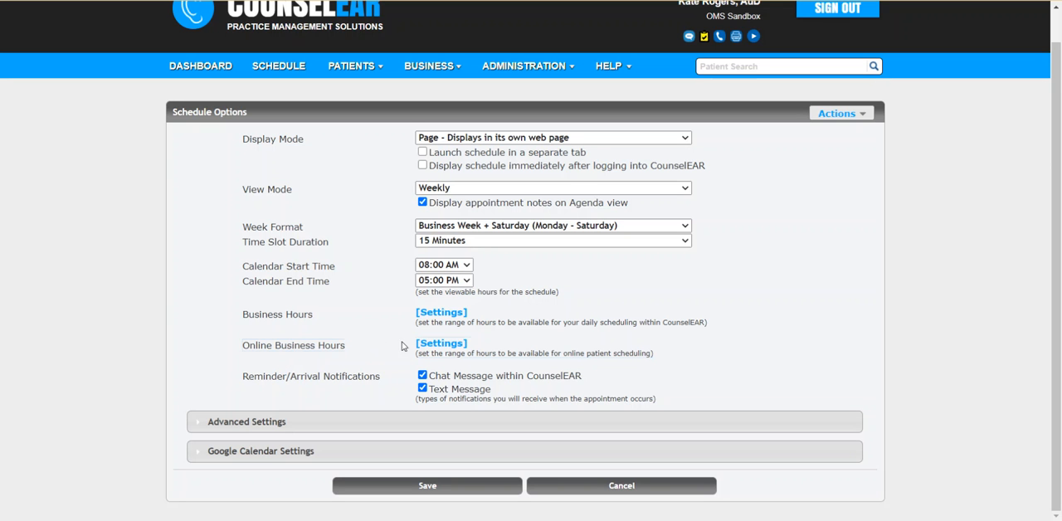
Step: Save the provider's online business hours for OMS Sandbox Clinic
left_click(442, 341)
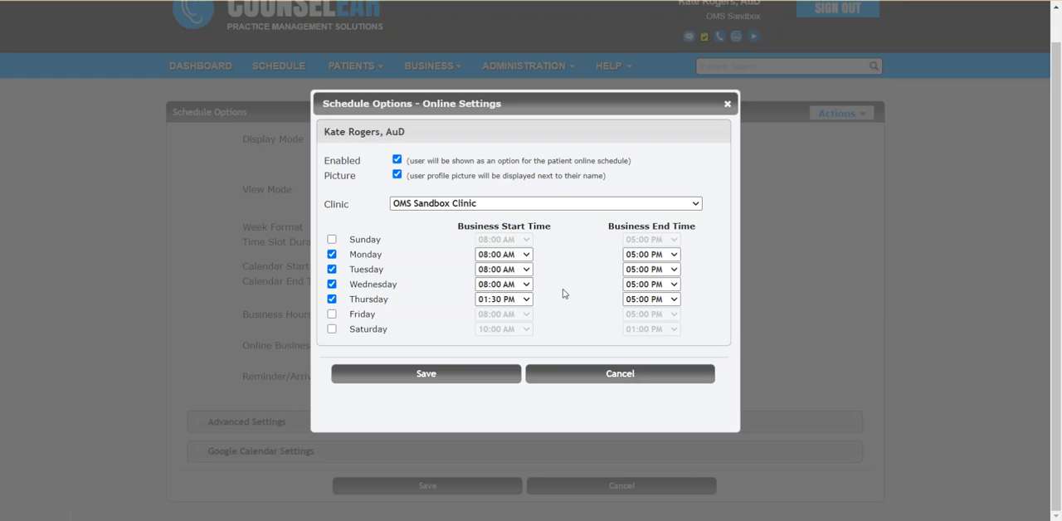
left_click(544, 204)
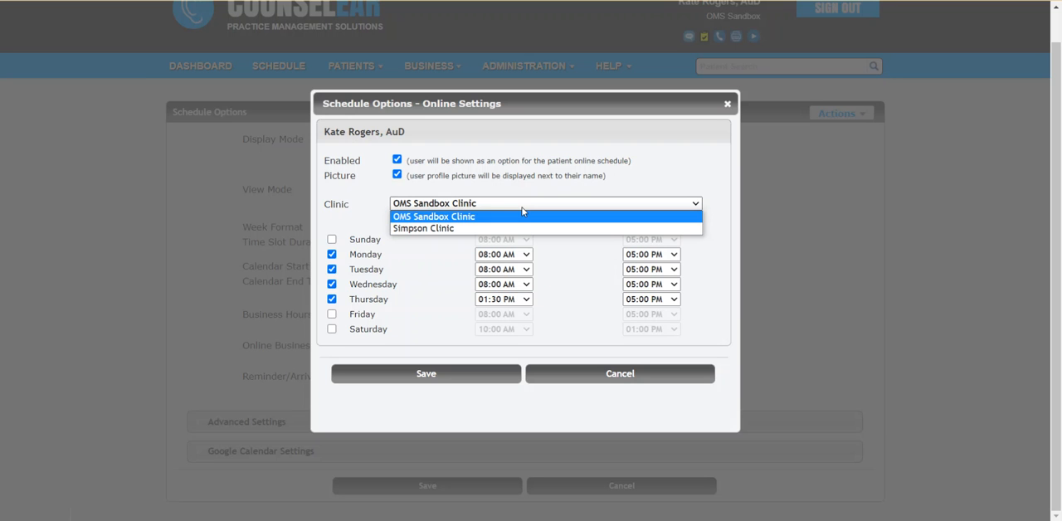
left_click(433, 216)
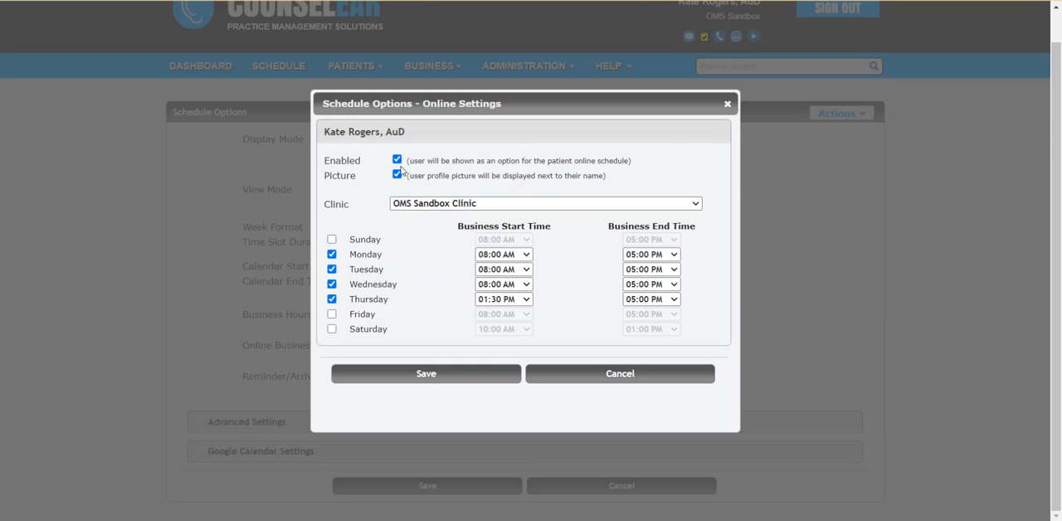
mouse_move(382, 179)
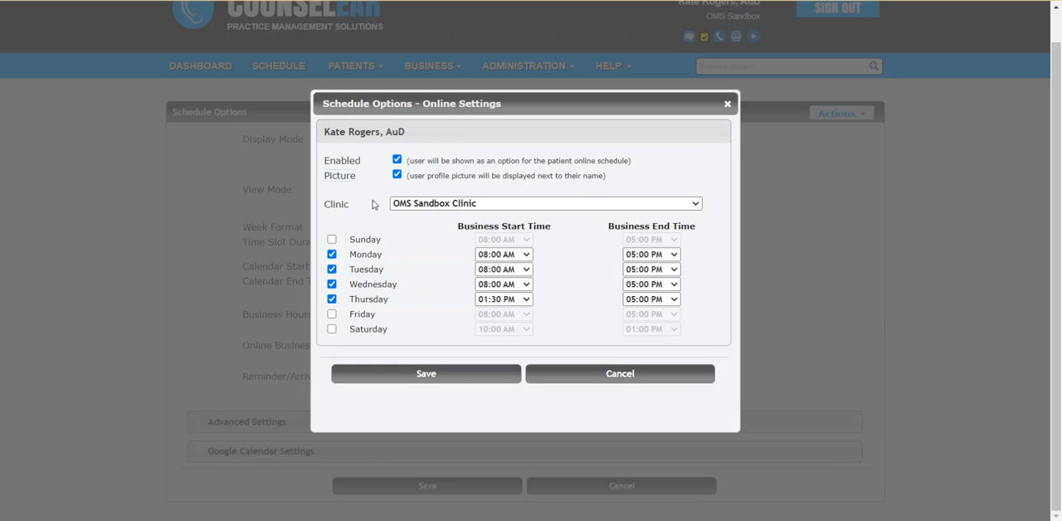
mouse_move(415, 348)
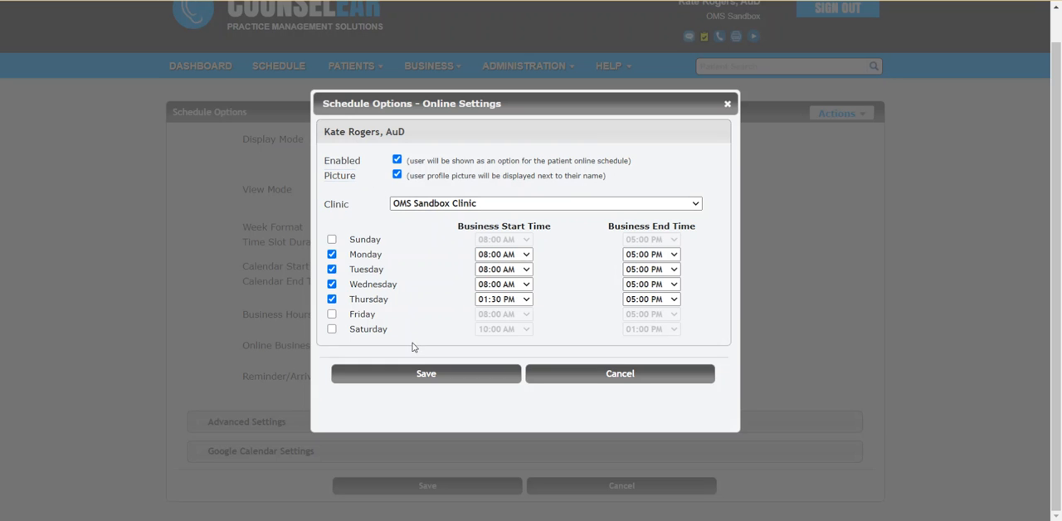
left_click(424, 373)
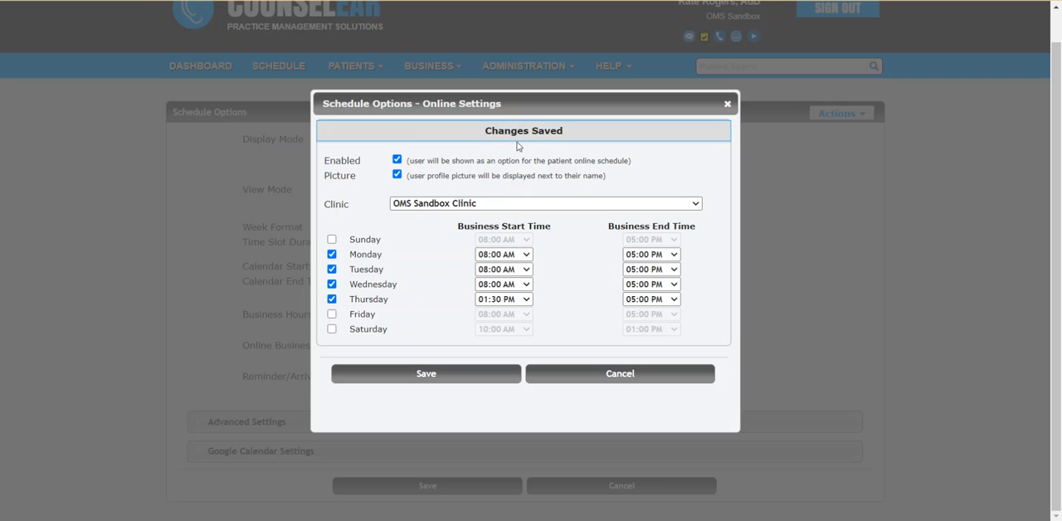
Step: Review the Simpson Clinic booking hours, then cancel out of the online hours settings
left_click(544, 204)
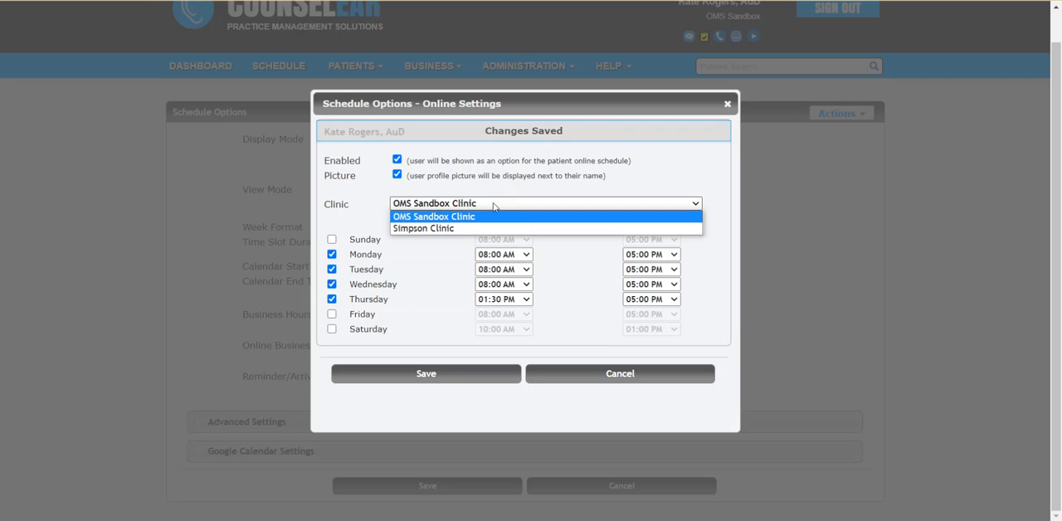
left_click(423, 229)
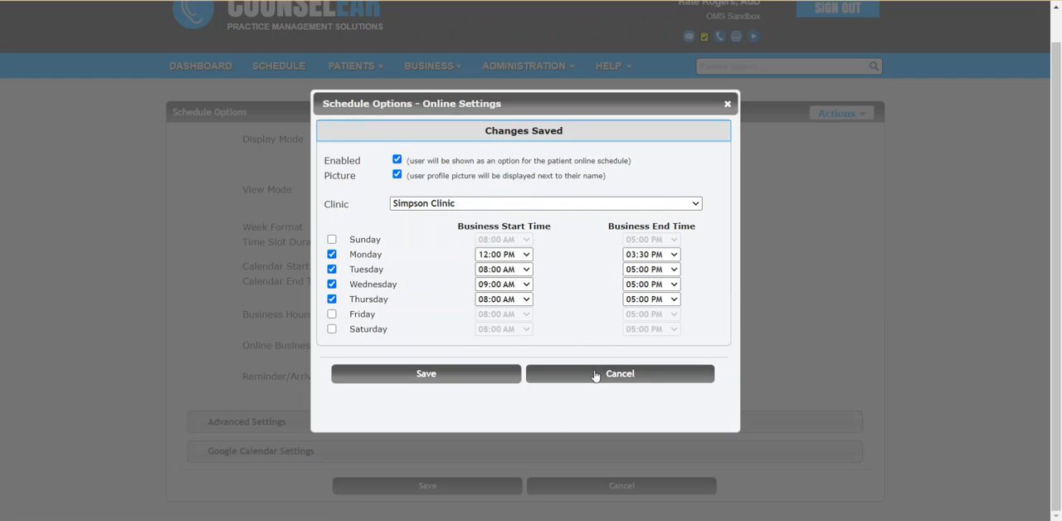
left_click(620, 373)
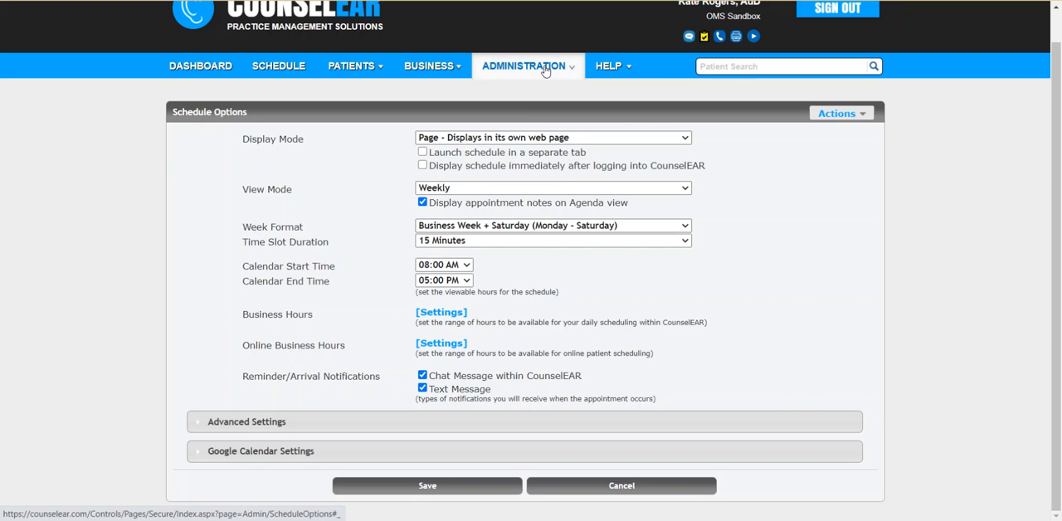
Step: Edit the first user in User Administration, review Security permissions and her Online Business Hours, then close them
left_click(524, 66)
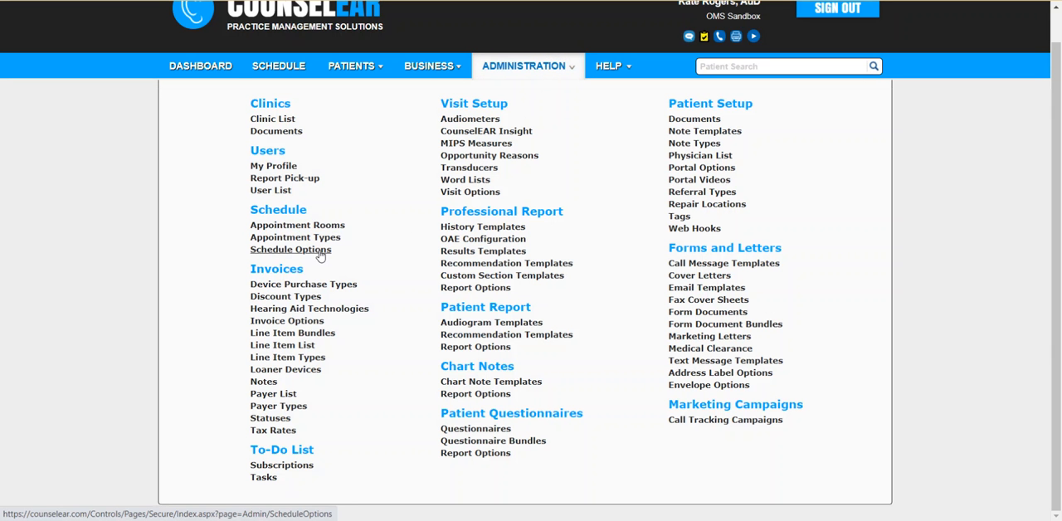
mouse_move(368, 191)
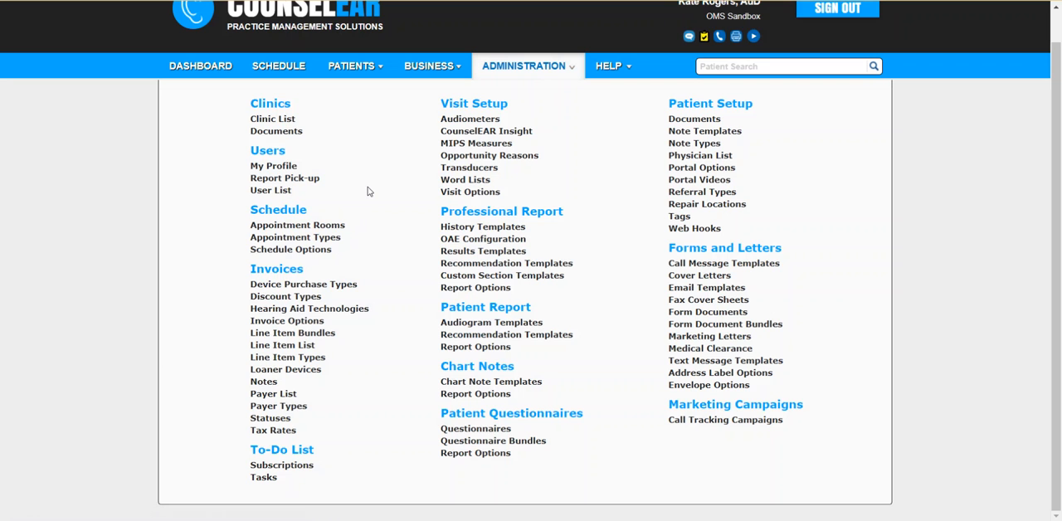
mouse_move(373, 185)
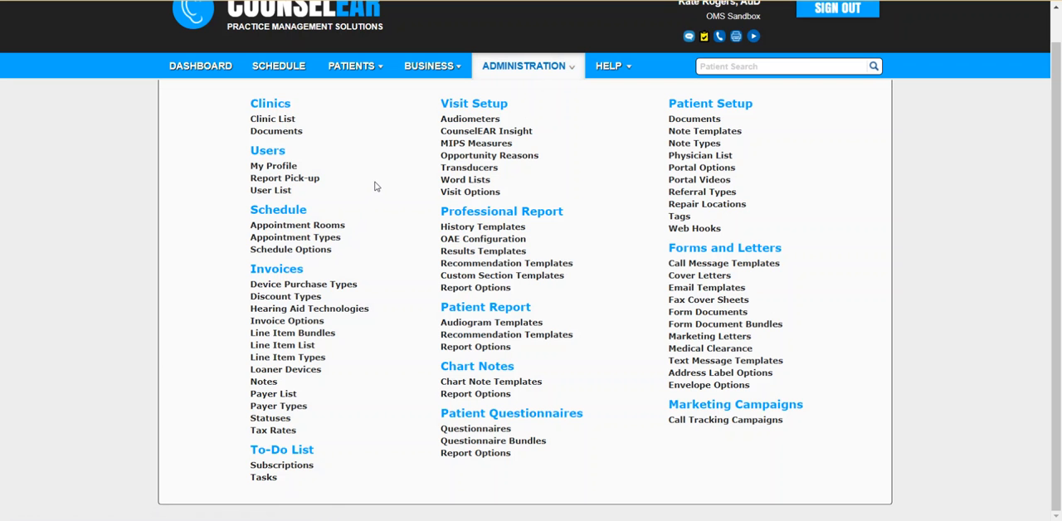
mouse_move(323, 199)
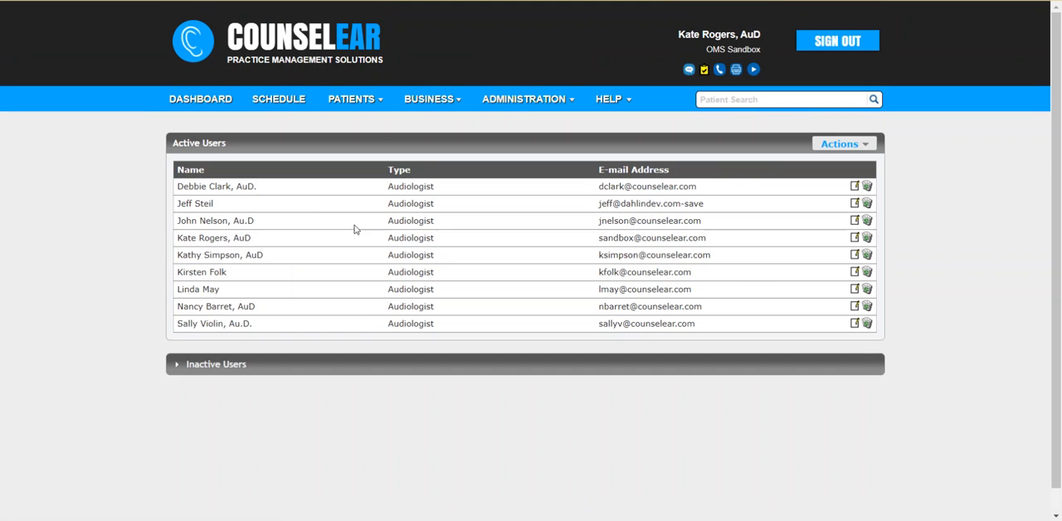
mouse_move(740, 271)
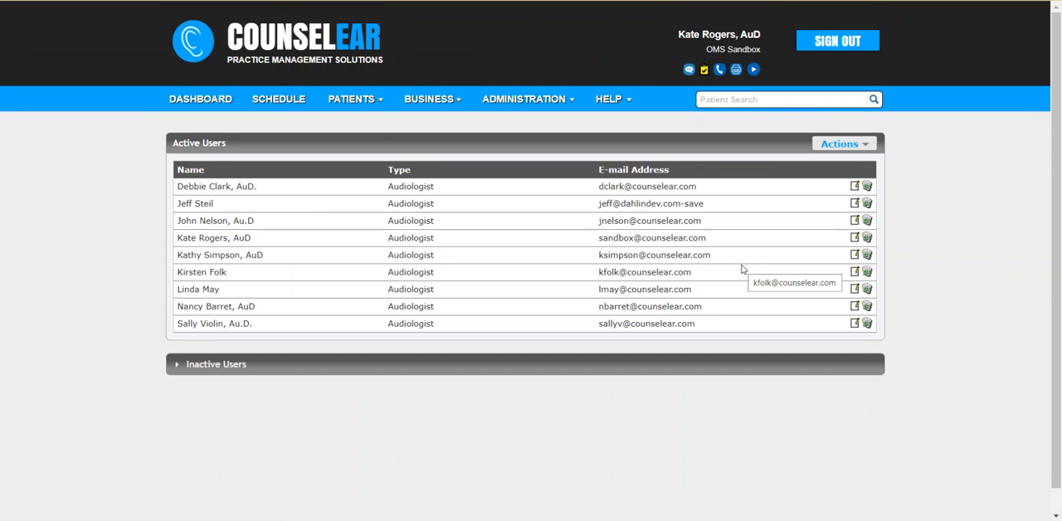
mouse_move(856, 199)
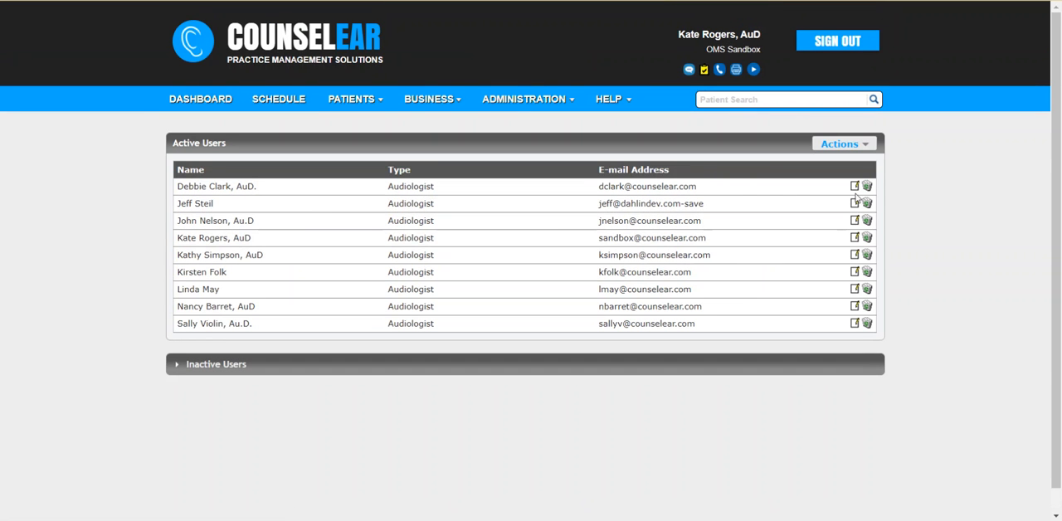
mouse_move(854, 186)
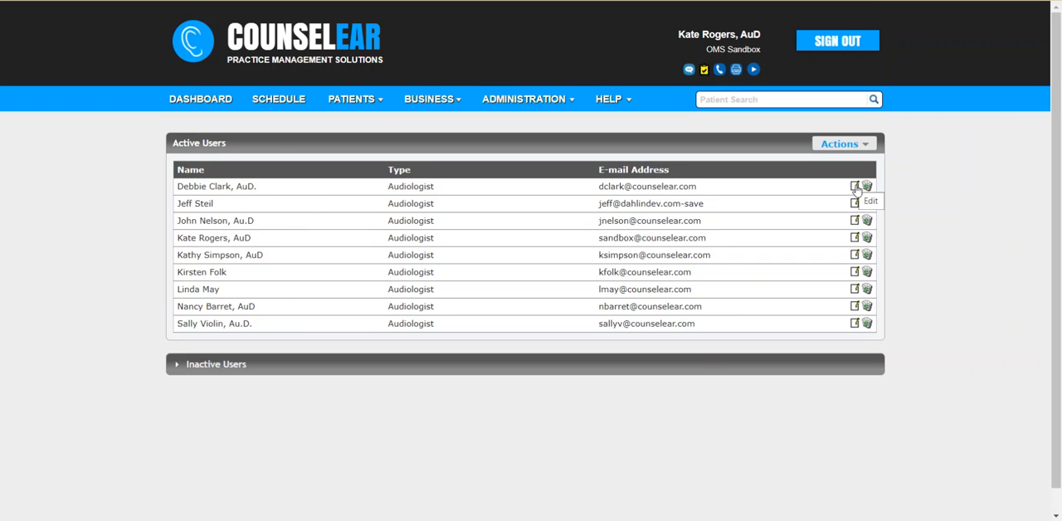
left_click(854, 186)
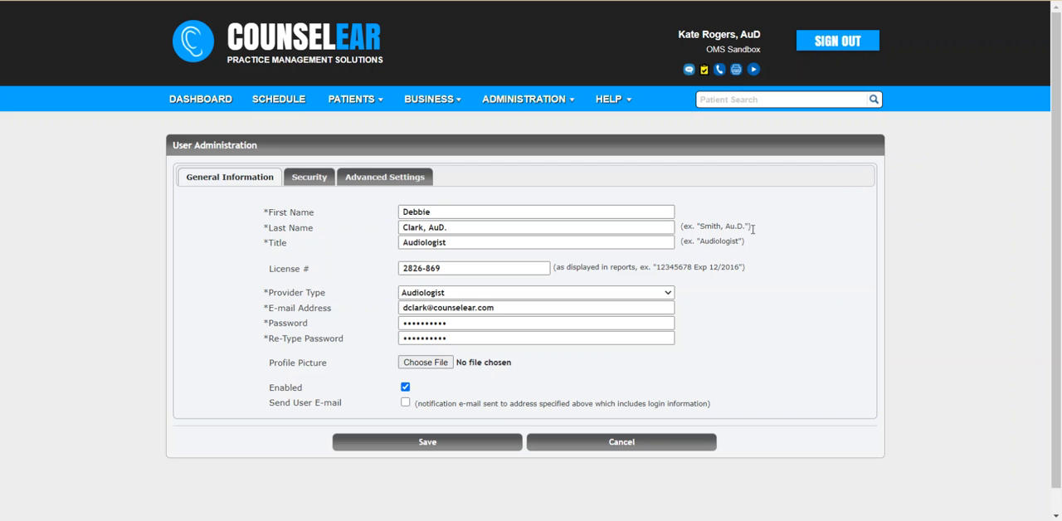
left_click(309, 175)
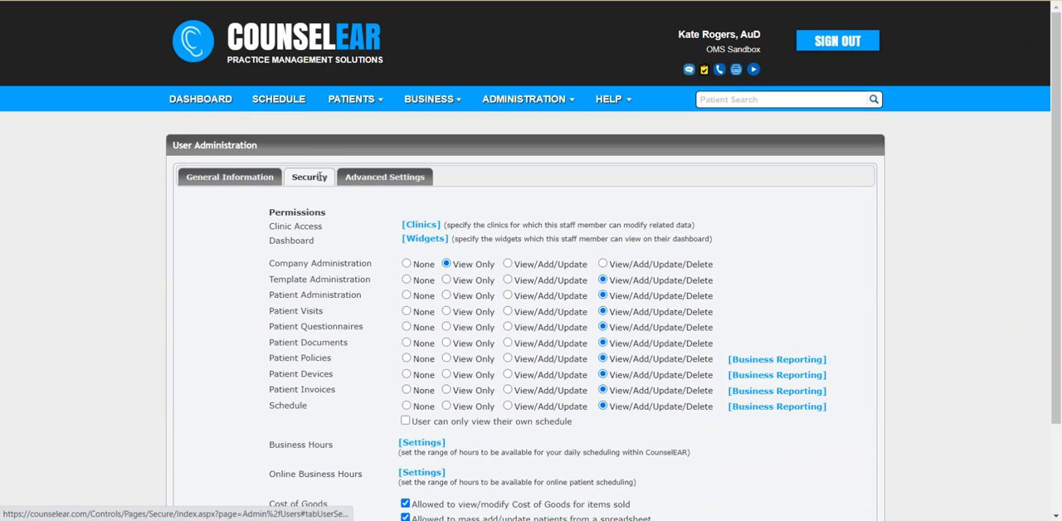
mouse_move(322, 206)
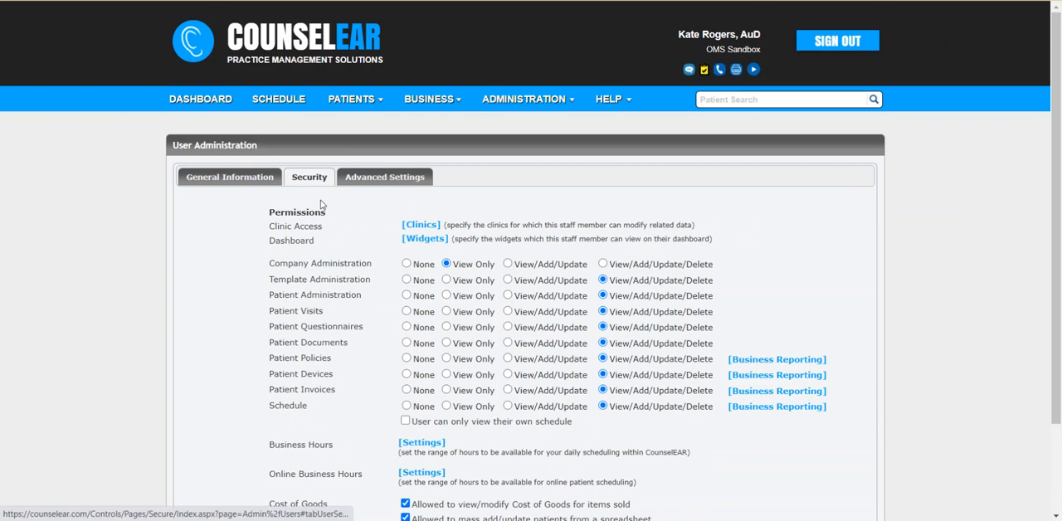
scroll("down", 3)
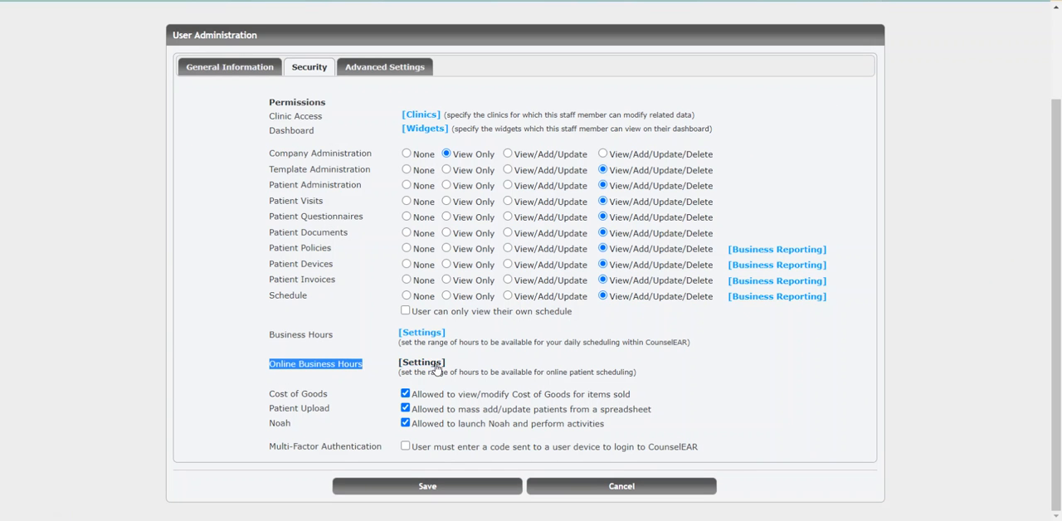
left_click(421, 362)
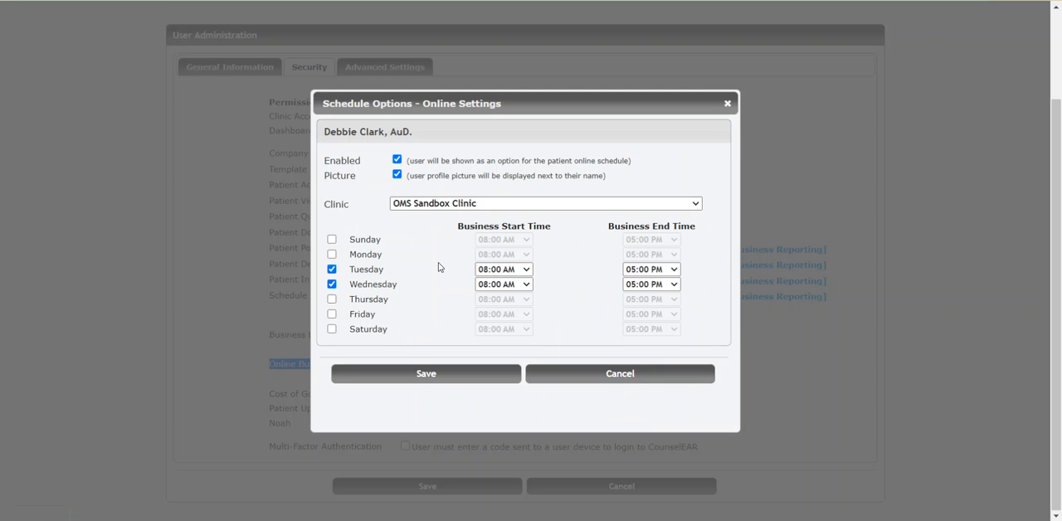
mouse_move(448, 255)
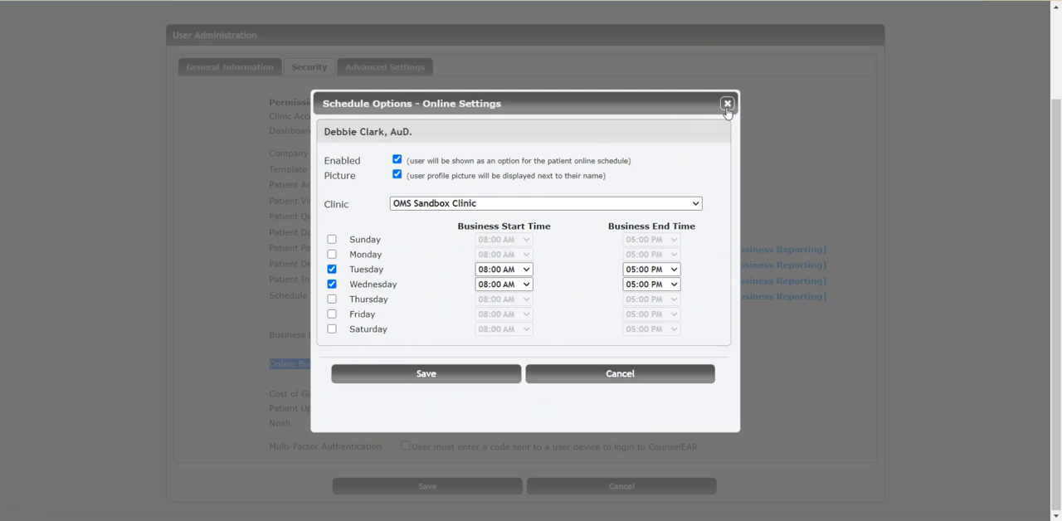
left_click(727, 103)
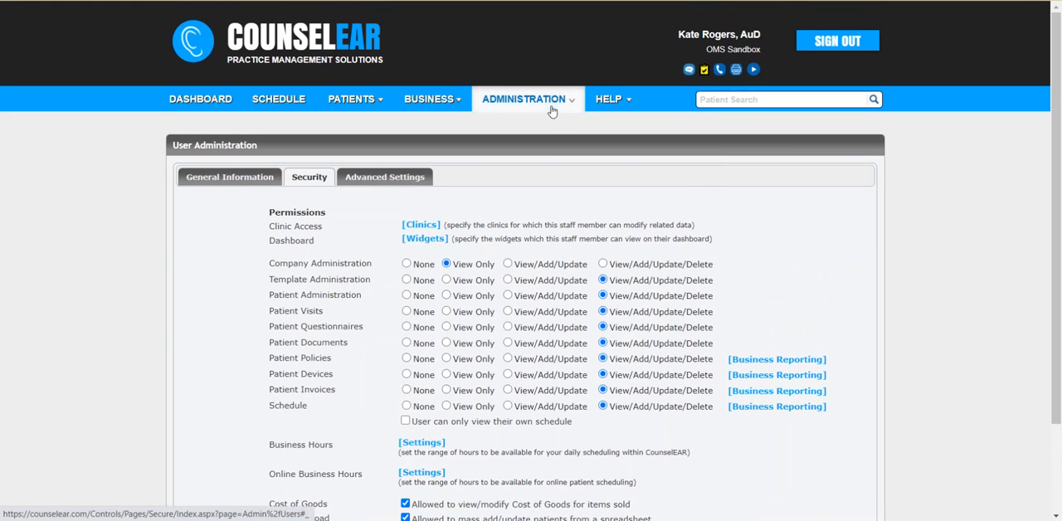
Step: Go to Administration > Appointment Types and scroll the Active Types list toward AE
left_click(528, 99)
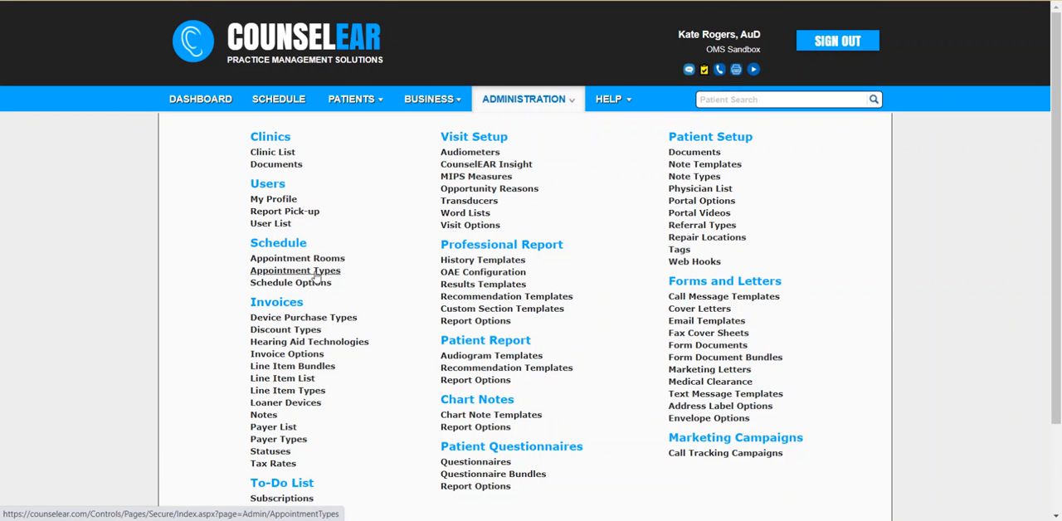
left_click(296, 271)
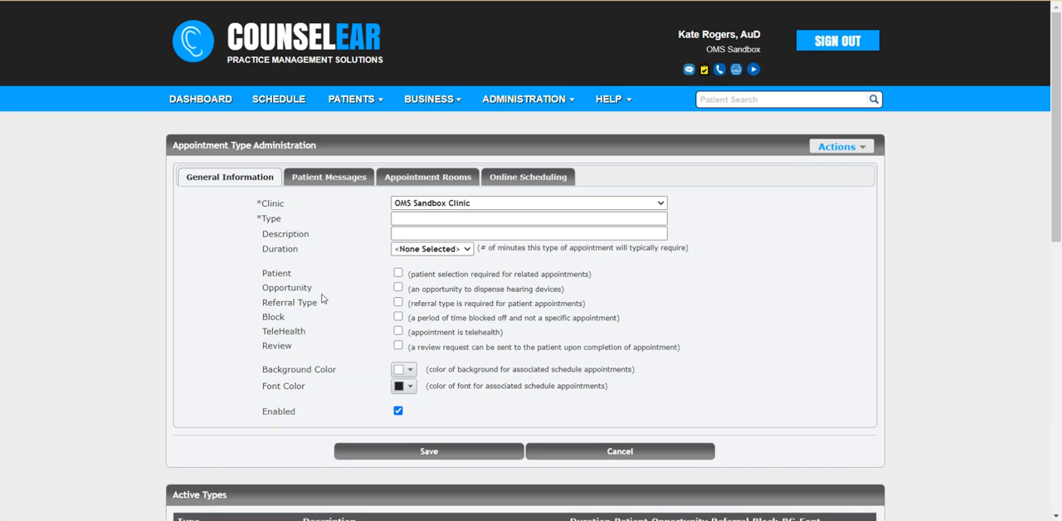
scroll("down", 3)
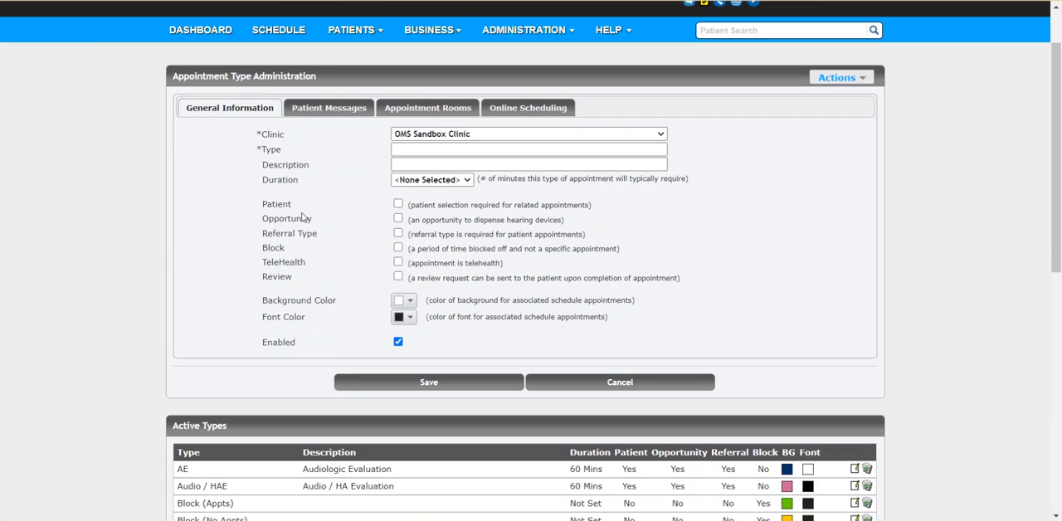
scroll("down", 3)
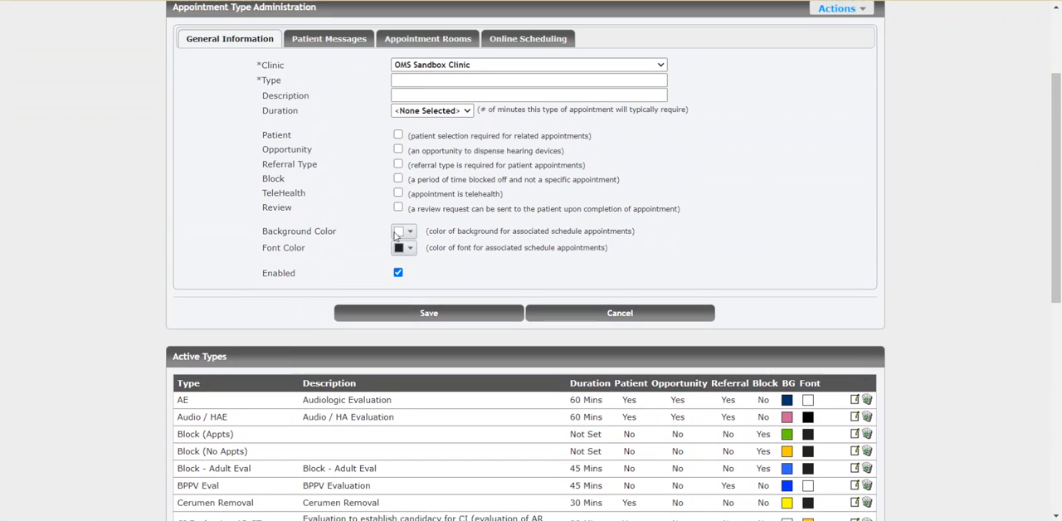
mouse_move(440, 365)
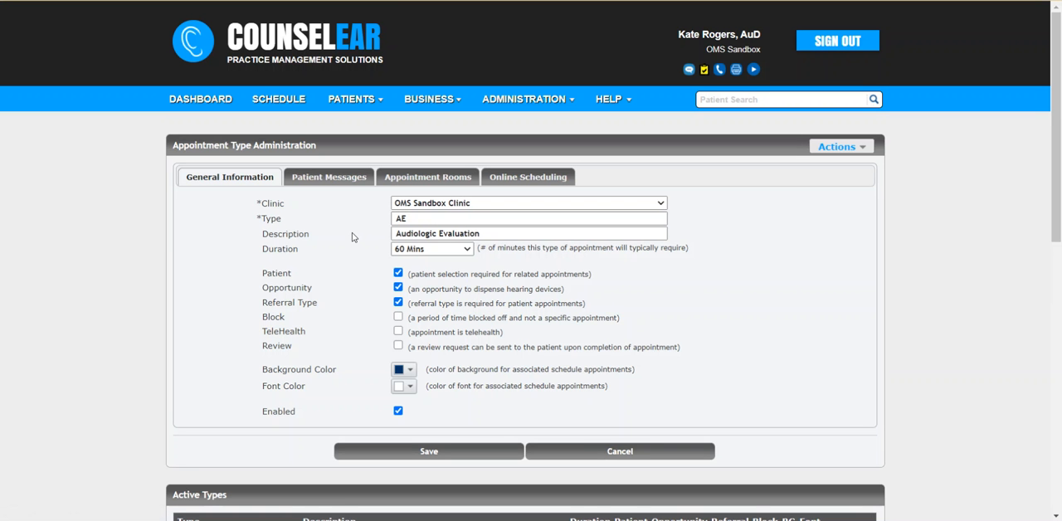
mouse_move(350, 322)
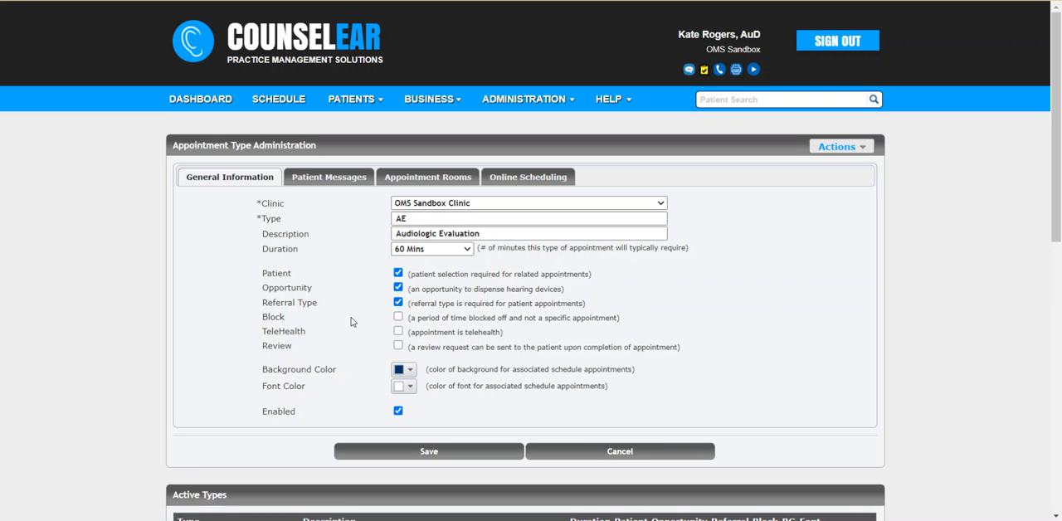
mouse_move(335, 332)
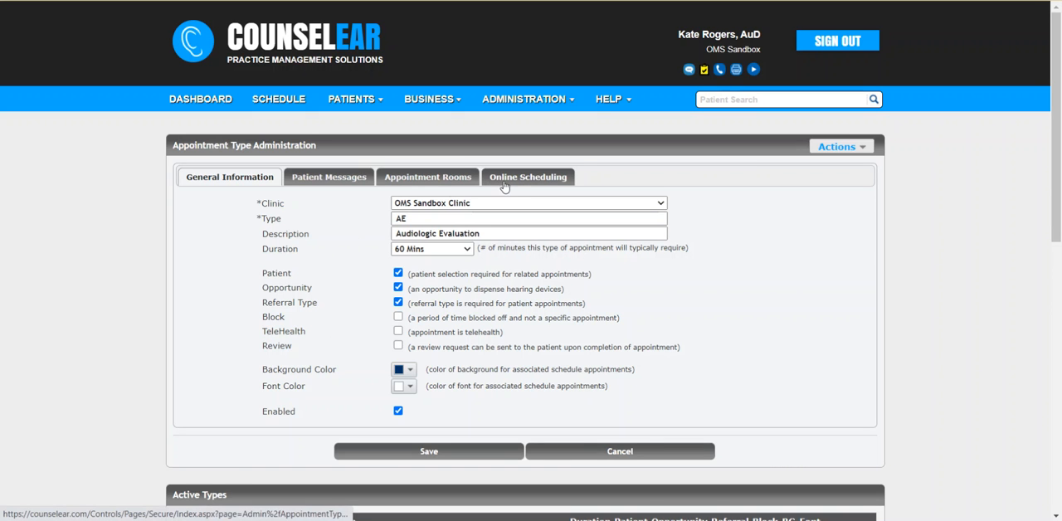
Step: Review the AE type's Online Scheduling settings, enabled with display name Hearing Evaluation, then its general details
left_click(527, 176)
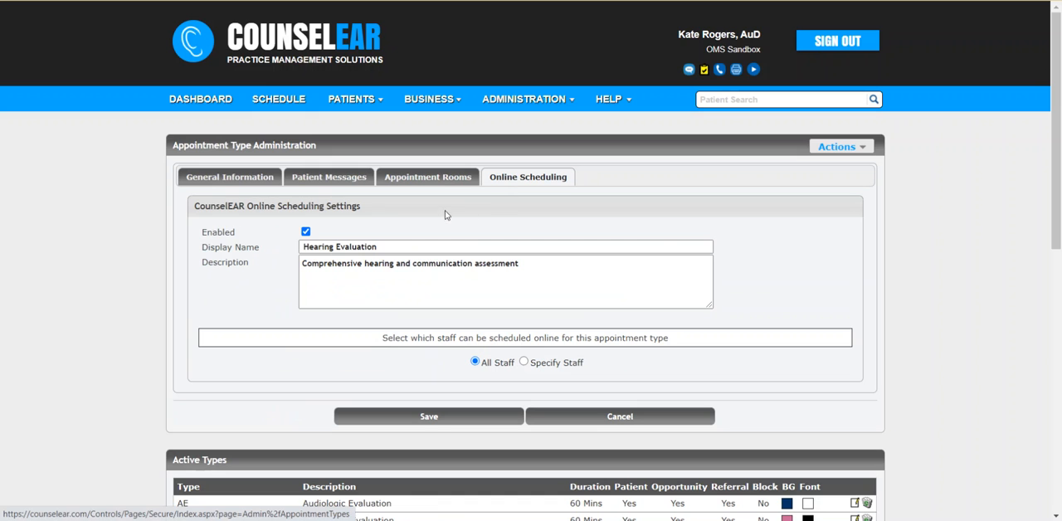
double_click(217, 232)
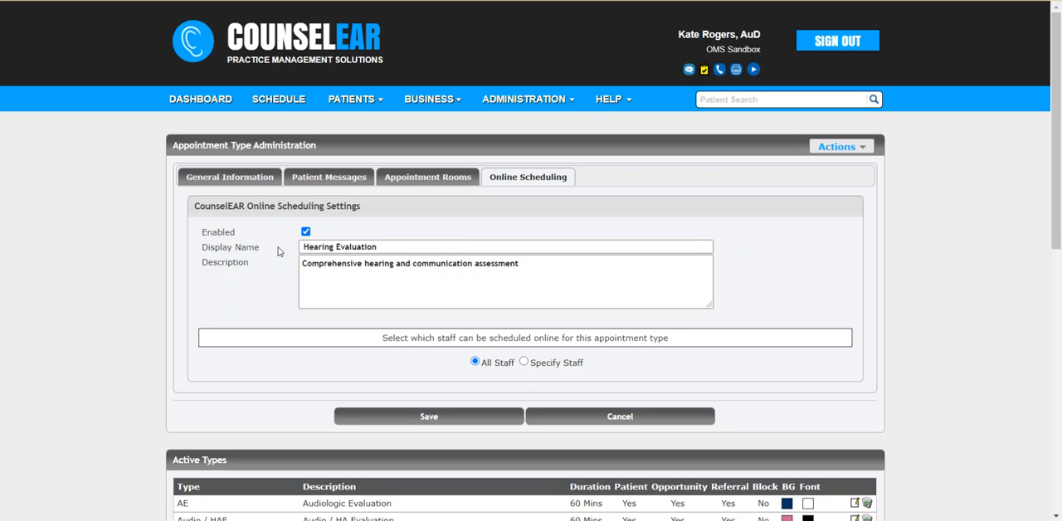
left_click(379, 245)
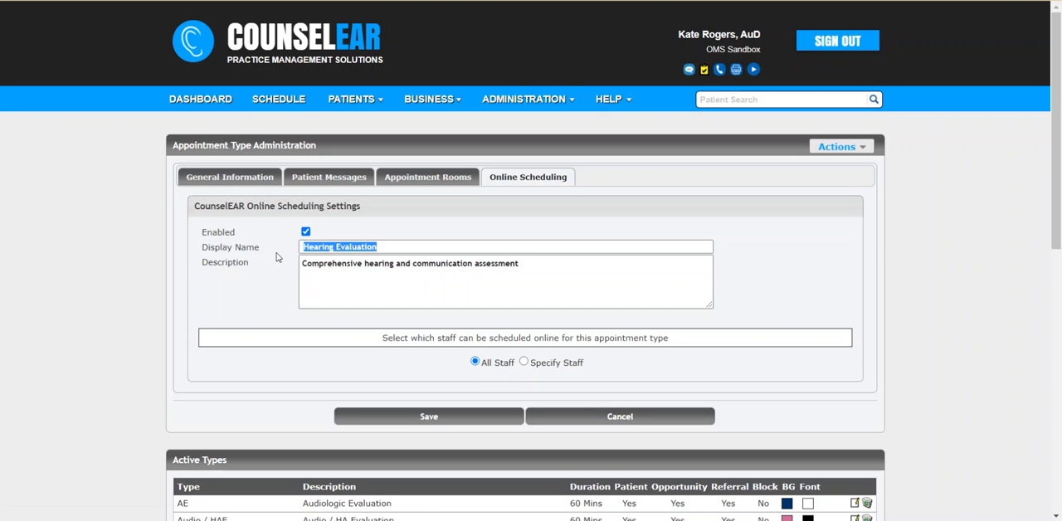
left_click(229, 176)
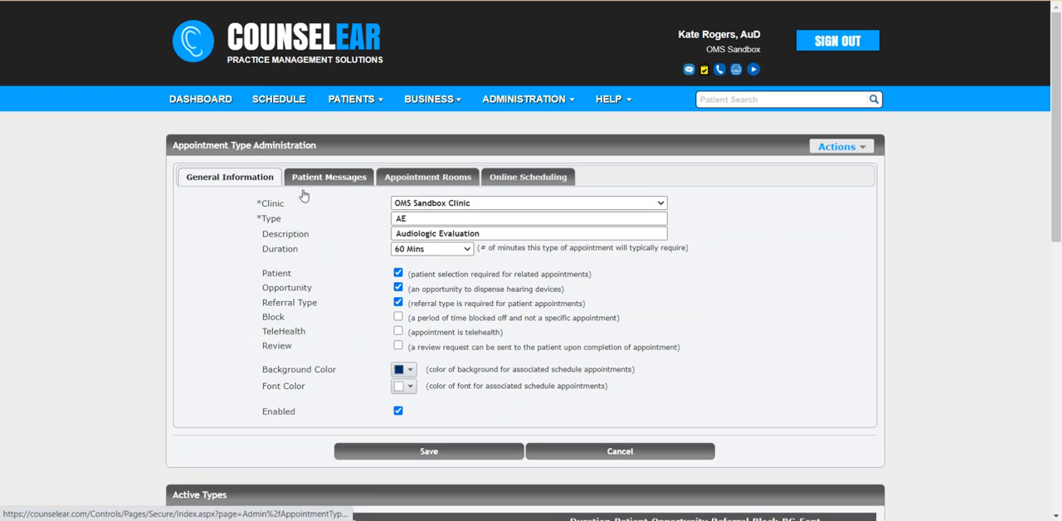
left_click(528, 232)
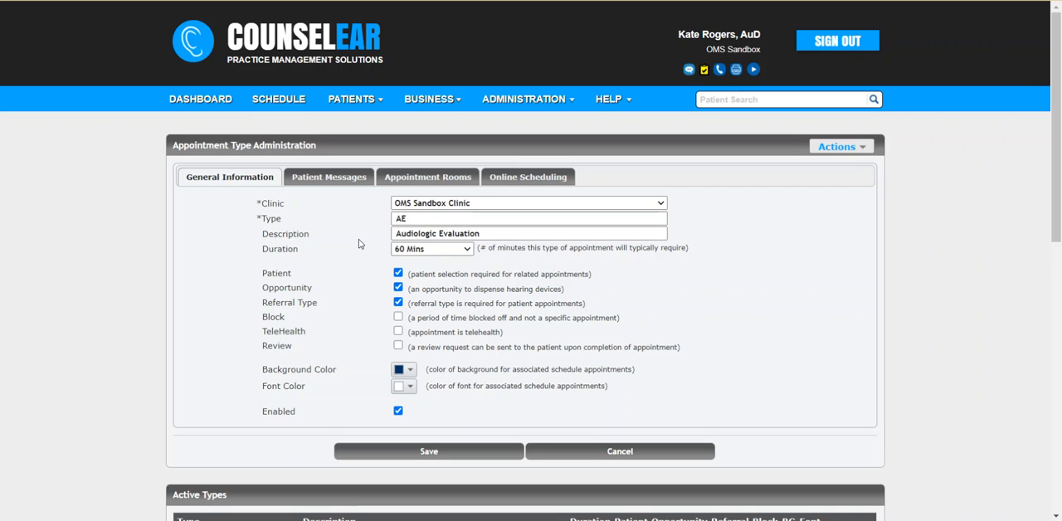
mouse_move(523, 191)
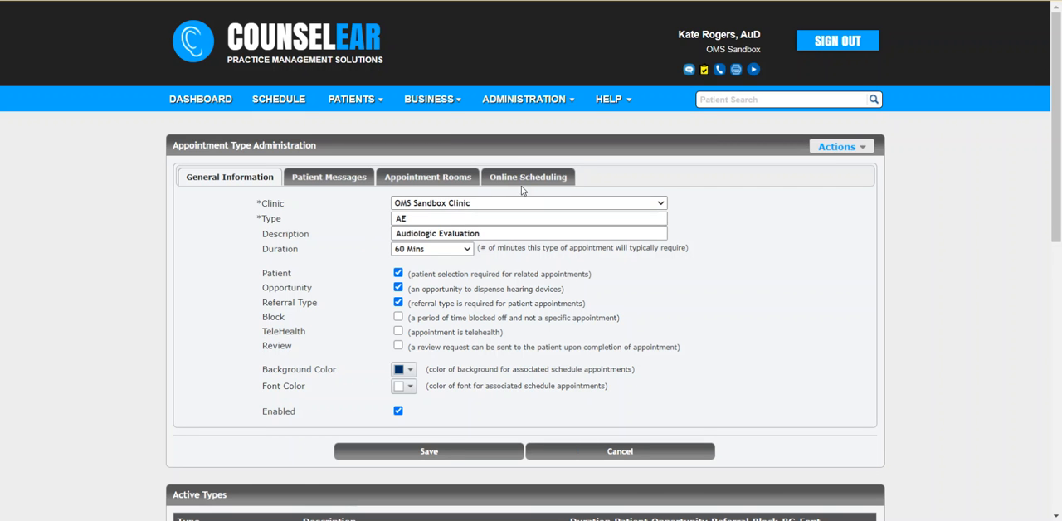
Step: Return to the Online Scheduling settings and review the description and staff options
left_click(528, 176)
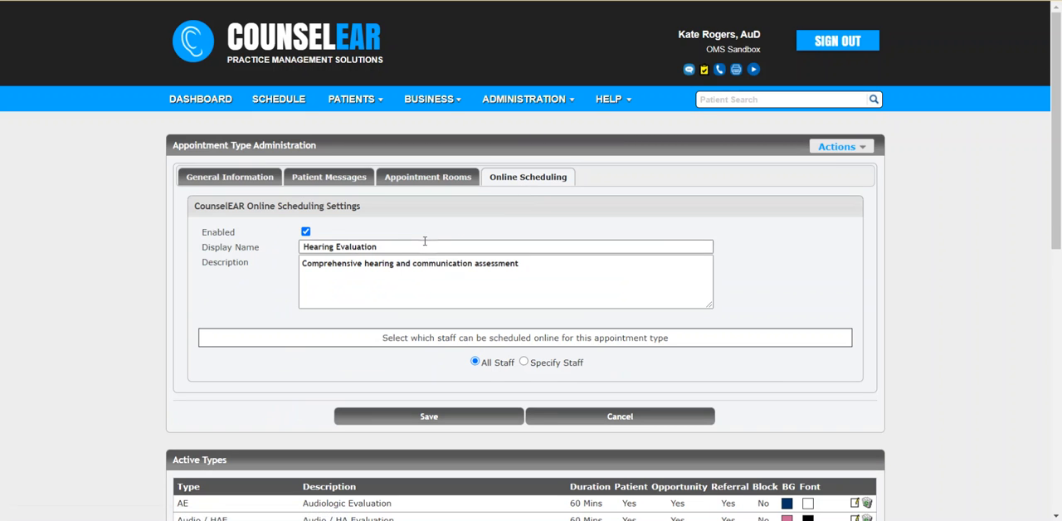
left_click(305, 232)
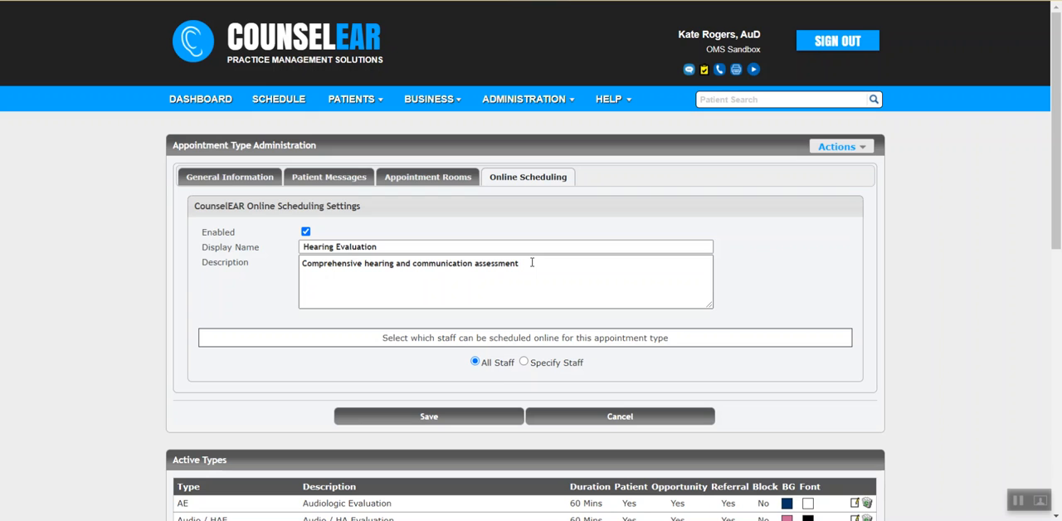
mouse_move(495, 252)
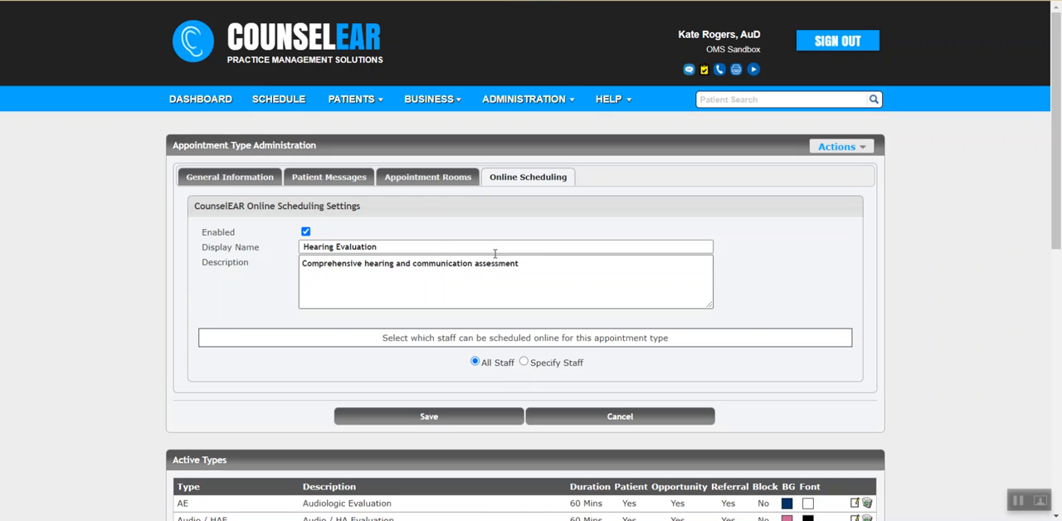
mouse_move(408, 229)
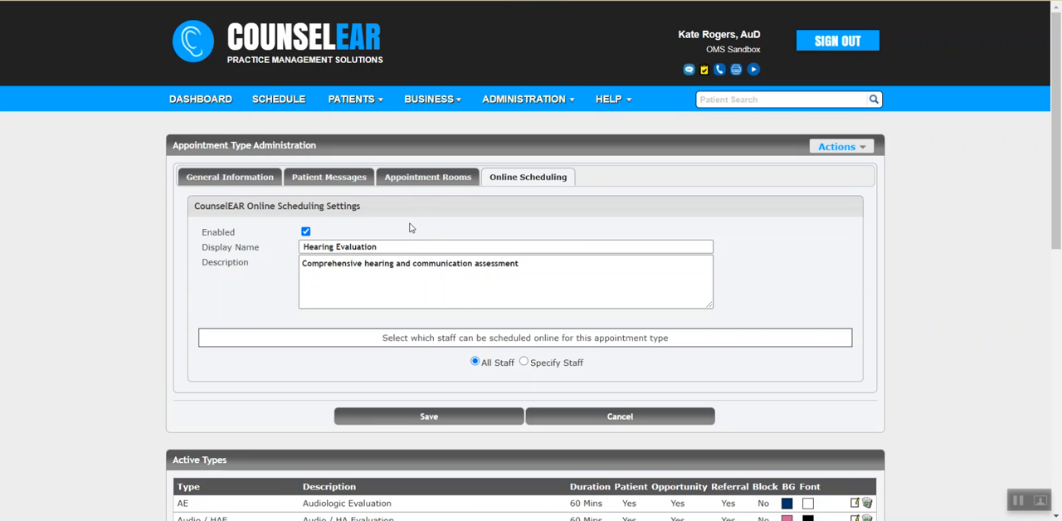
scroll("down", 3)
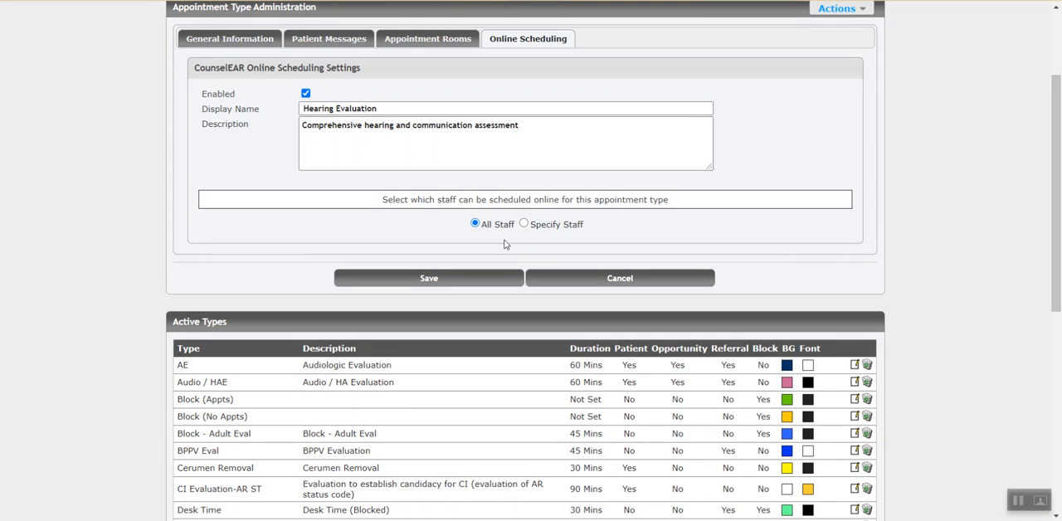
Step: Try Specify Staff with two clinicians ticked, revert to All Staff and save the online scheduling settings
left_click(524, 224)
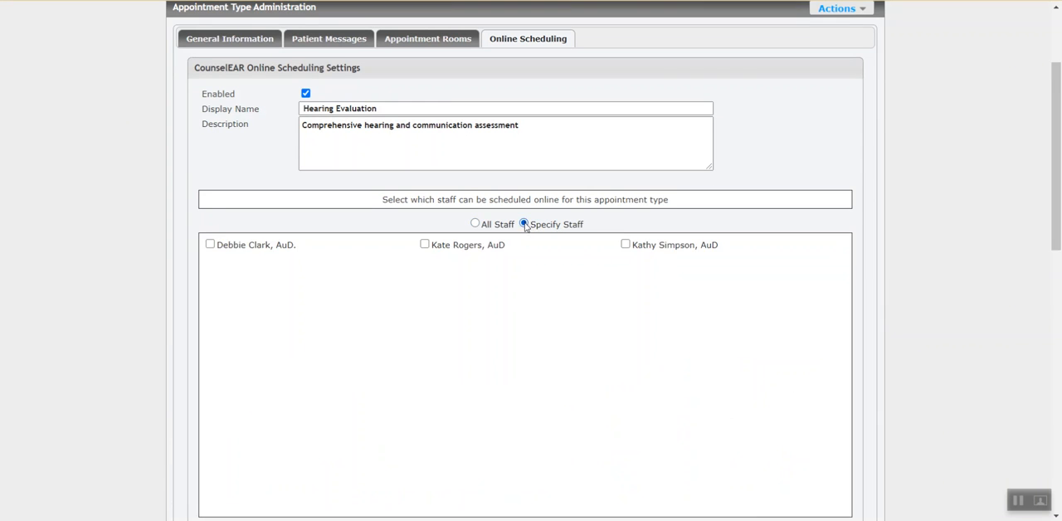
left_click(209, 244)
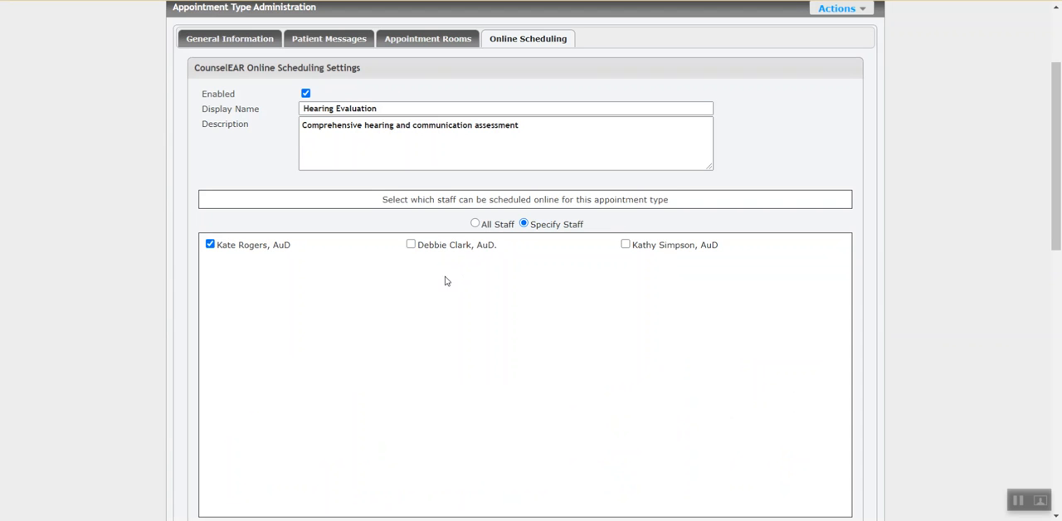
left_click(412, 243)
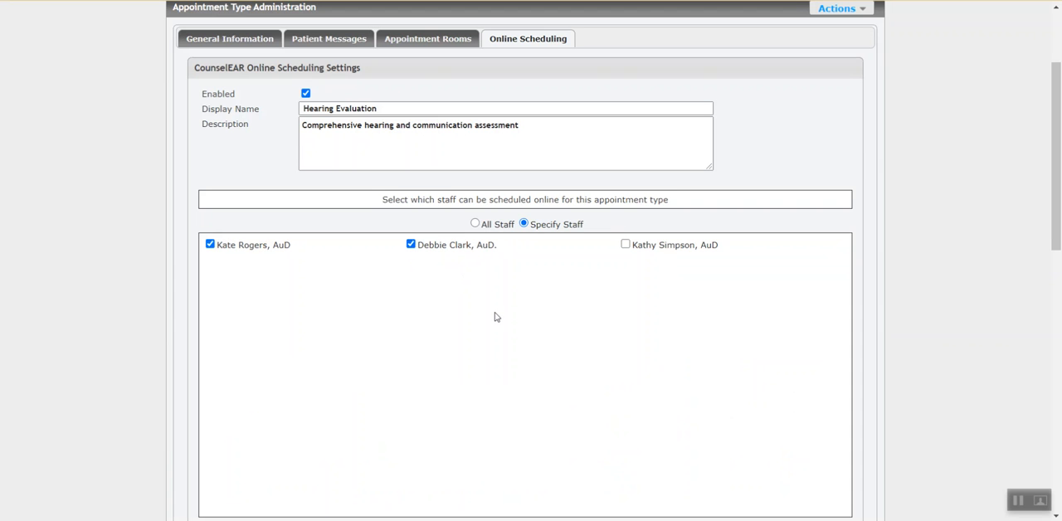
mouse_move(464, 212)
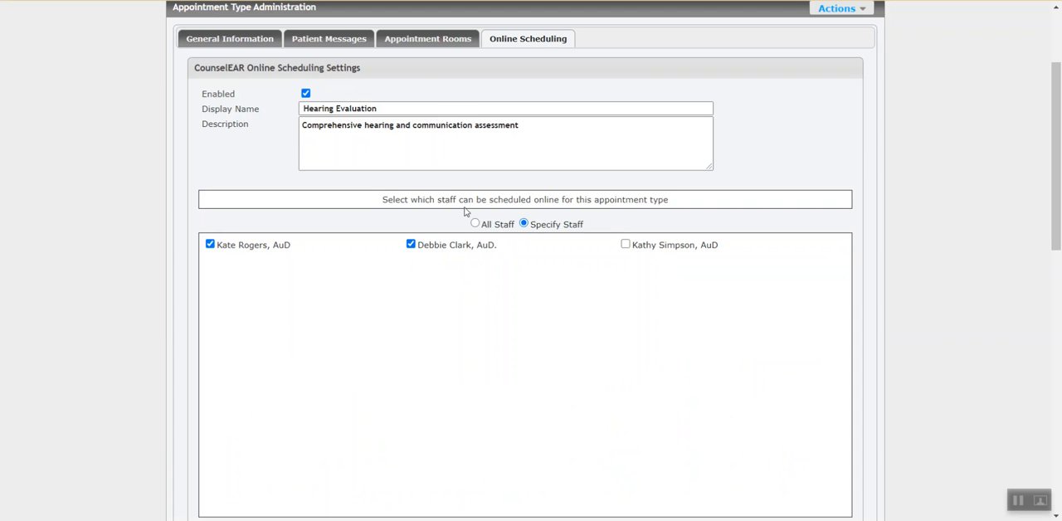
left_click(475, 222)
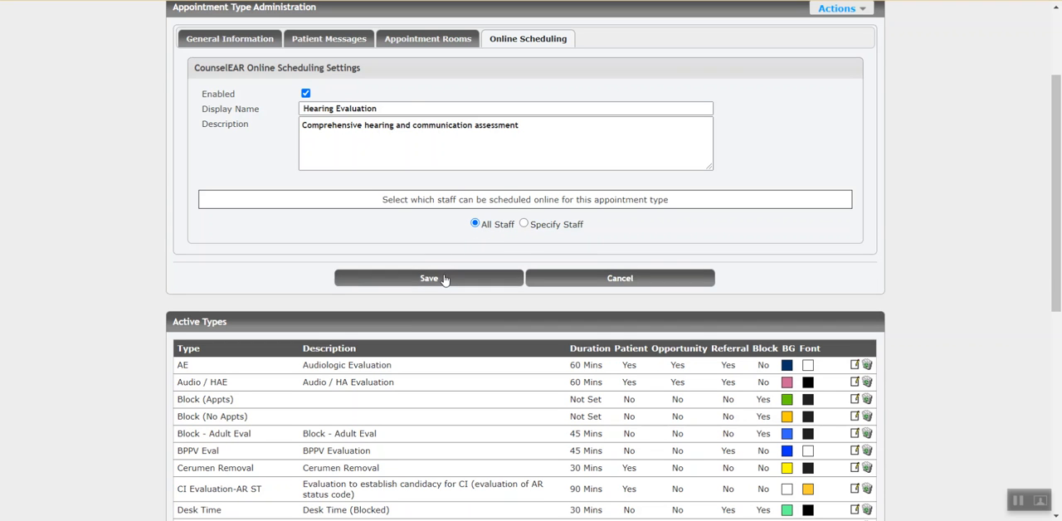
mouse_move(420, 285)
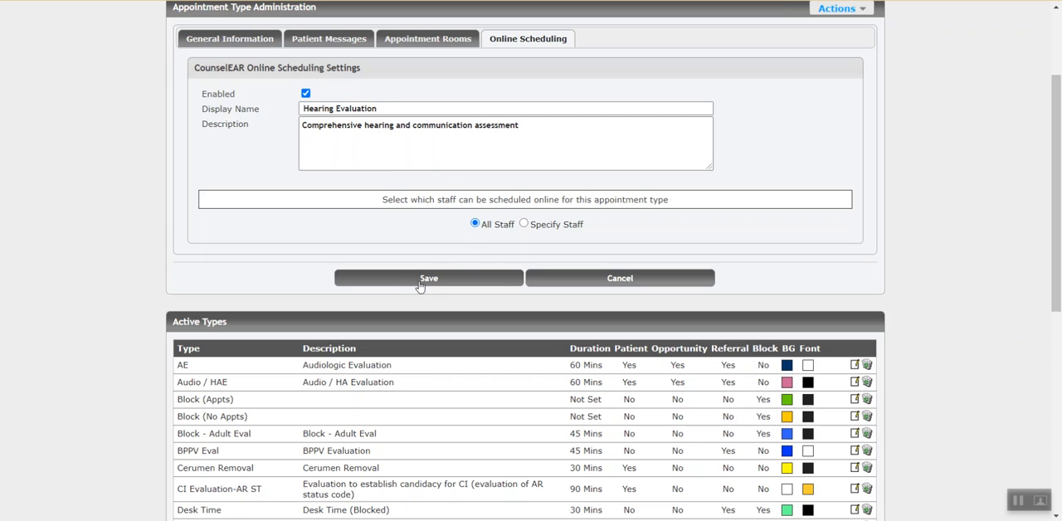
left_click(428, 279)
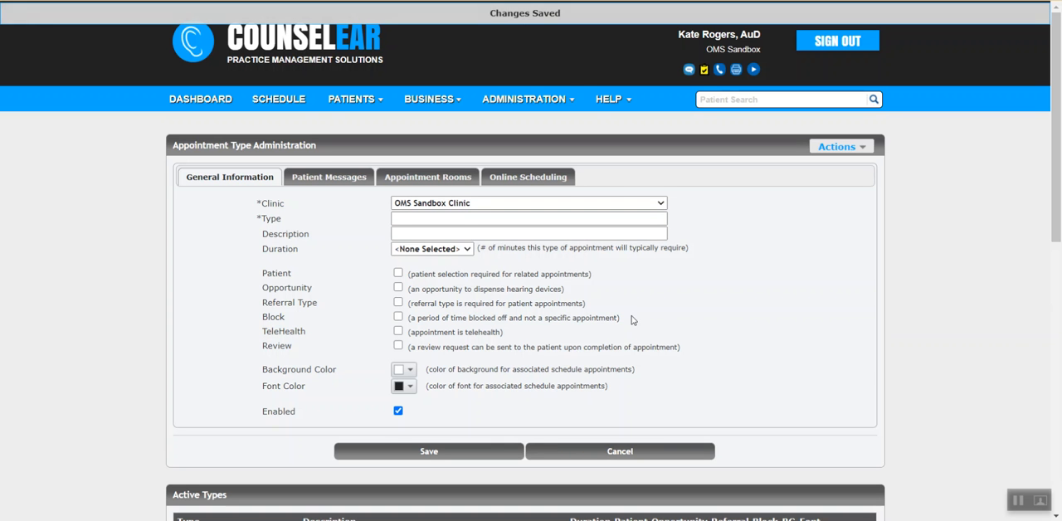
mouse_move(664, 312)
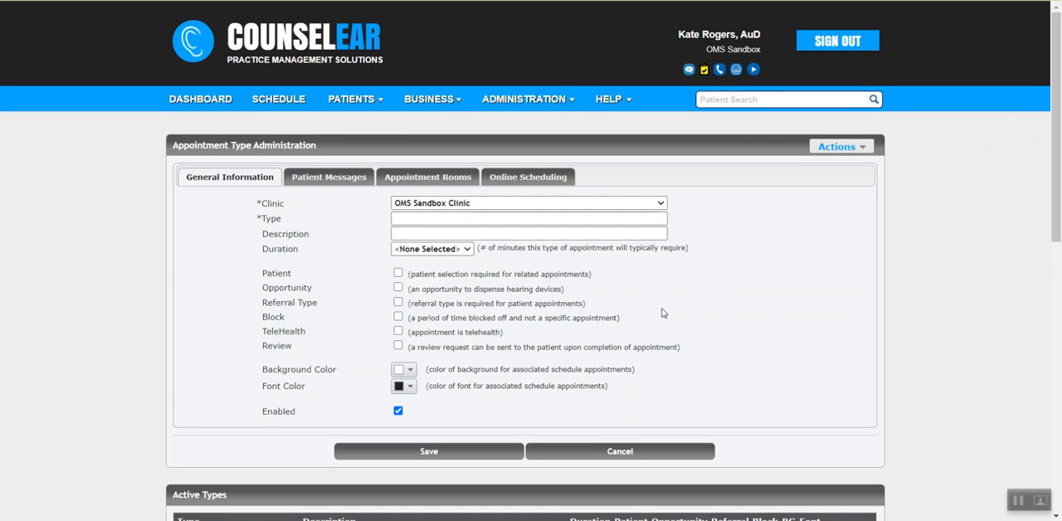
Step: From Administration > Clinics, edit OMS Sandbox Clinic in the Active Clinics list
left_click(524, 100)
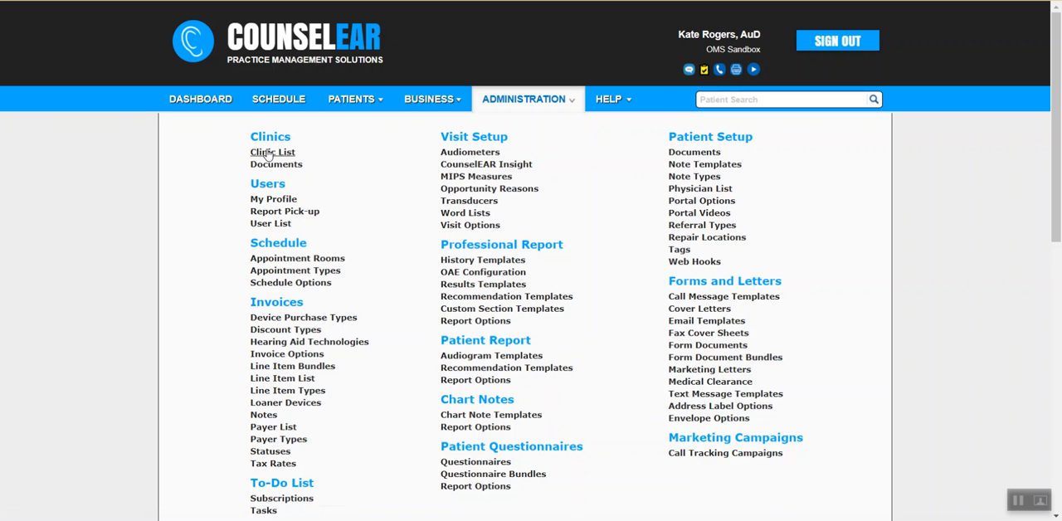
left_click(272, 153)
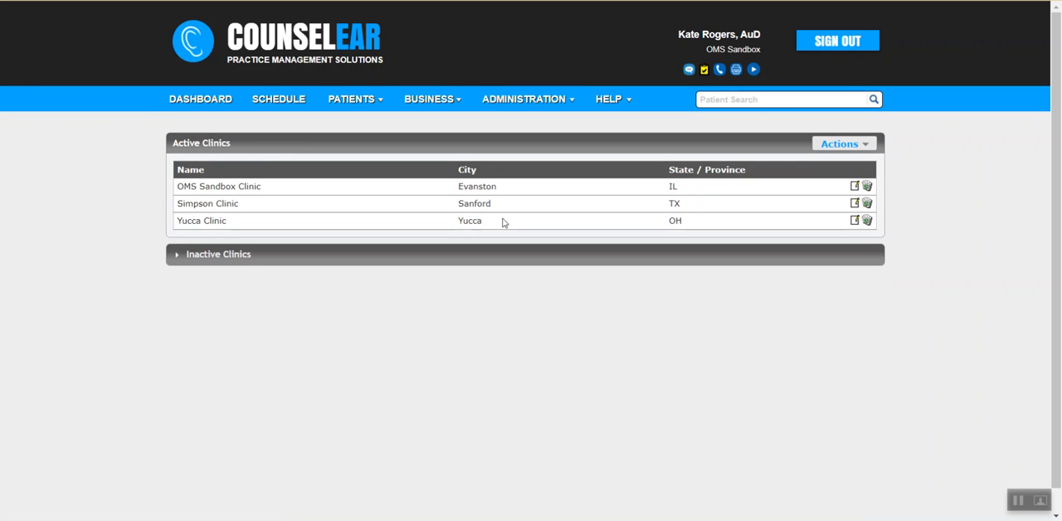
mouse_move(856, 186)
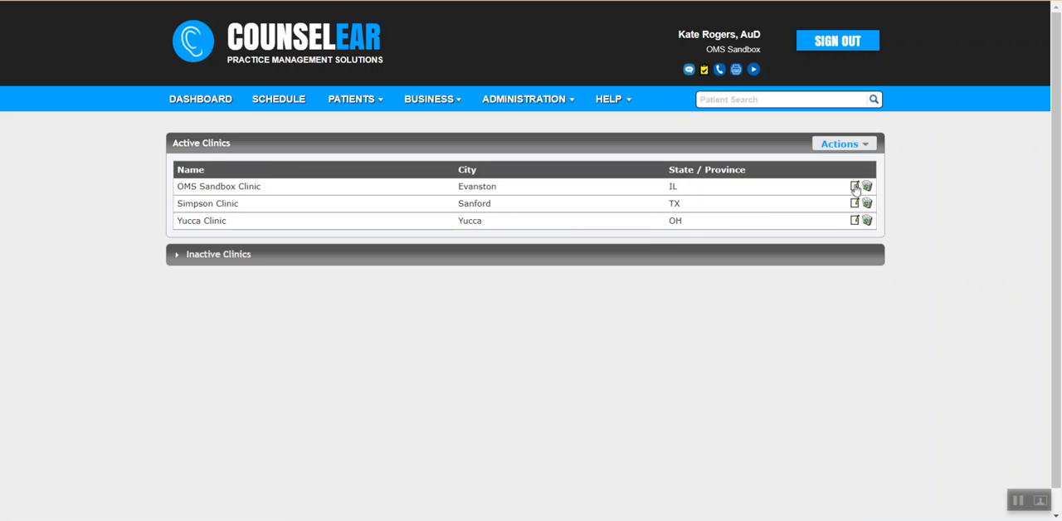
left_click(853, 186)
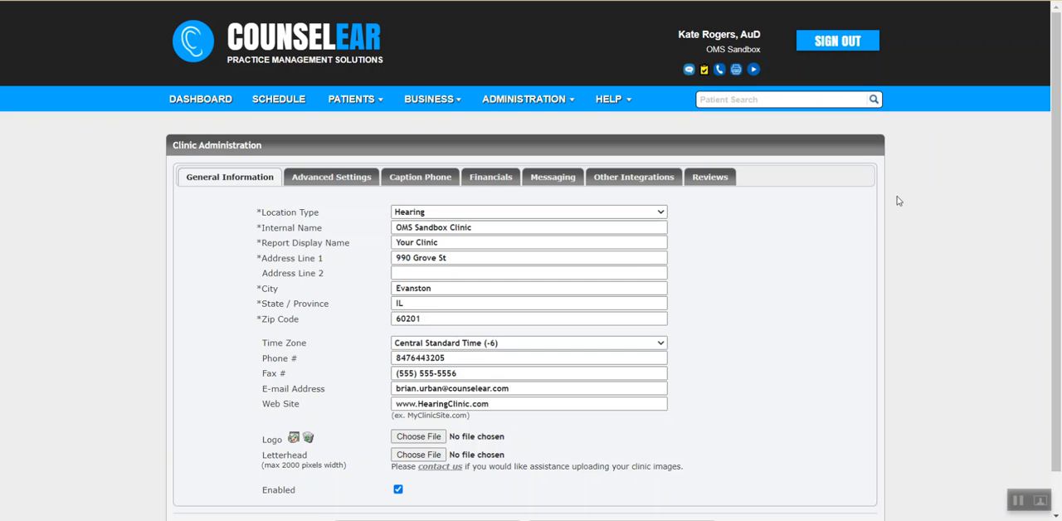
mouse_move(909, 203)
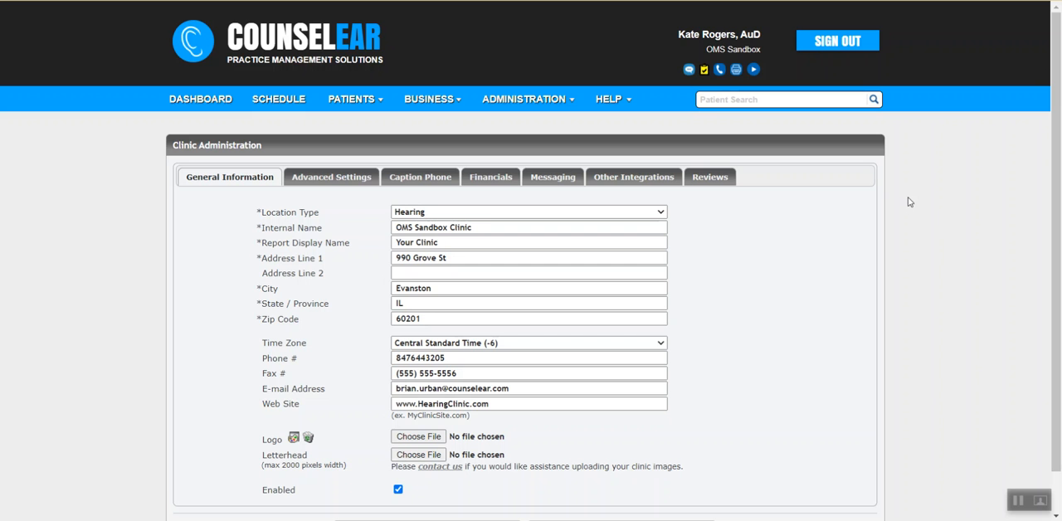
mouse_move(869, 258)
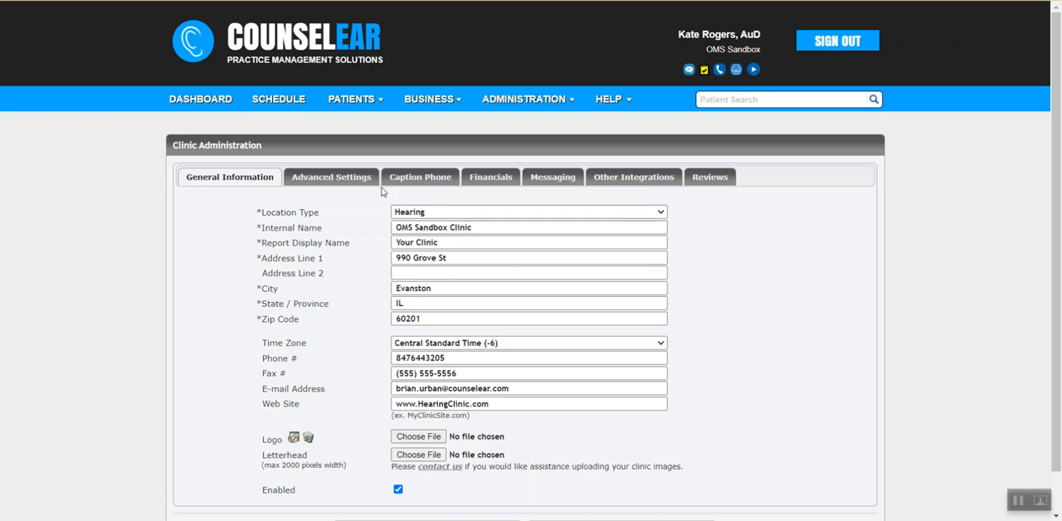
Step: Via Advanced Settings > Schedule, show the clinic's Online Scheduling settings with its booking links
left_click(332, 176)
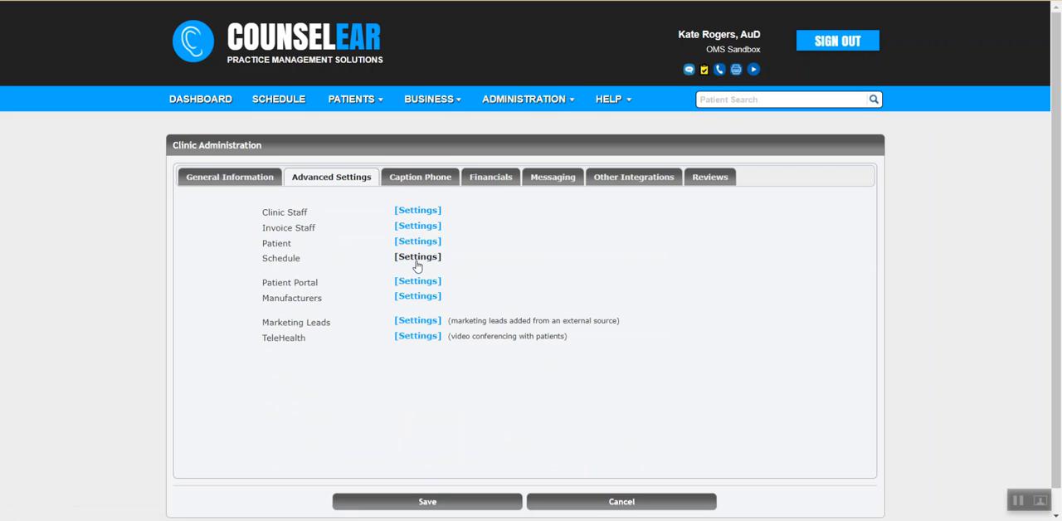
left_click(418, 255)
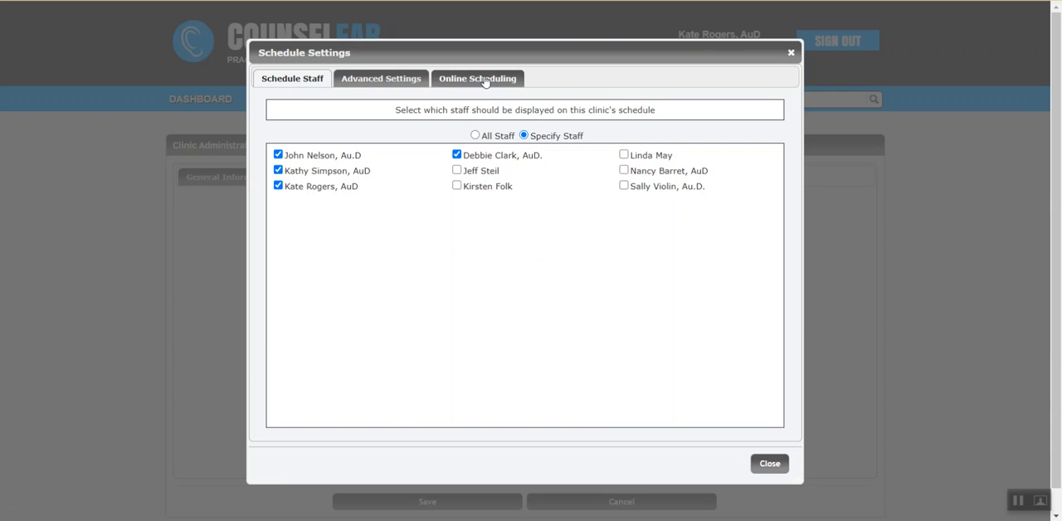
left_click(478, 78)
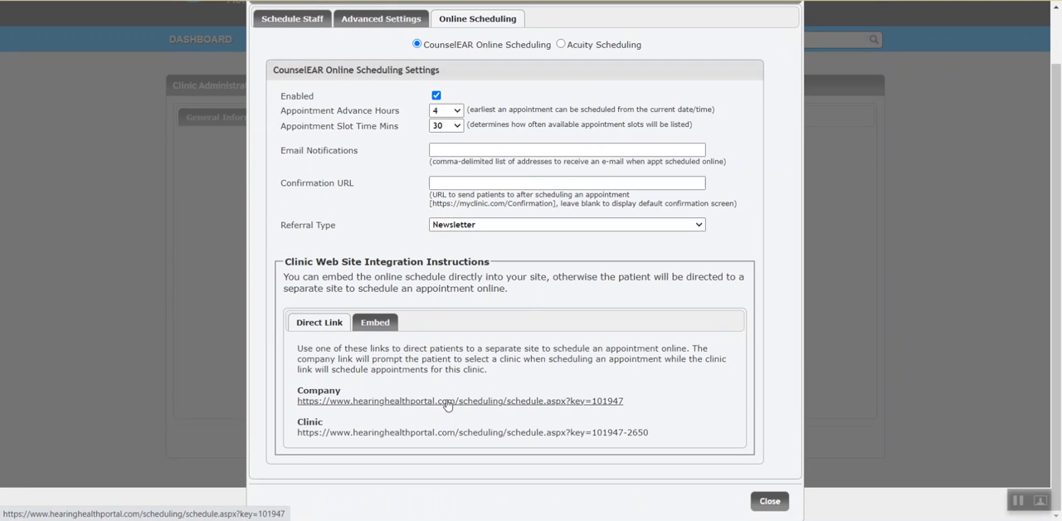
Step: Follow the company booking link to the portal's Request an Appointment page
left_click(458, 402)
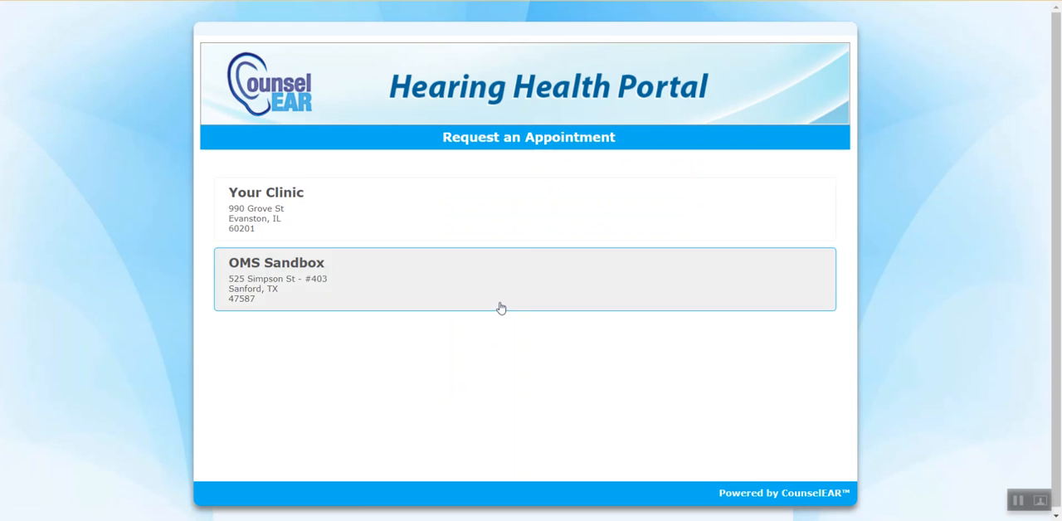
mouse_move(577, 385)
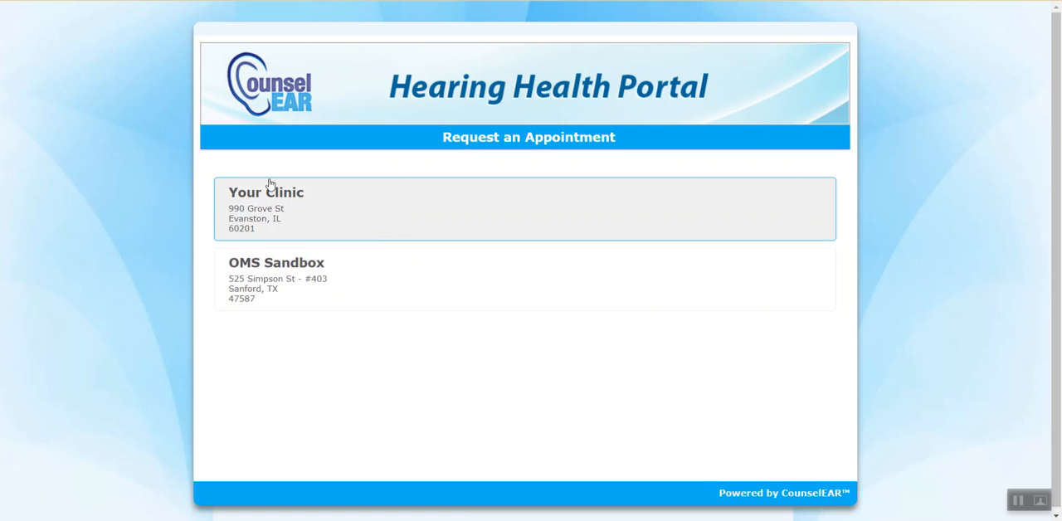
mouse_move(425, 186)
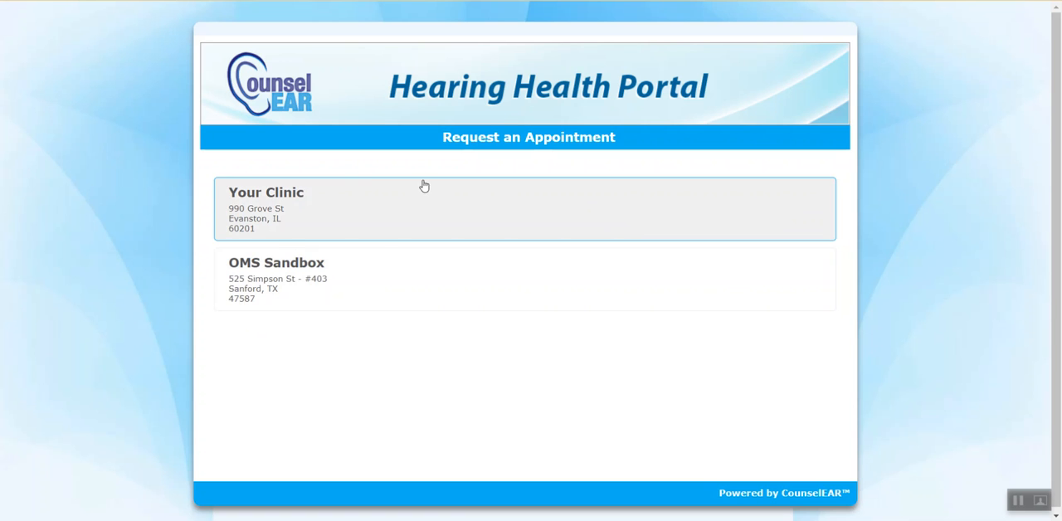
mouse_move(406, 325)
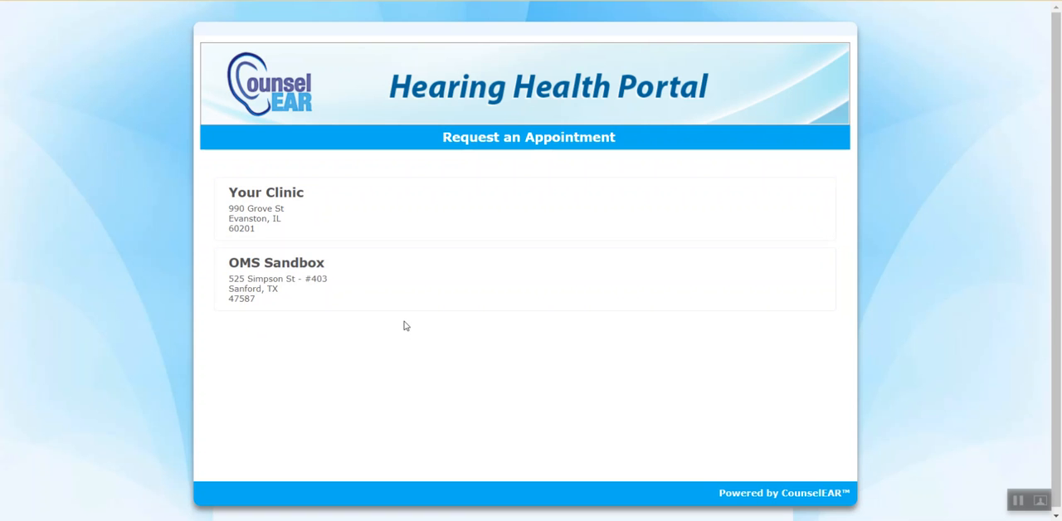
mouse_move(388, 221)
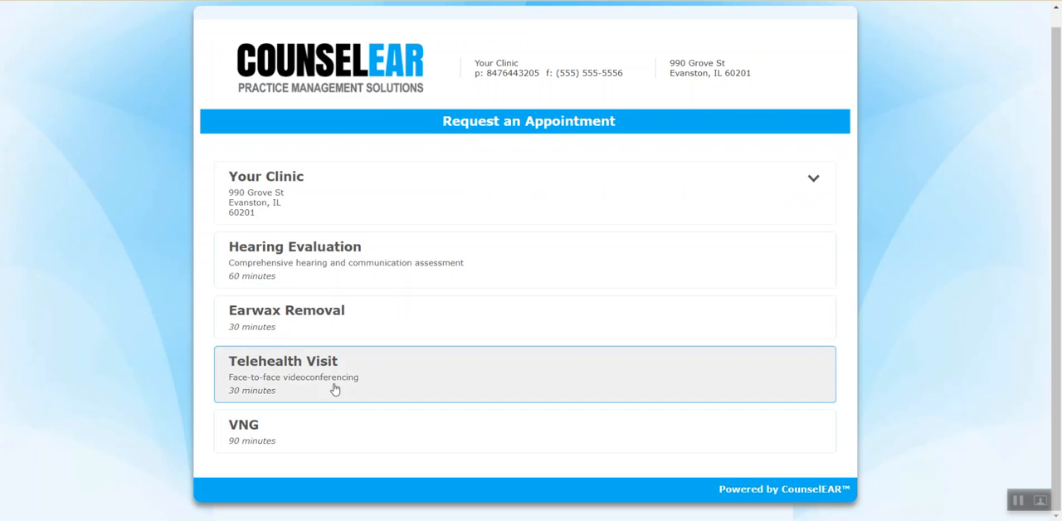
mouse_move(315, 401)
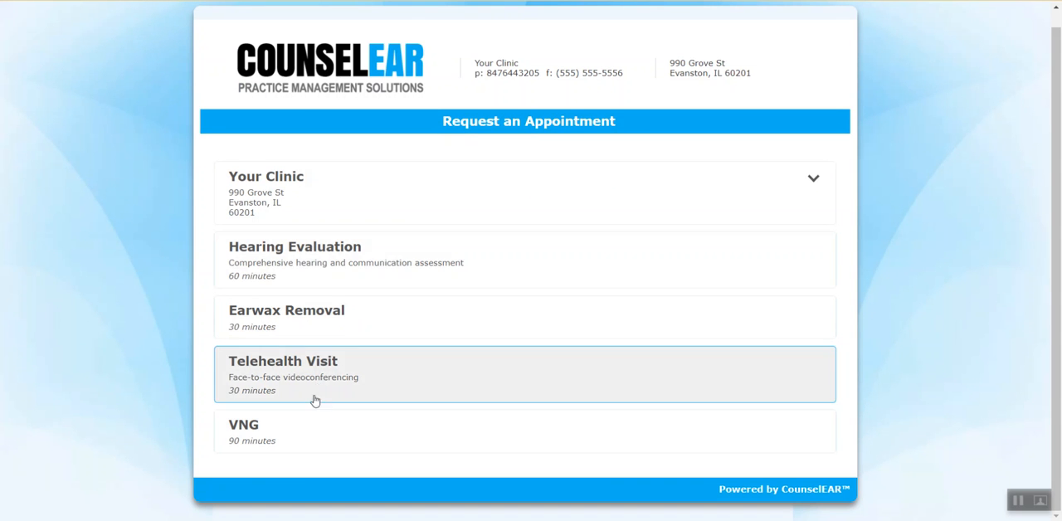
mouse_move(267, 325)
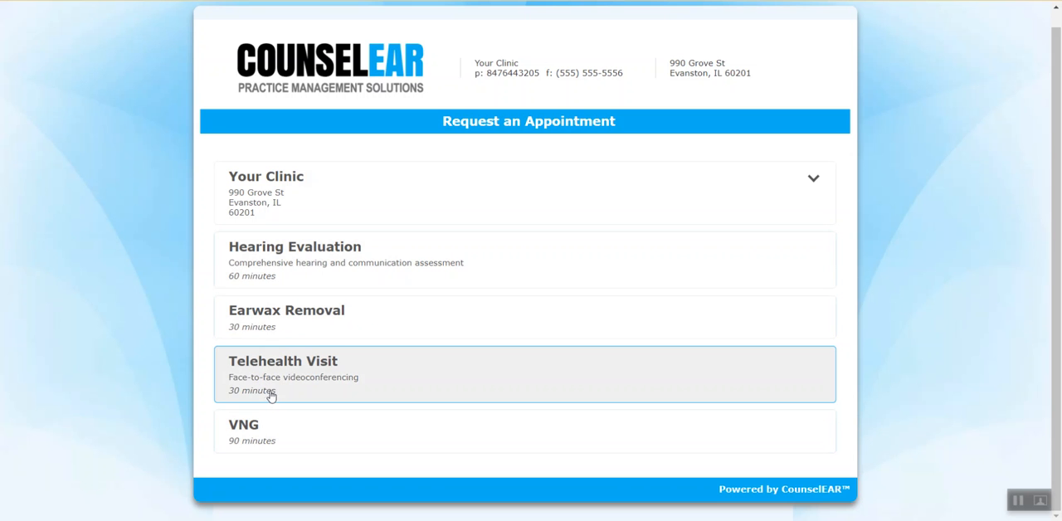
mouse_move(315, 262)
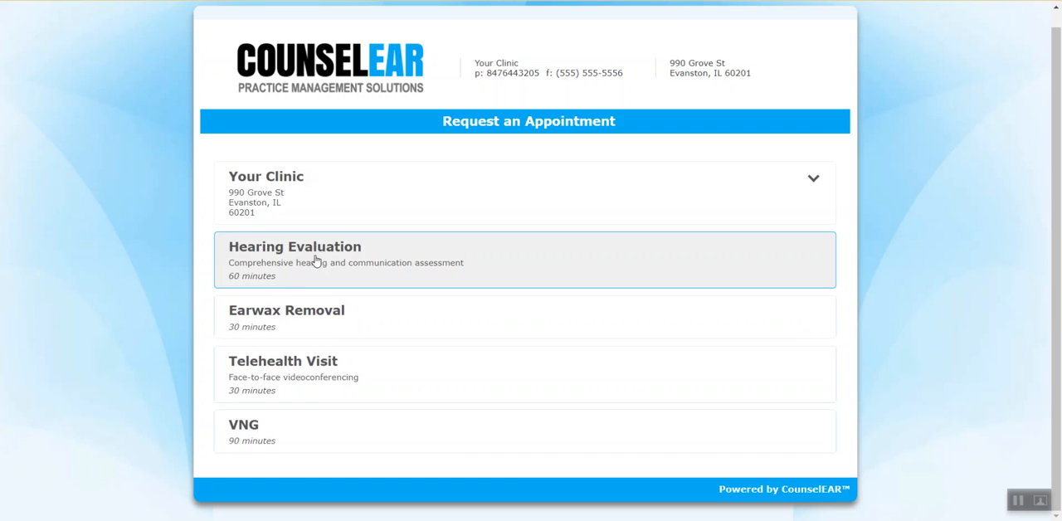
Step: Choose Hearing Evaluation with the default provider on Thursday 11/12/2020 at 02:00 PM
left_click(296, 245)
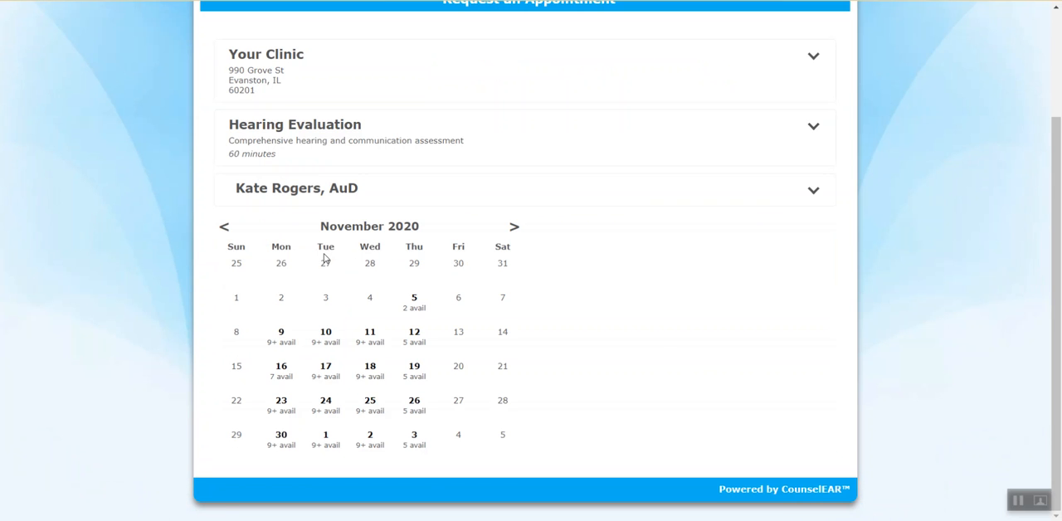
mouse_move(361, 189)
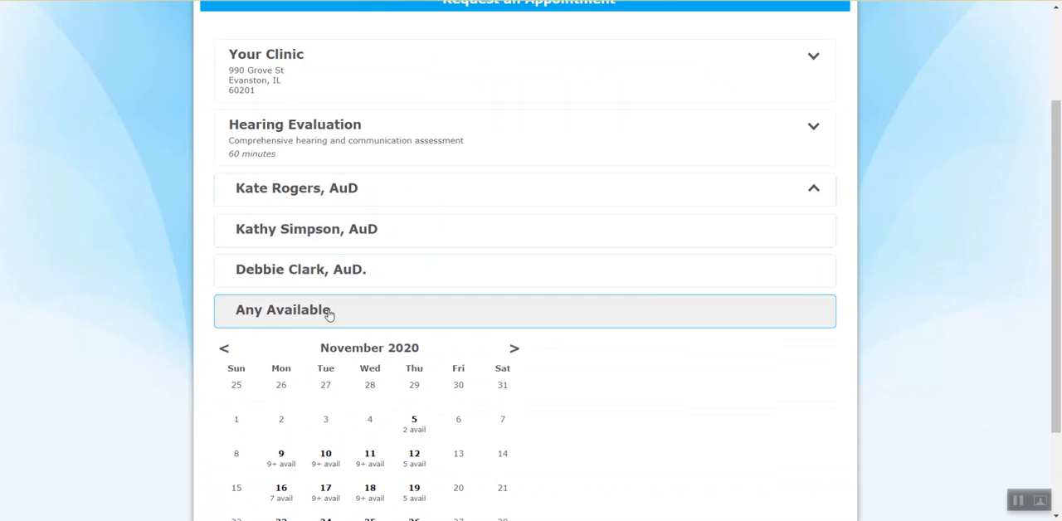
mouse_move(328, 314)
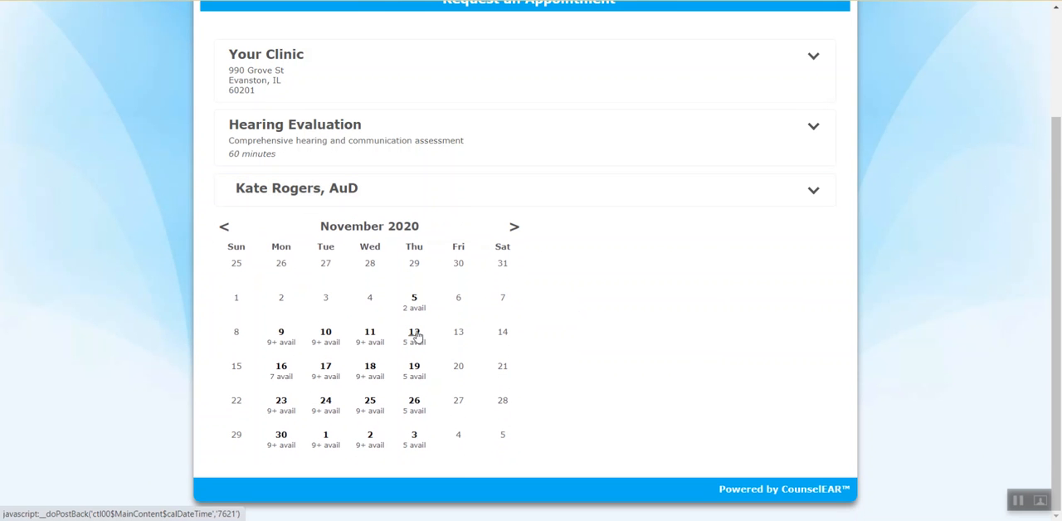
left_click(415, 335)
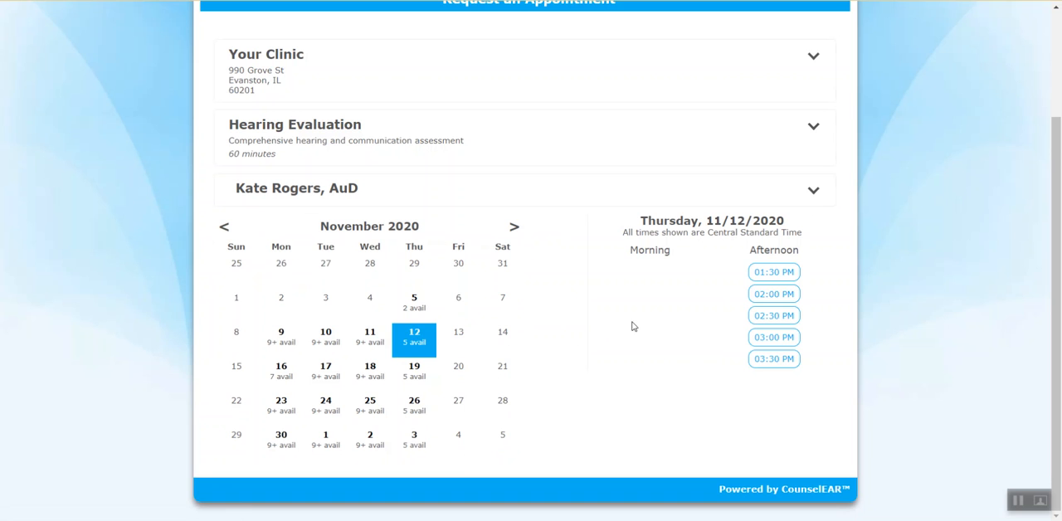
mouse_move(708, 316)
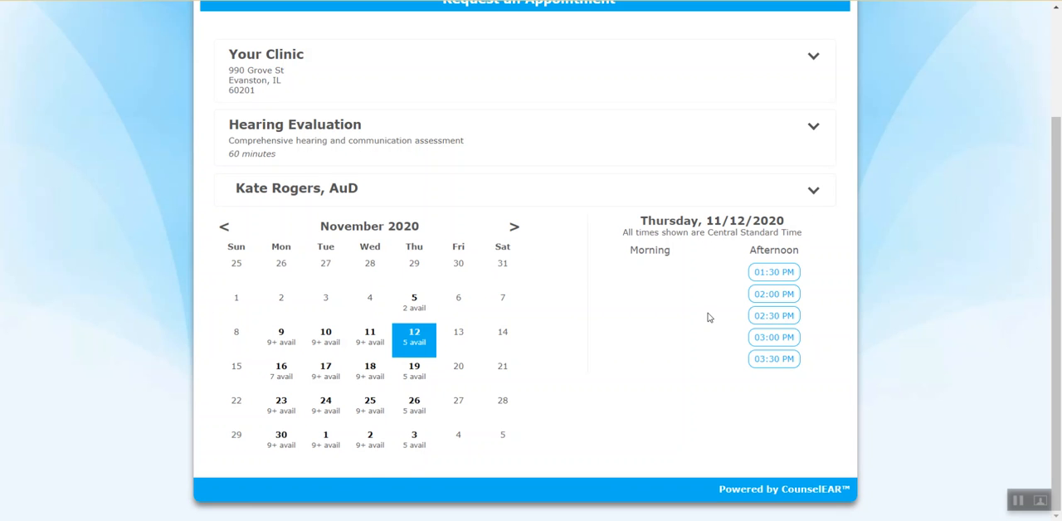
mouse_move(826, 320)
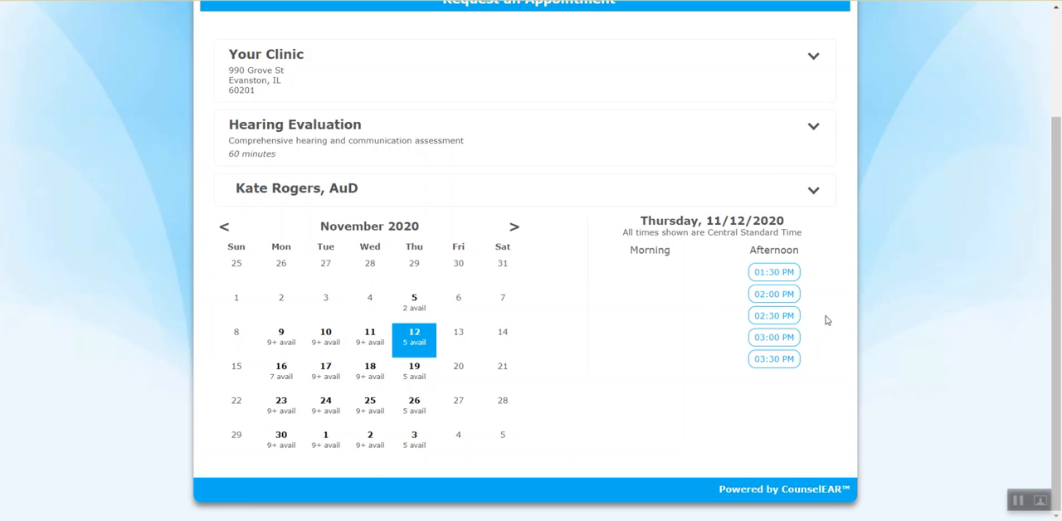
mouse_move(813, 315)
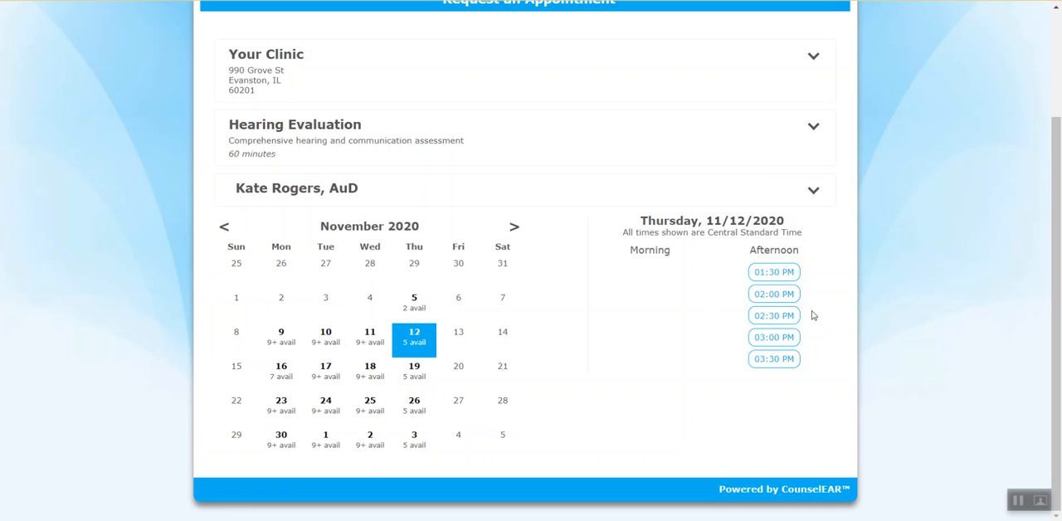
left_click(773, 293)
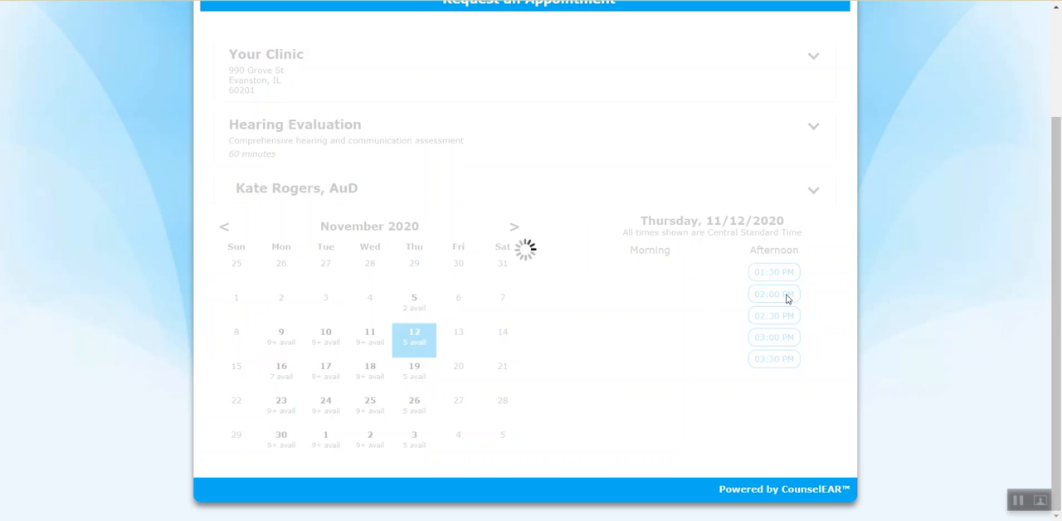
Step: Confirm the 02:00 PM slot and review the chosen date and time
left_click(773, 294)
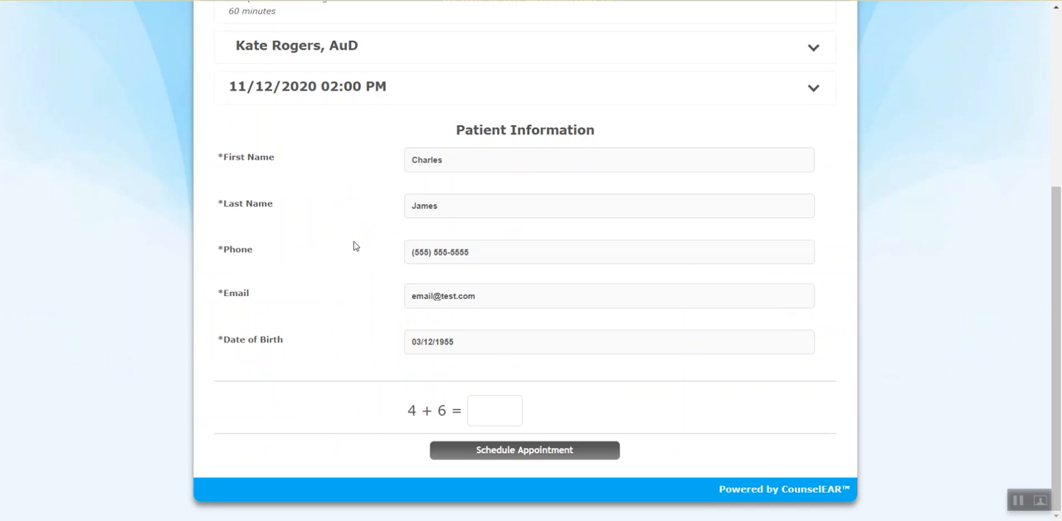
mouse_move(372, 265)
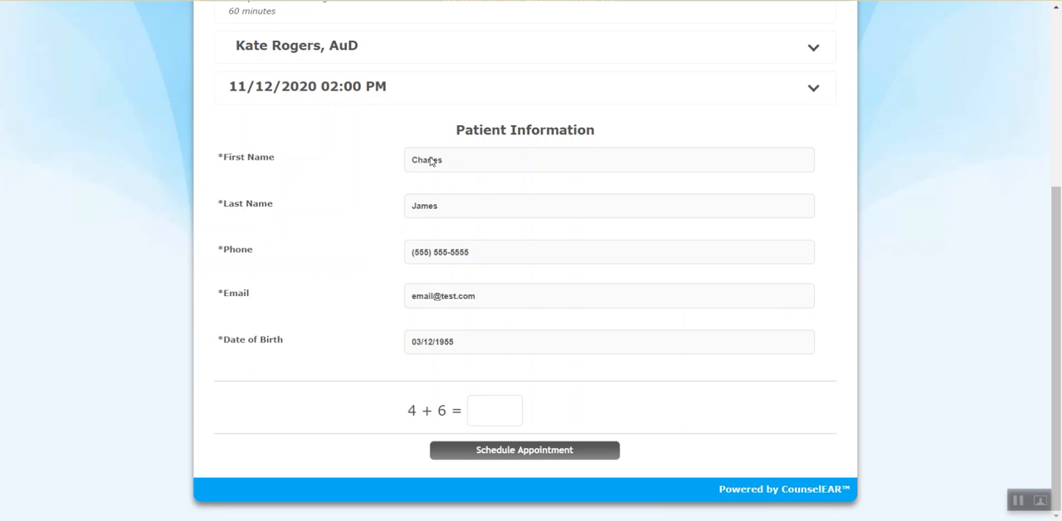
mouse_move(391, 160)
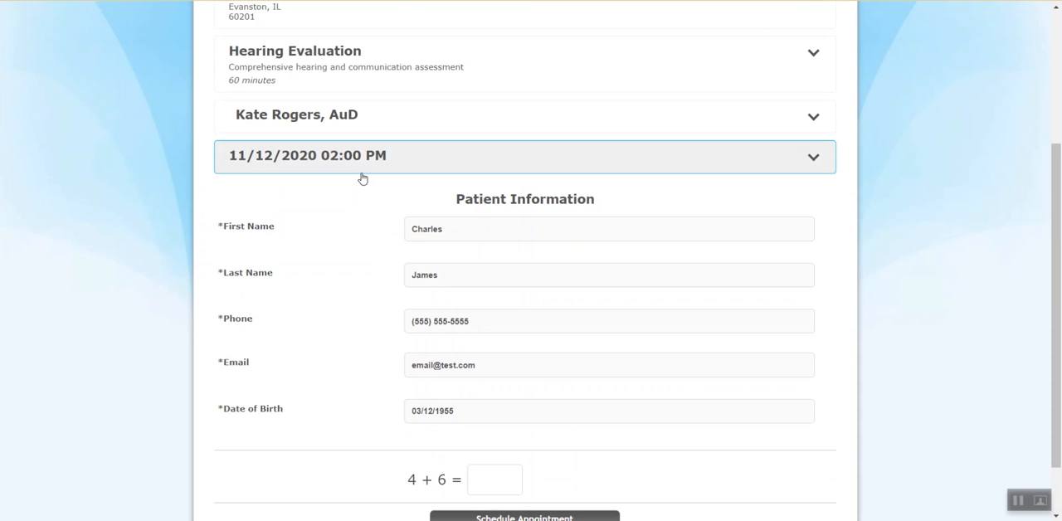
left_click(524, 156)
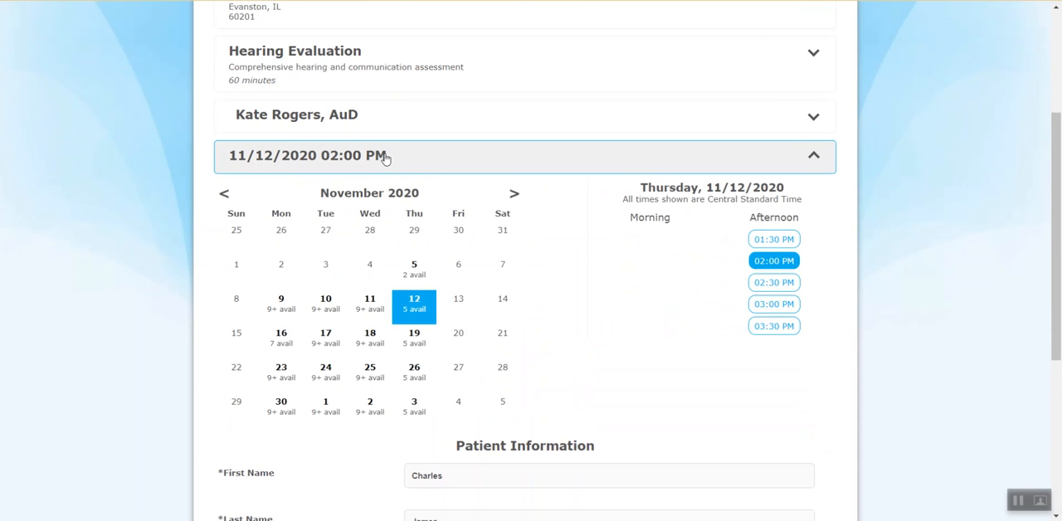
left_click(523, 115)
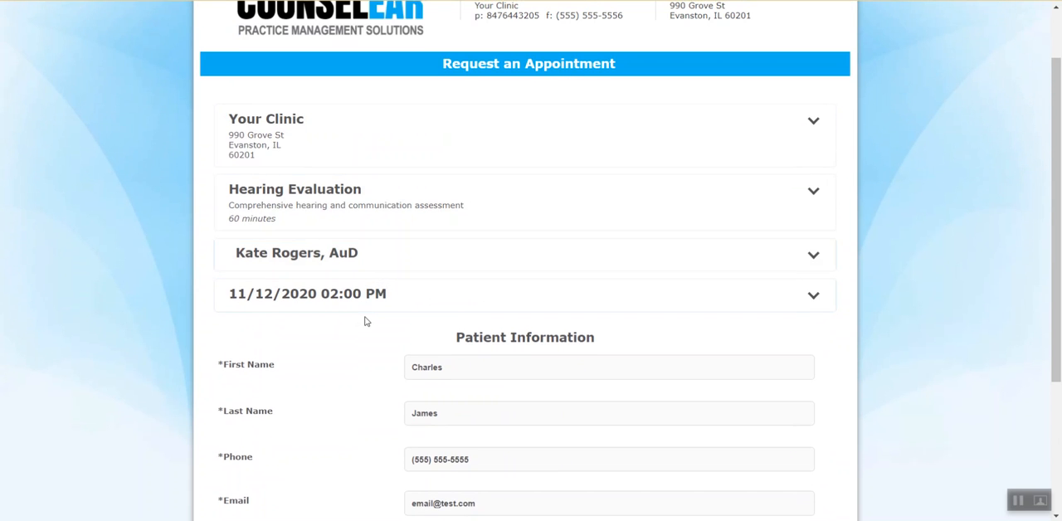
scroll("down", 3)
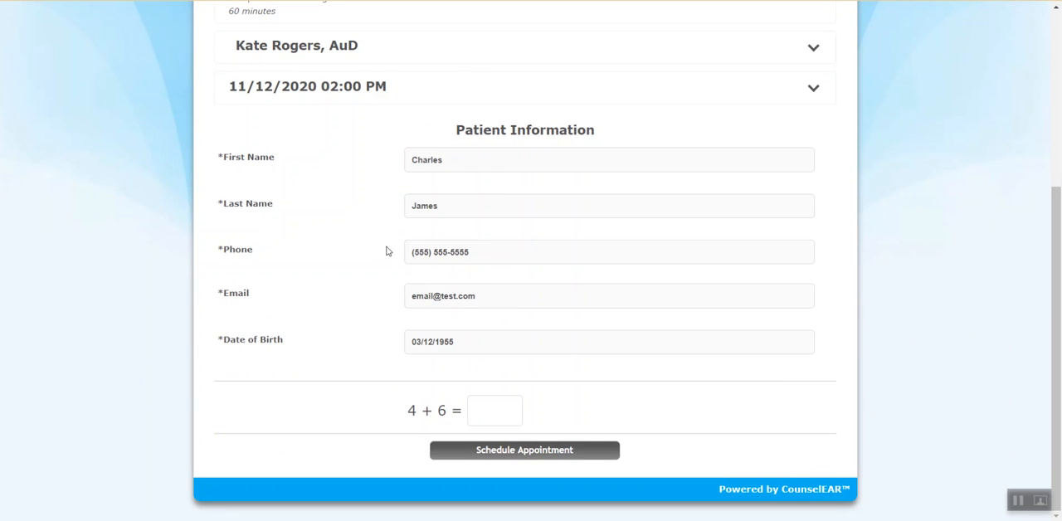
Step: Answer the math check with 10 and submit the appointment request
left_click(495, 410)
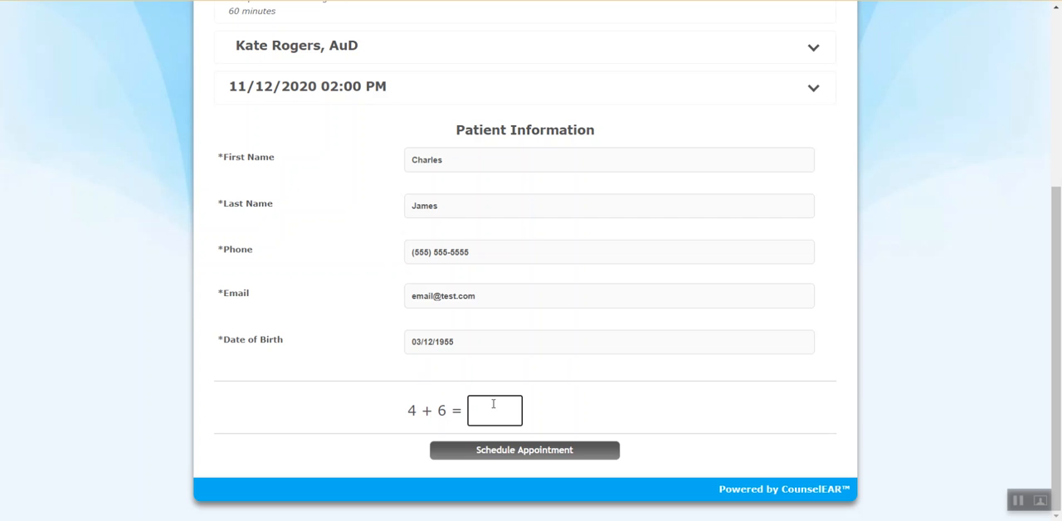
type("10")
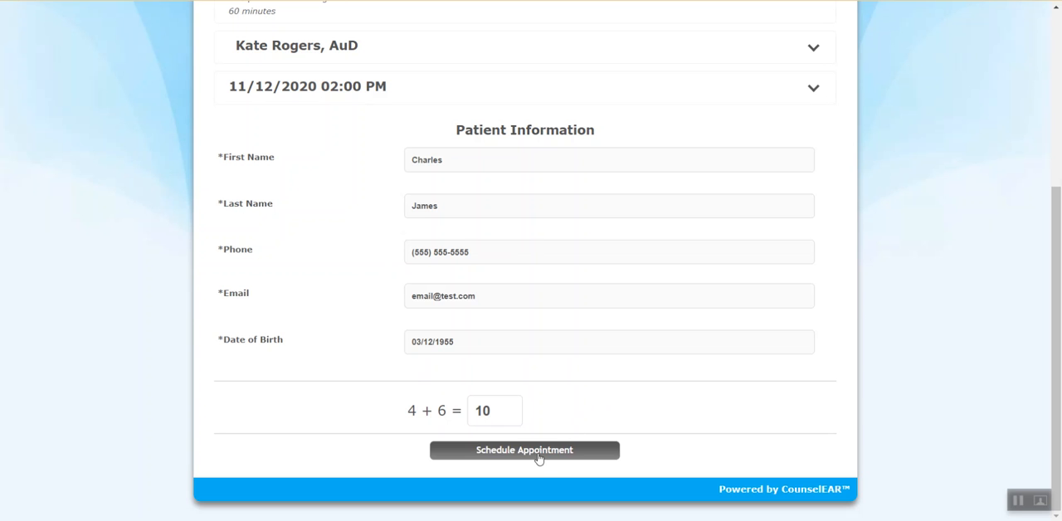
left_click(524, 450)
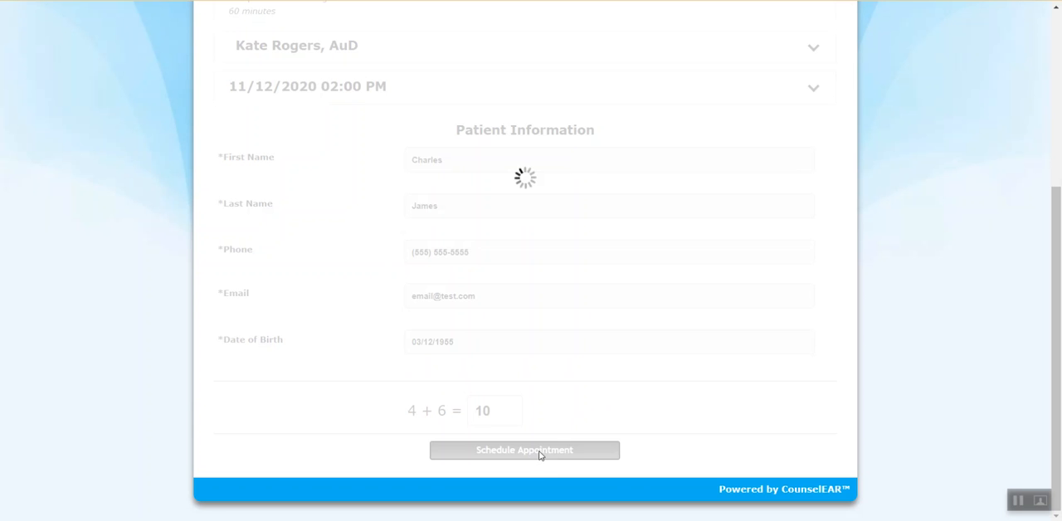
left_click(524, 449)
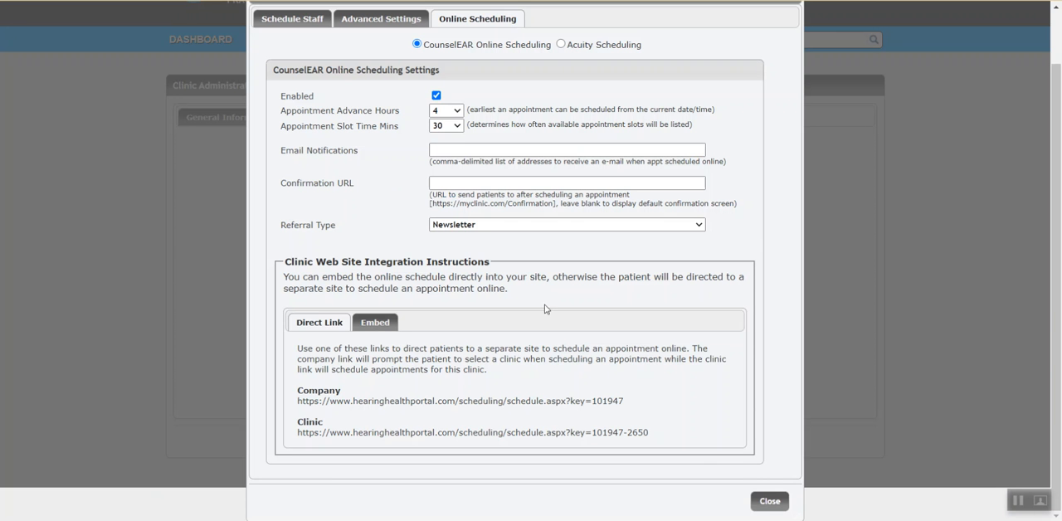
Step: Close the Online Scheduling settings and scroll to the Assign Online Patients panel
left_click(768, 501)
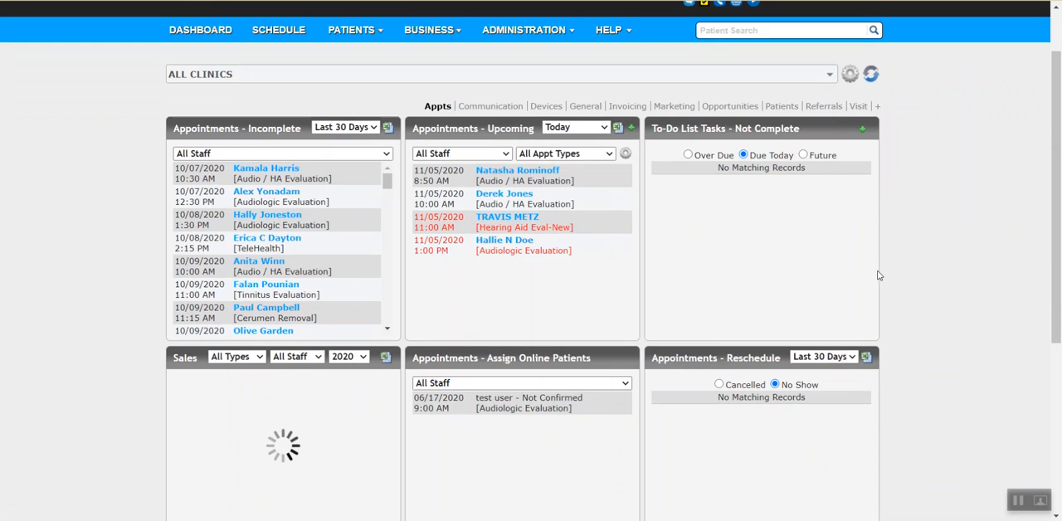
scroll("down", 3)
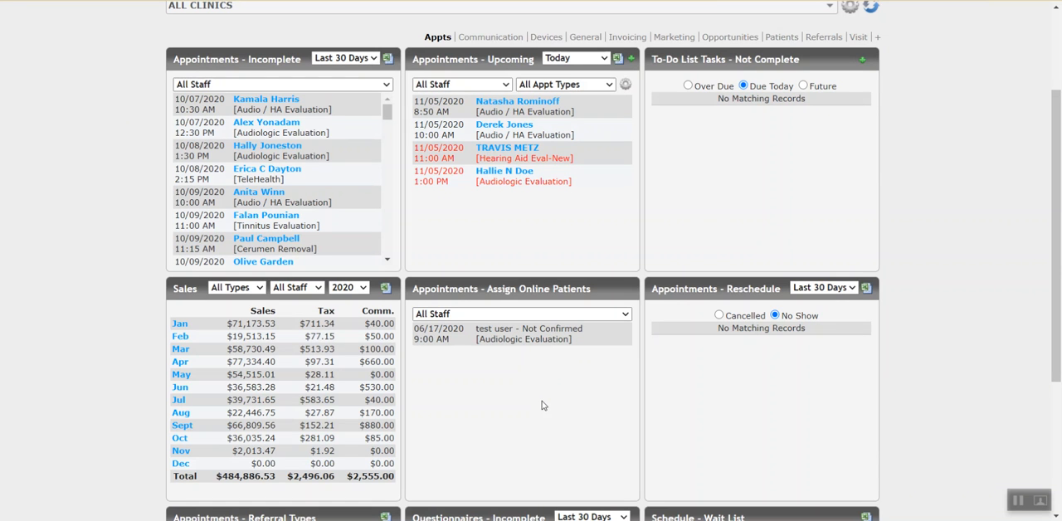
mouse_move(567, 365)
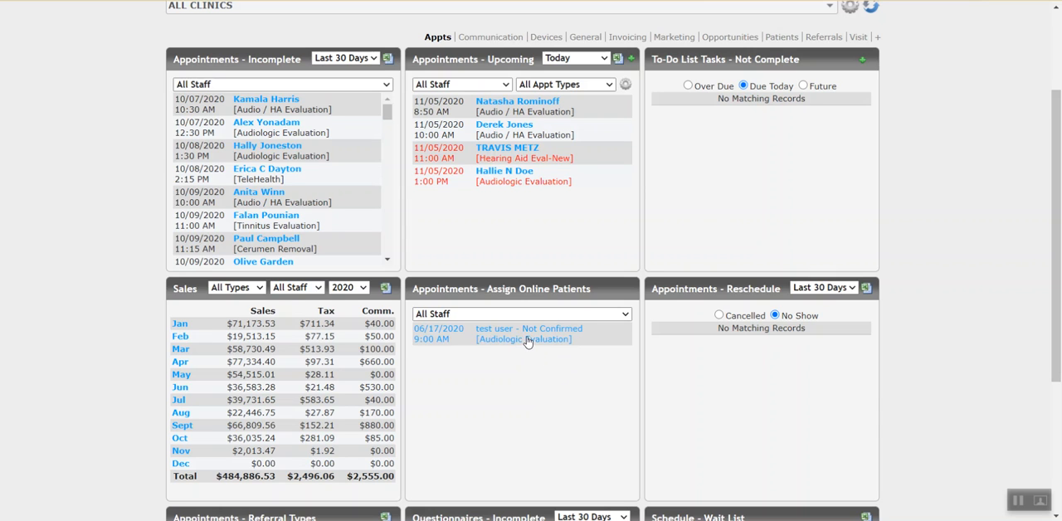
mouse_move(469, 348)
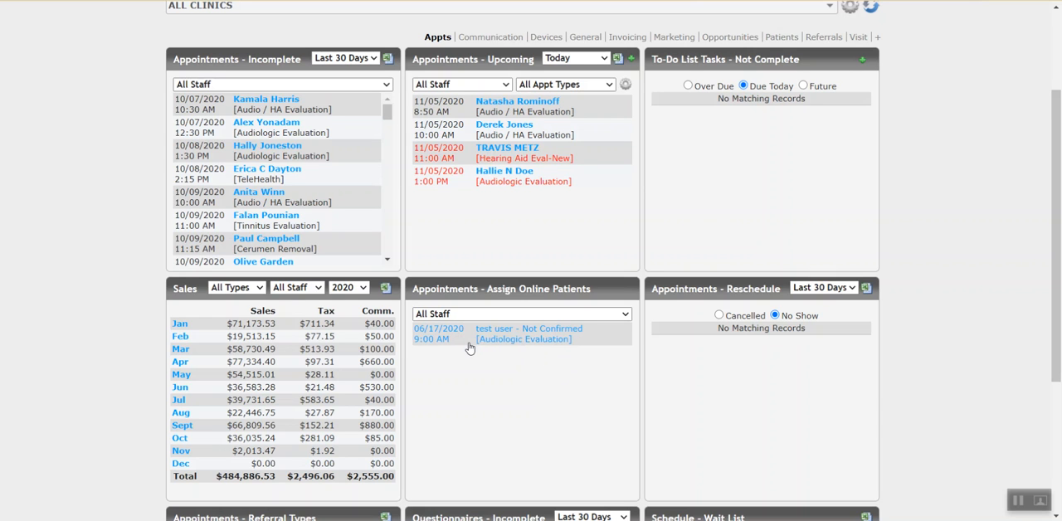
mouse_move(485, 348)
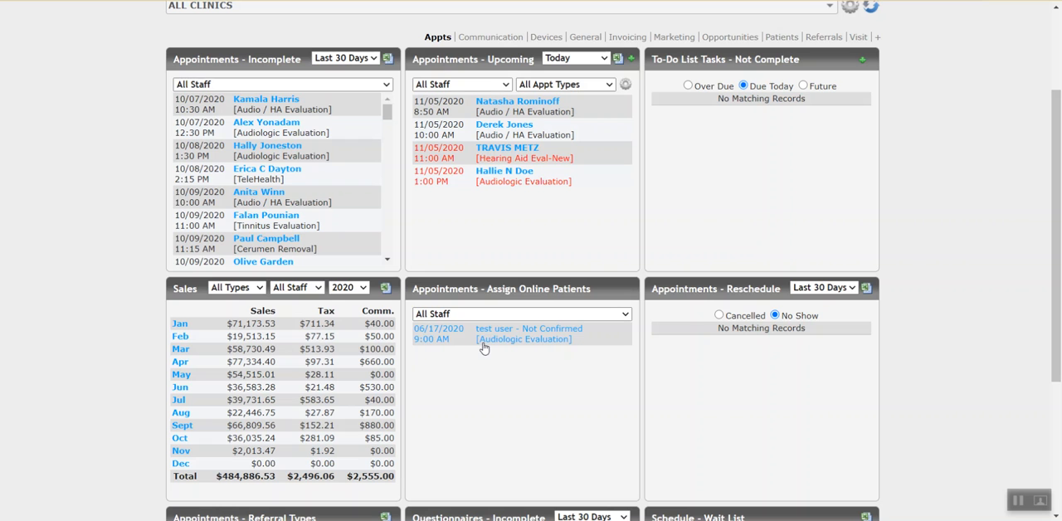
mouse_move(513, 335)
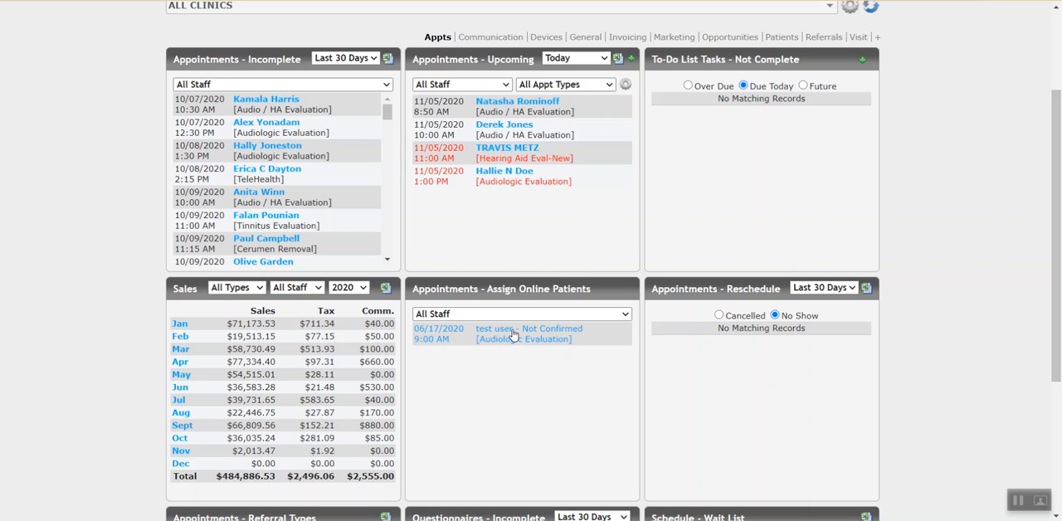
Step: Open the test user's 06/17/2020 Audiologic Evaluation in the Assign Patient dialog
left_click(528, 332)
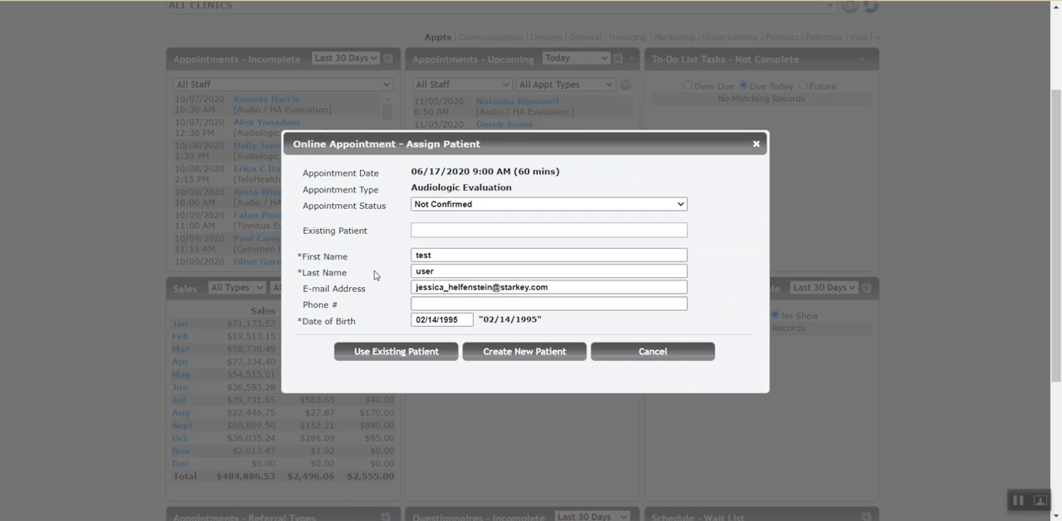
left_click(548, 256)
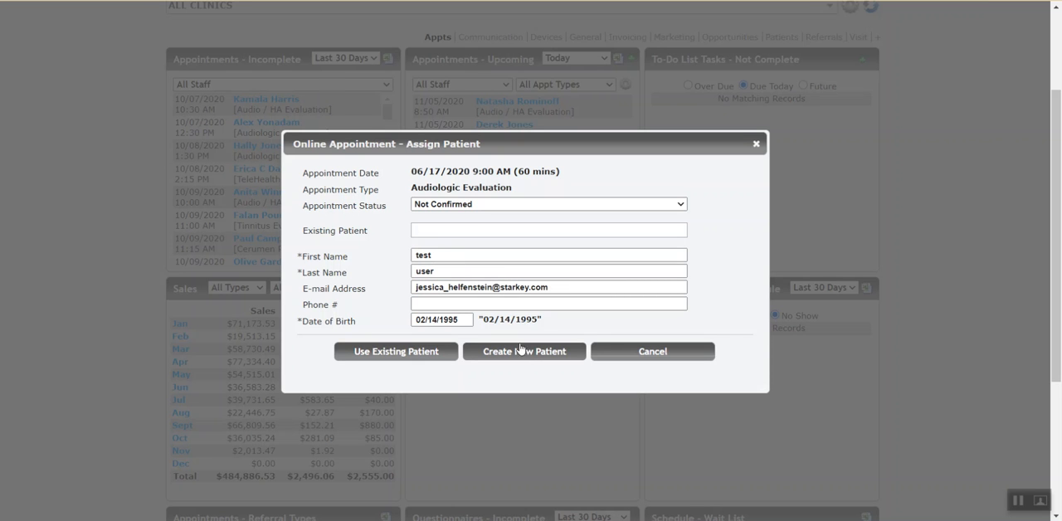
left_click(524, 351)
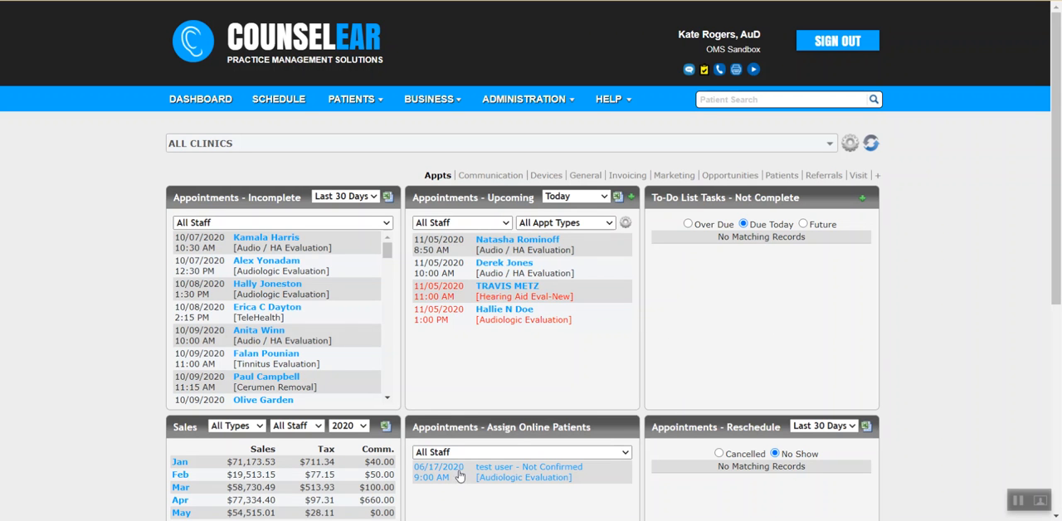
mouse_move(545, 488)
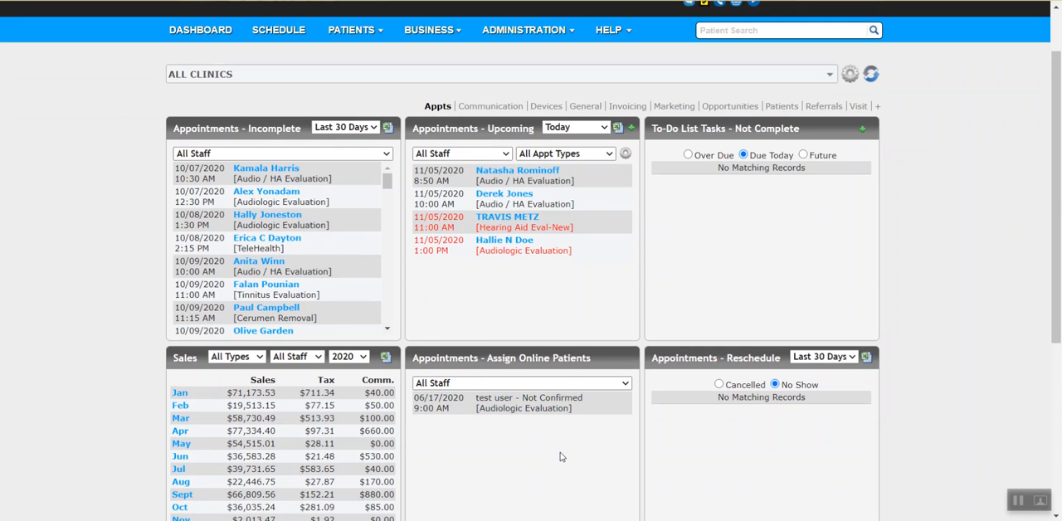
left_click(527, 401)
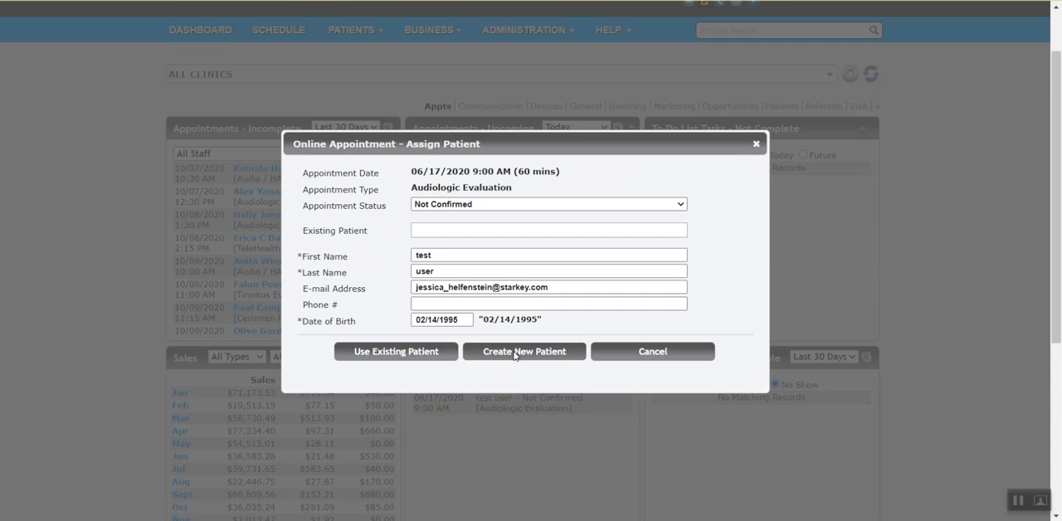
Step: Create a new patient from the booking and go to its 06/17/2020 appointment on the schedule
left_click(524, 352)
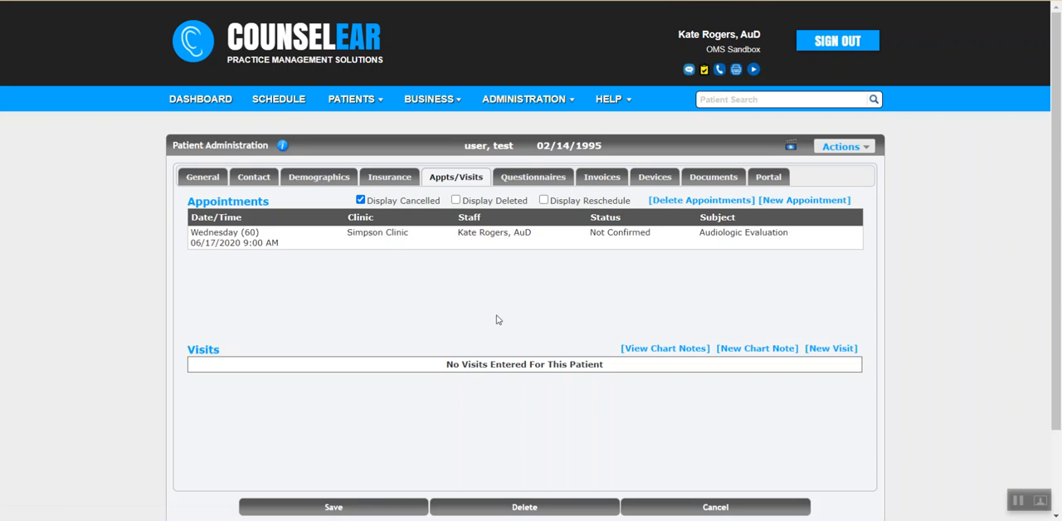
left_click(232, 237)
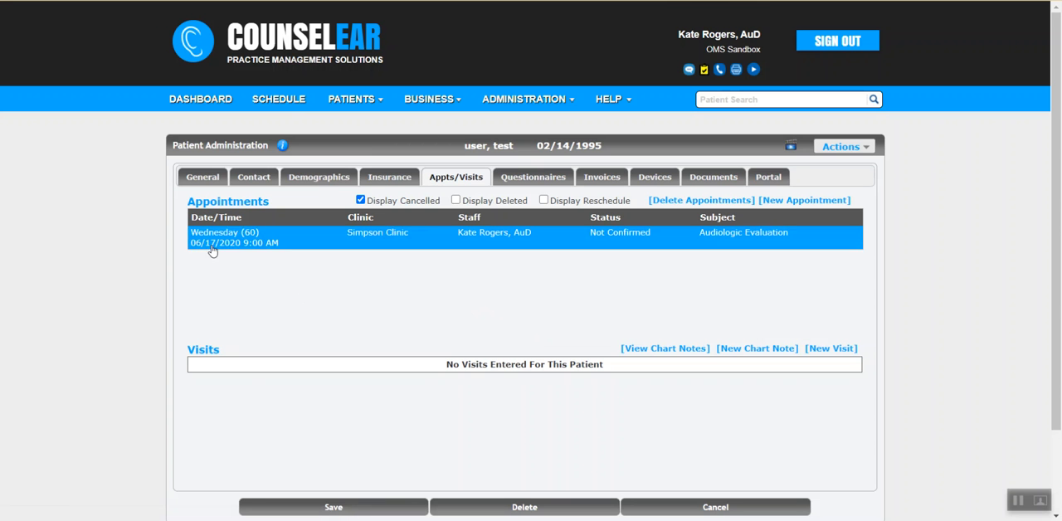
left_click(279, 99)
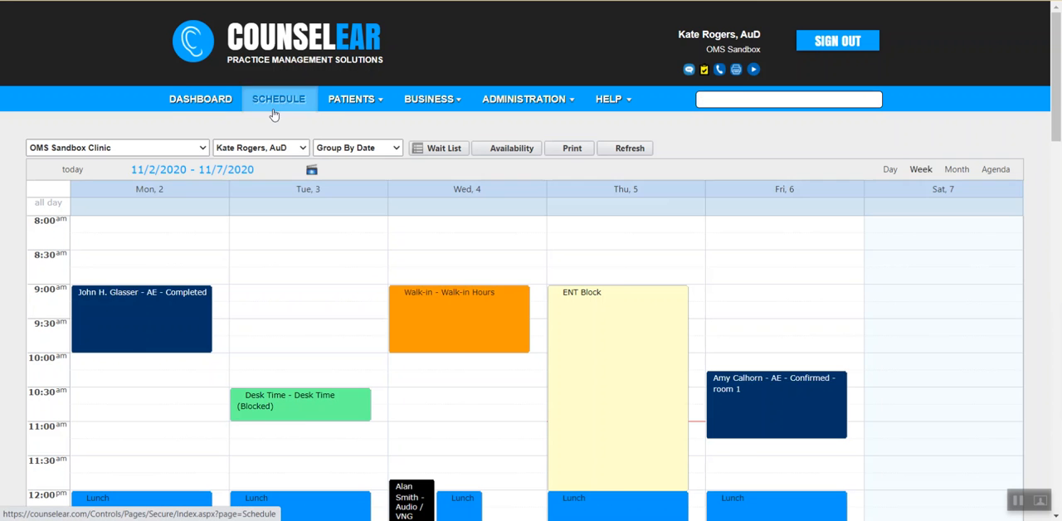
Step: Navigate the schedule date picker back to the week of June 17, 2020
left_click(93, 170)
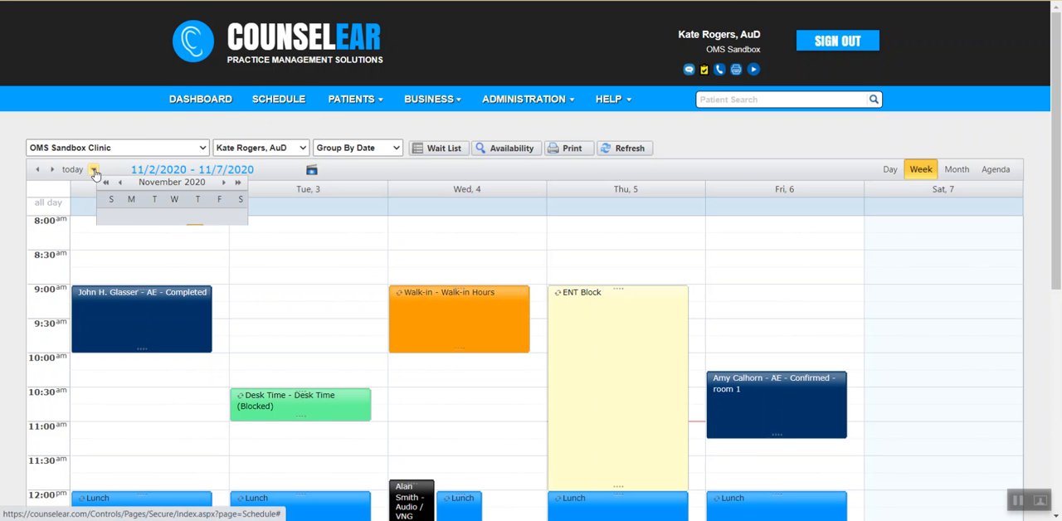
left_click(106, 183)
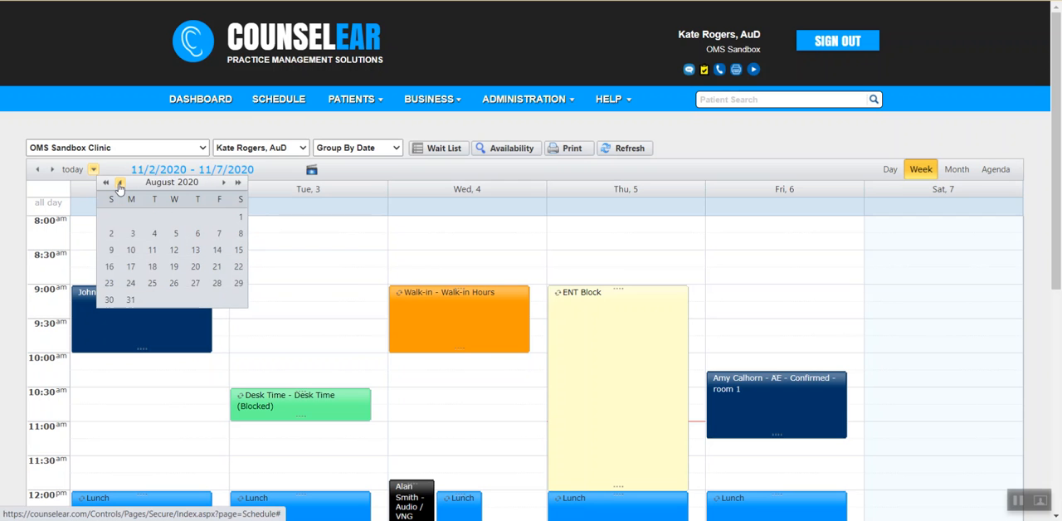
left_click(119, 182)
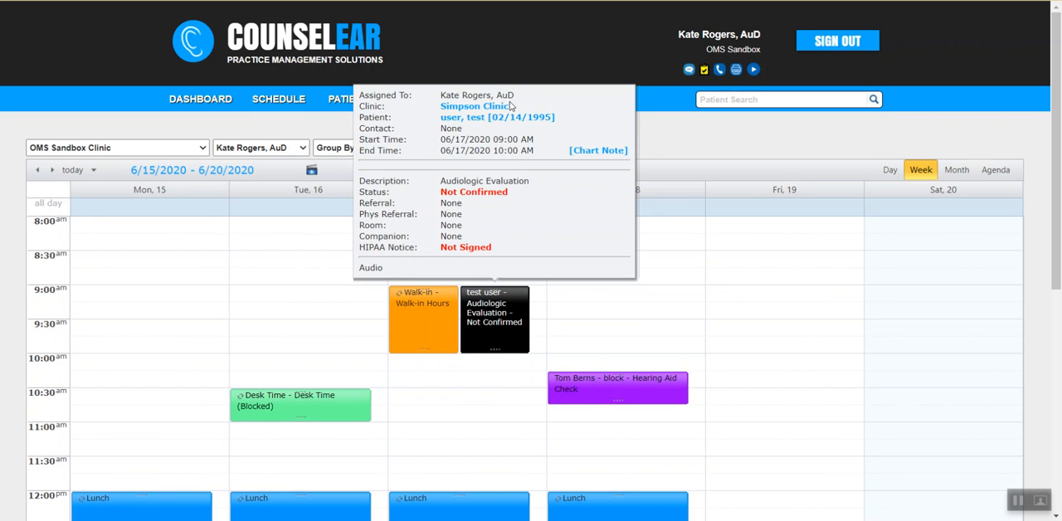
mouse_move(311, 161)
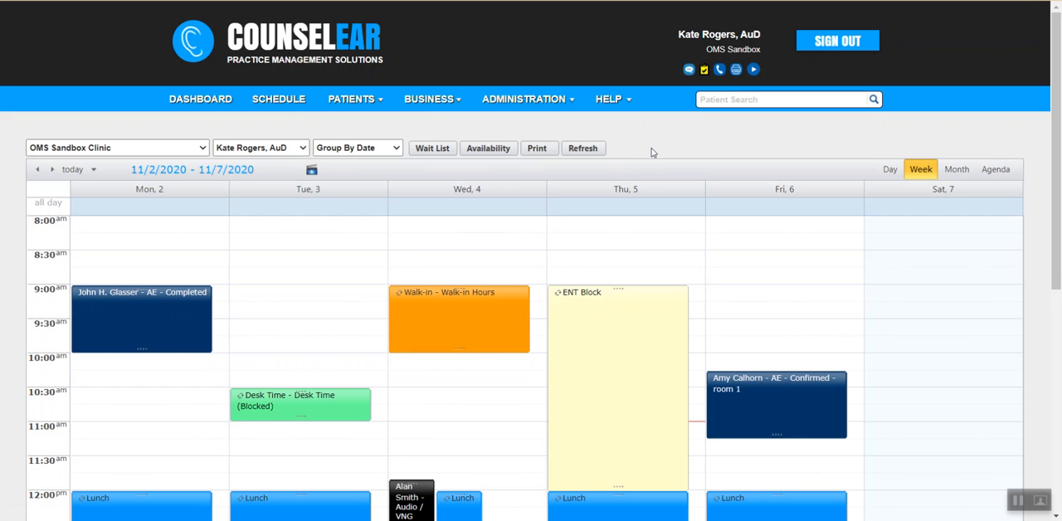
Step: Jump the schedule to the week of 11/12/2020 and scroll to Thursday's 2:00 PM booking
left_click(93, 170)
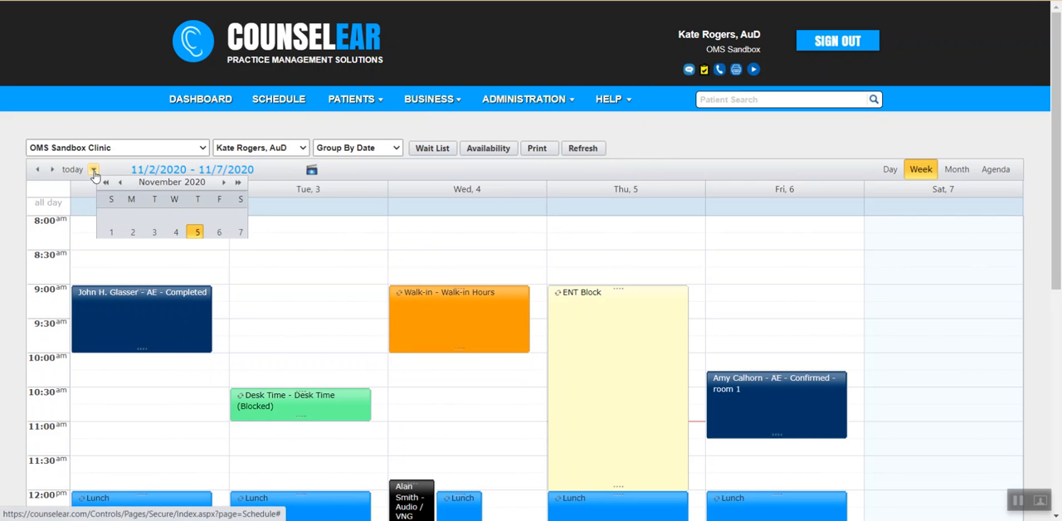
left_click(53, 169)
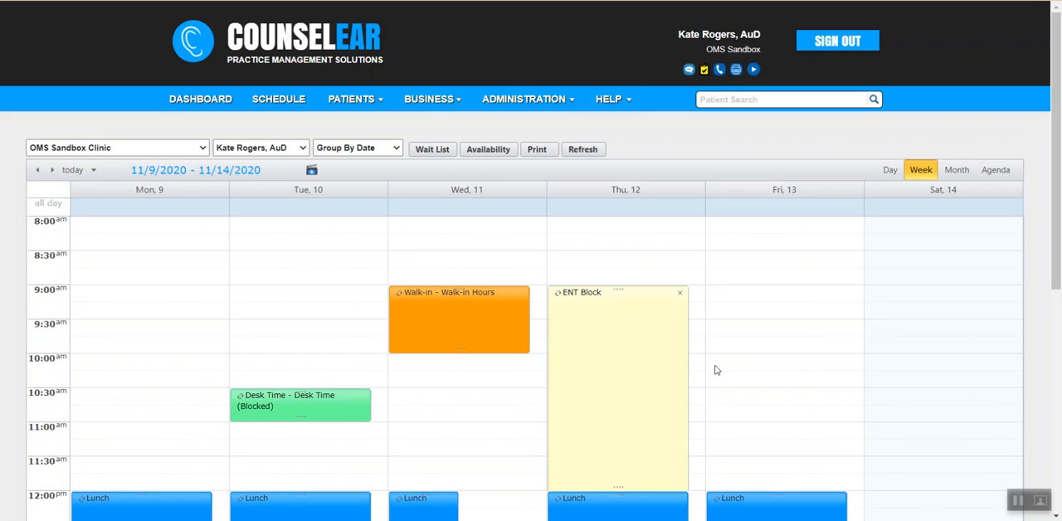
scroll("down", 3)
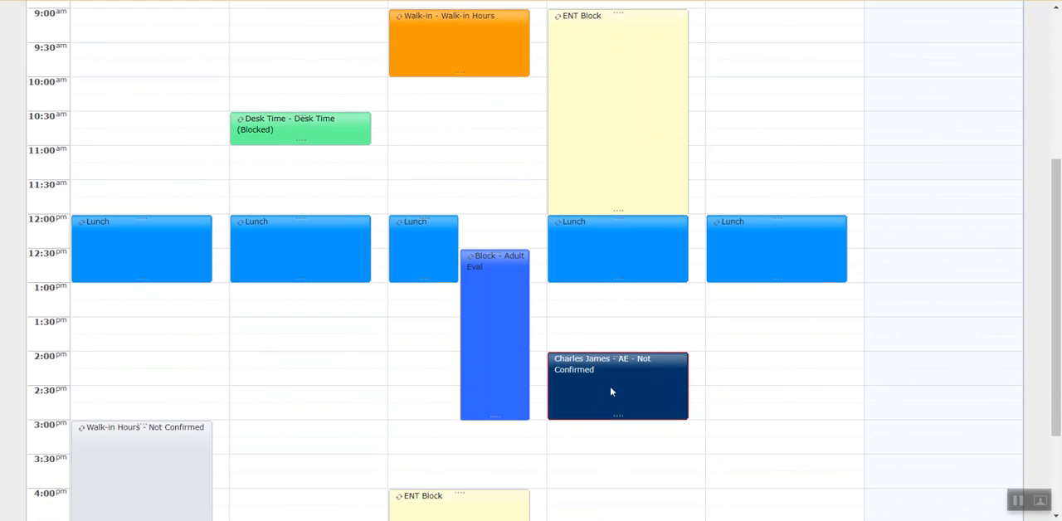